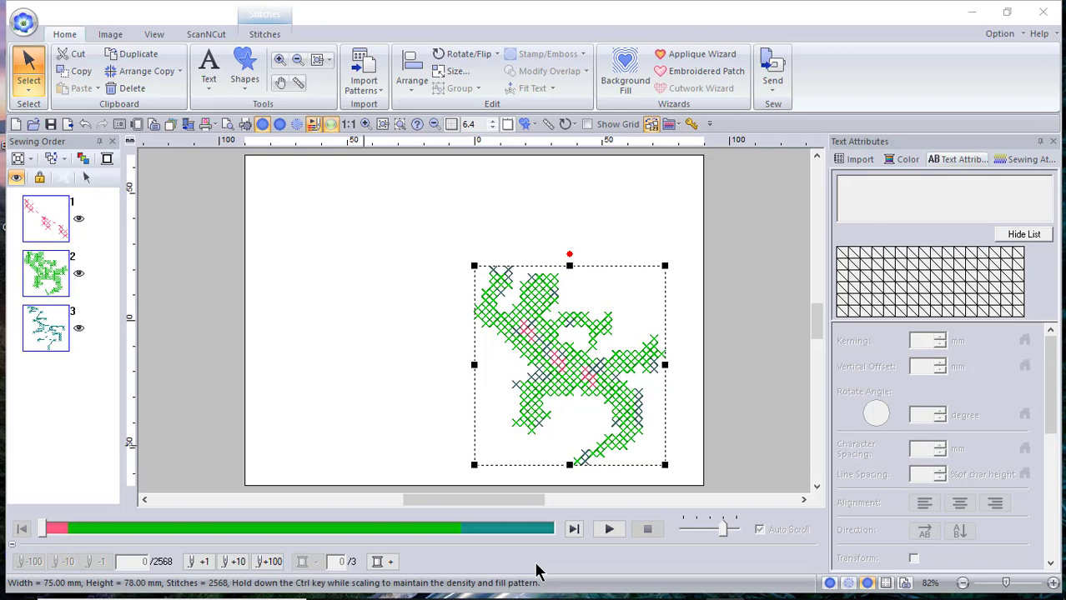
{"action": "mouse_move", "coordinate": [504, 509]}
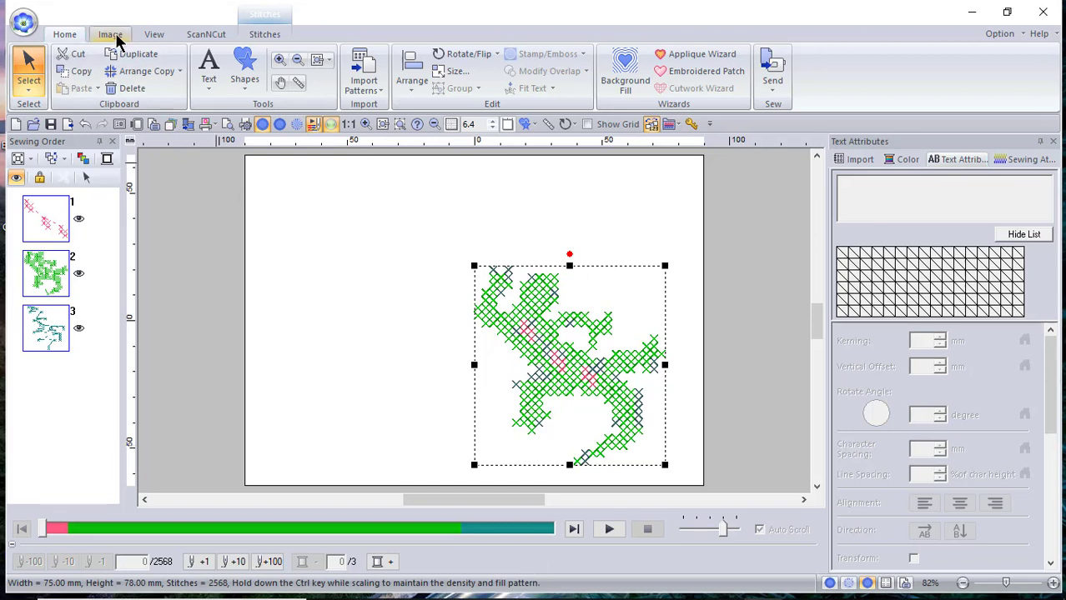
Step: Show the Image tools with the Cross Stitch wizard beside the gecko design
{"action": "left_click", "coordinate": [110, 34]}
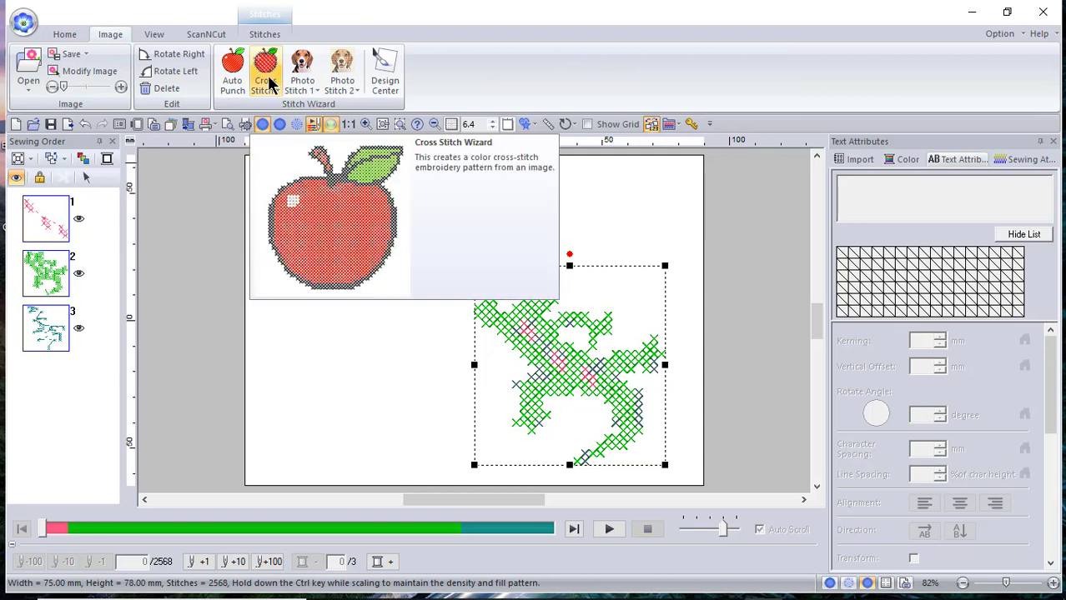
{"action": "mouse_move", "coordinate": [699, 454]}
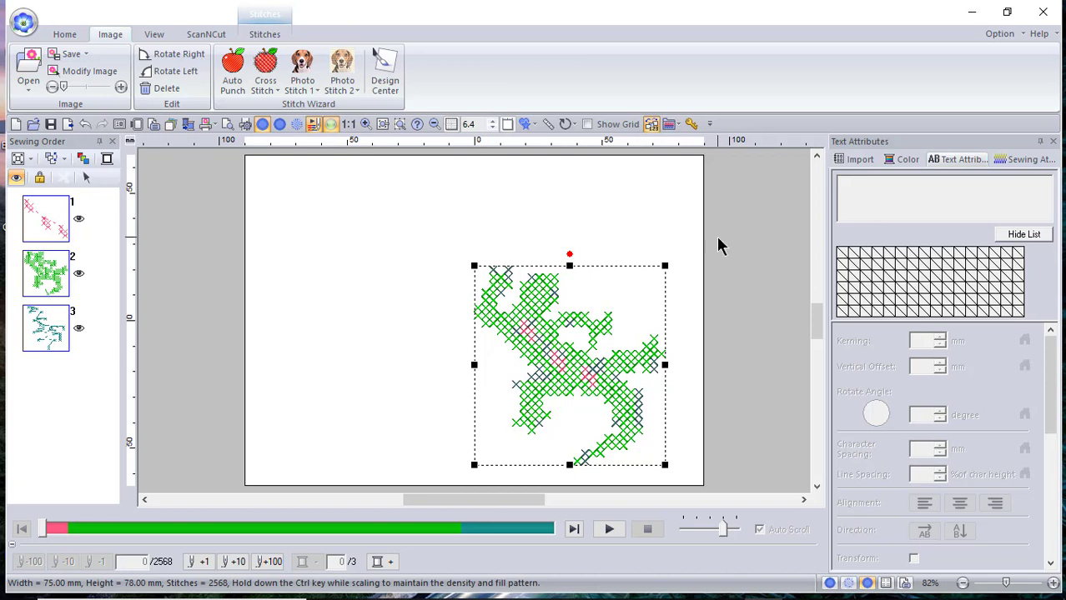
{"action": "mouse_move", "coordinate": [315, 242]}
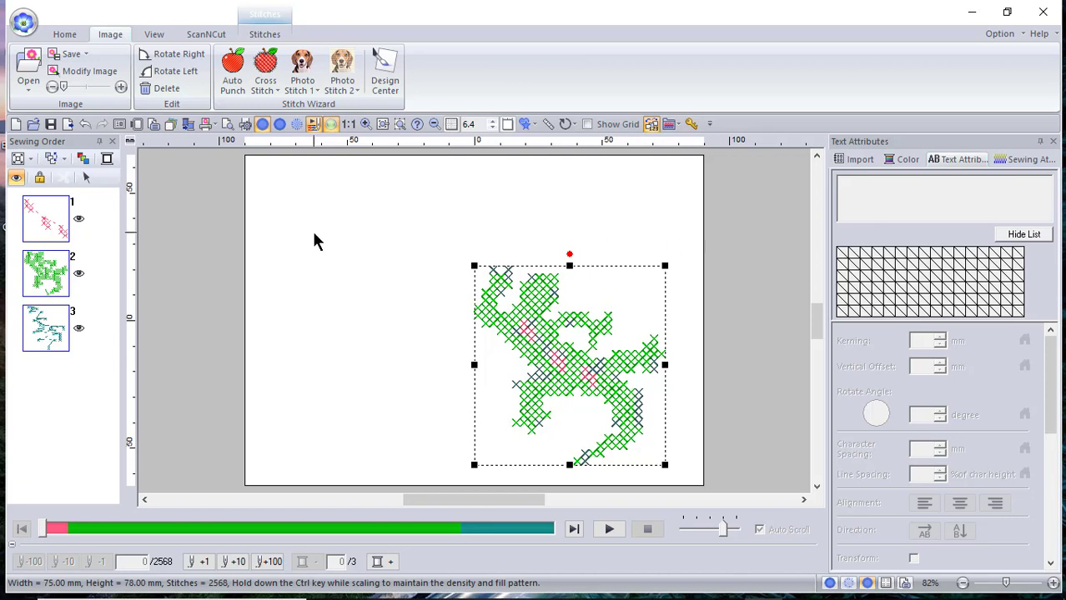
{"action": "mouse_move", "coordinate": [220, 287]}
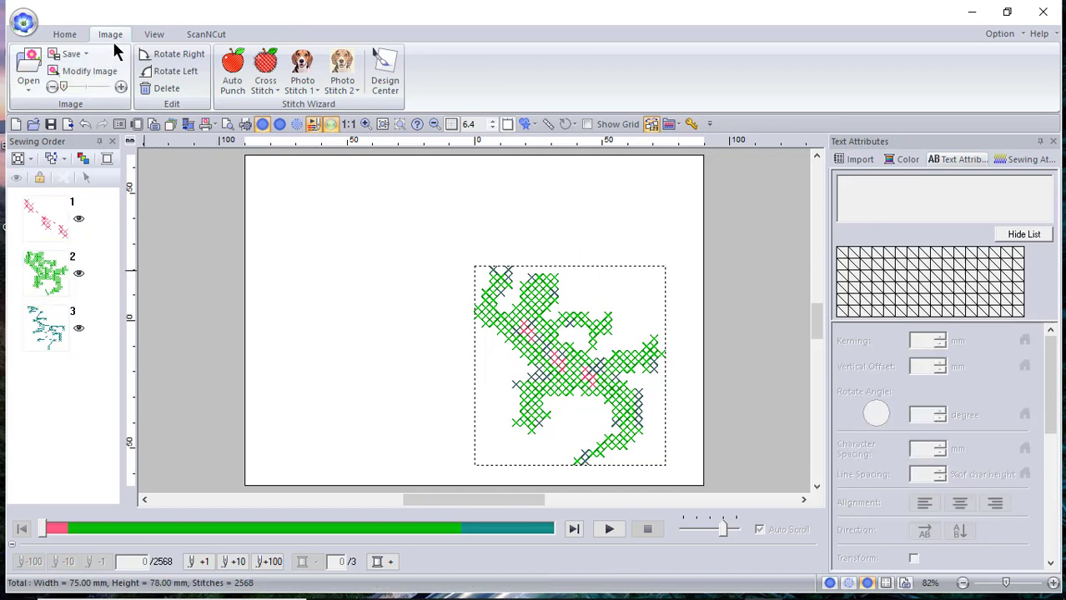
Step: Place the lettering GECKO on the page with the Text tool
{"action": "left_click", "coordinate": [63, 33]}
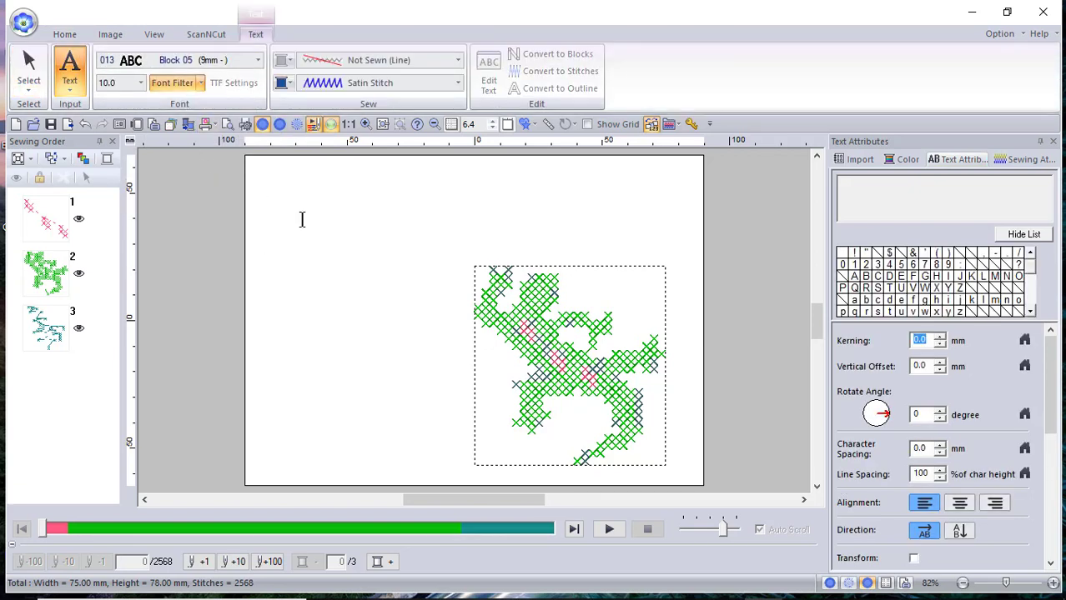
{"action": "type", "text": "GECK"}
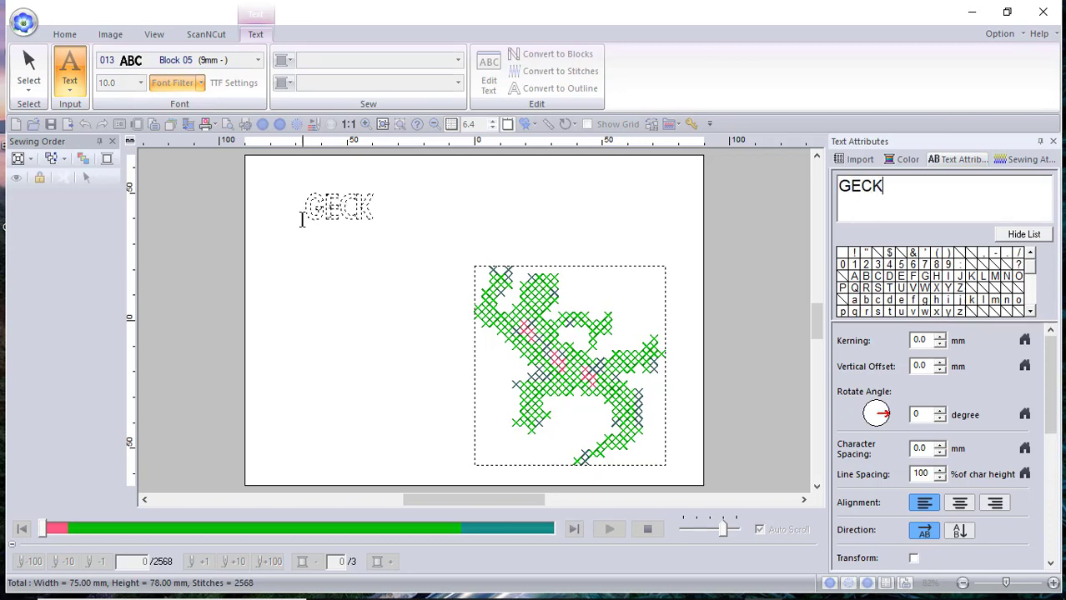
{"action": "type", "text": "O"}
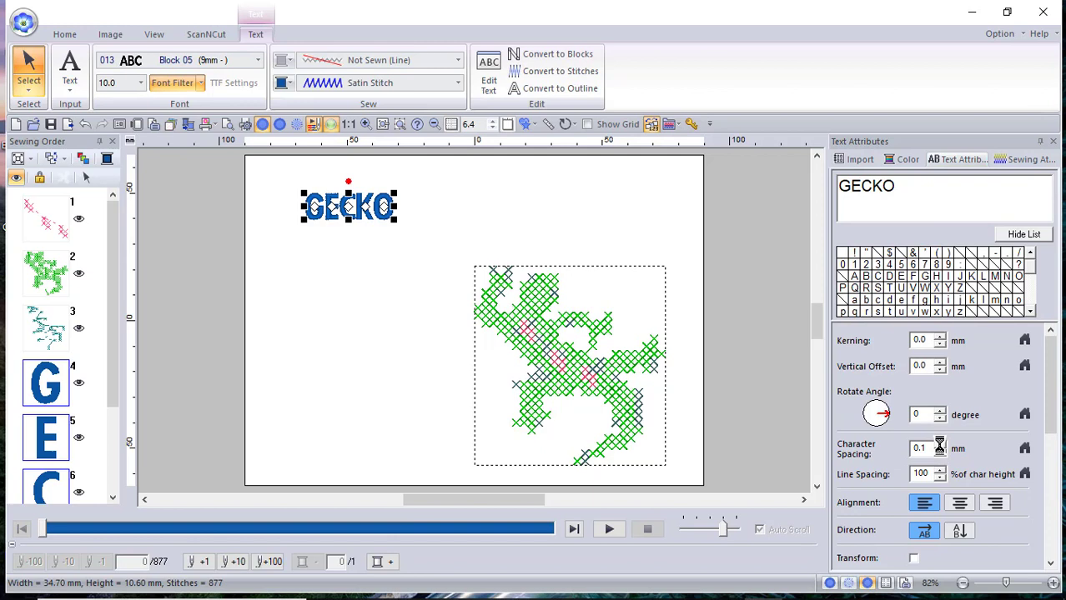
Step: Widen GECKO's character spacing three notches and enlarge the lettering above the gecko
{"action": "left_click", "coordinate": [939, 445]}
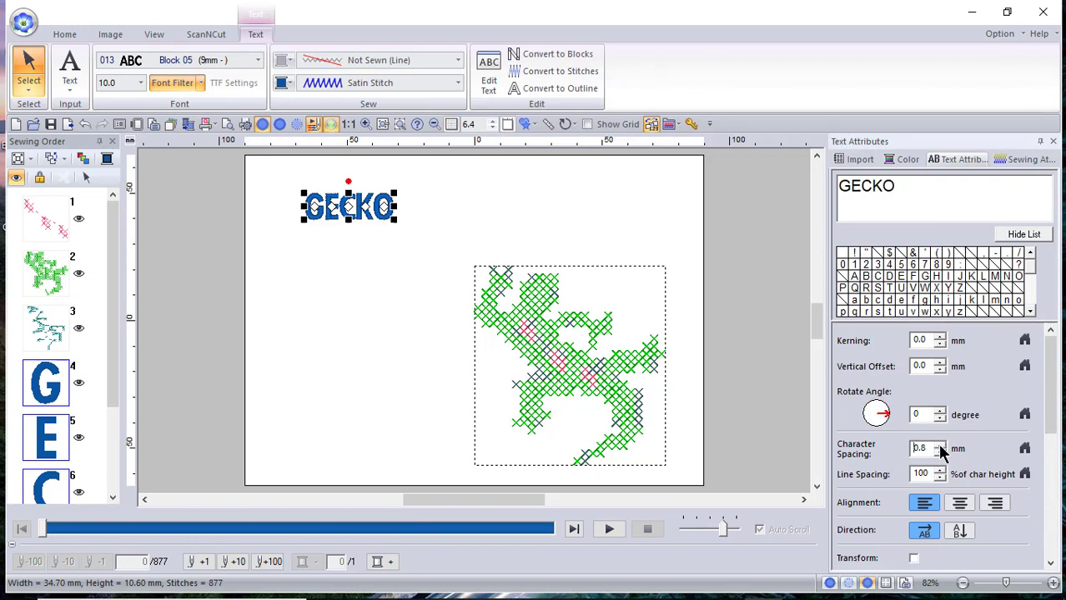
{"action": "left_click", "coordinate": [938, 445]}
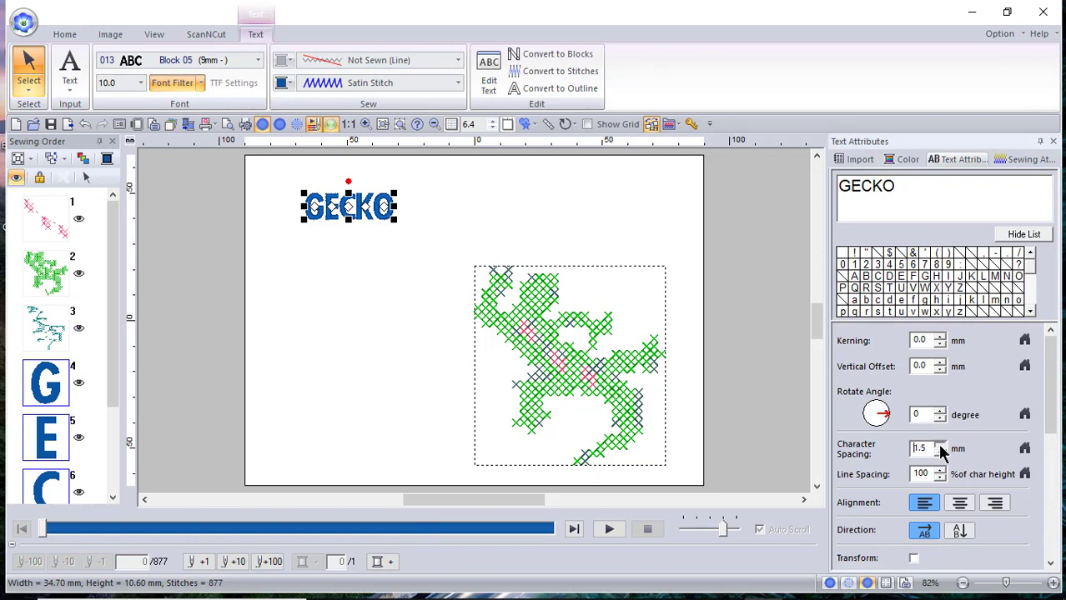
{"action": "left_click", "coordinate": [941, 445]}
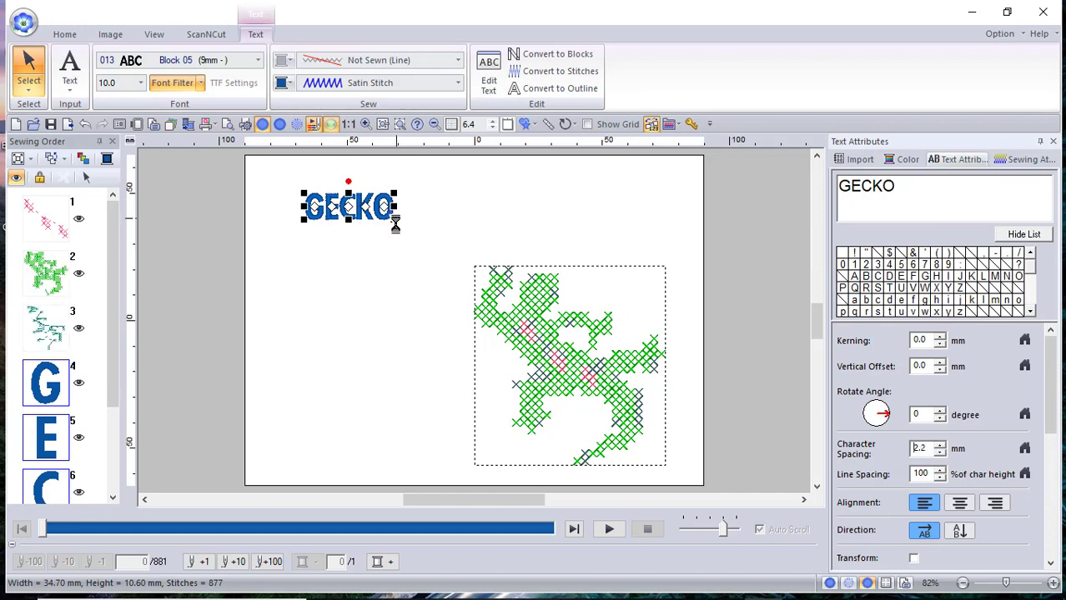
{"action": "left_click_drag", "start_coordinate": [397, 225], "coordinate": [425, 231]}
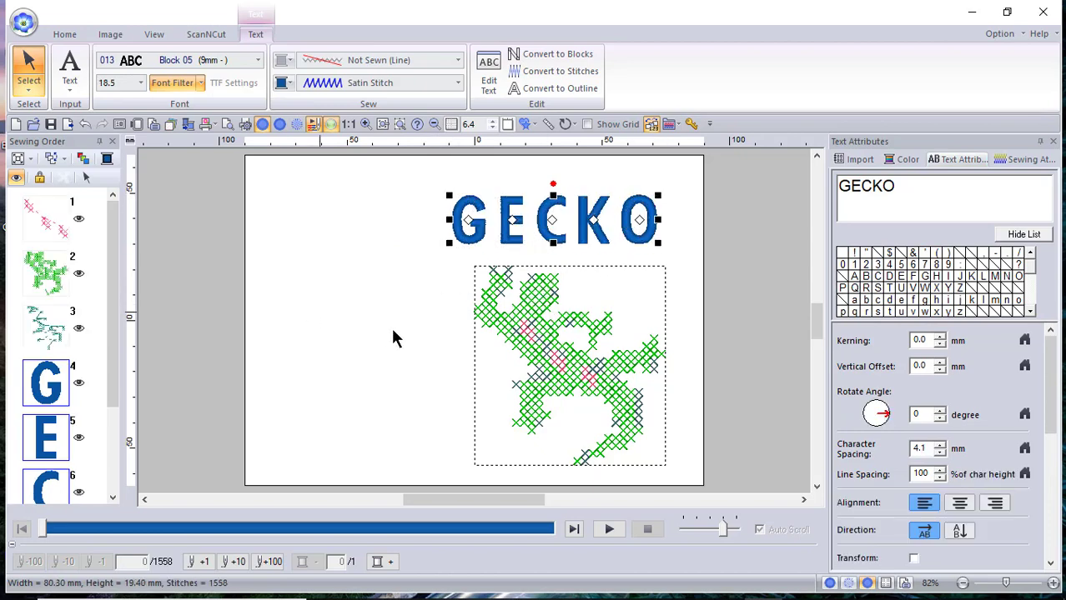
{"action": "left_click", "coordinate": [64, 33]}
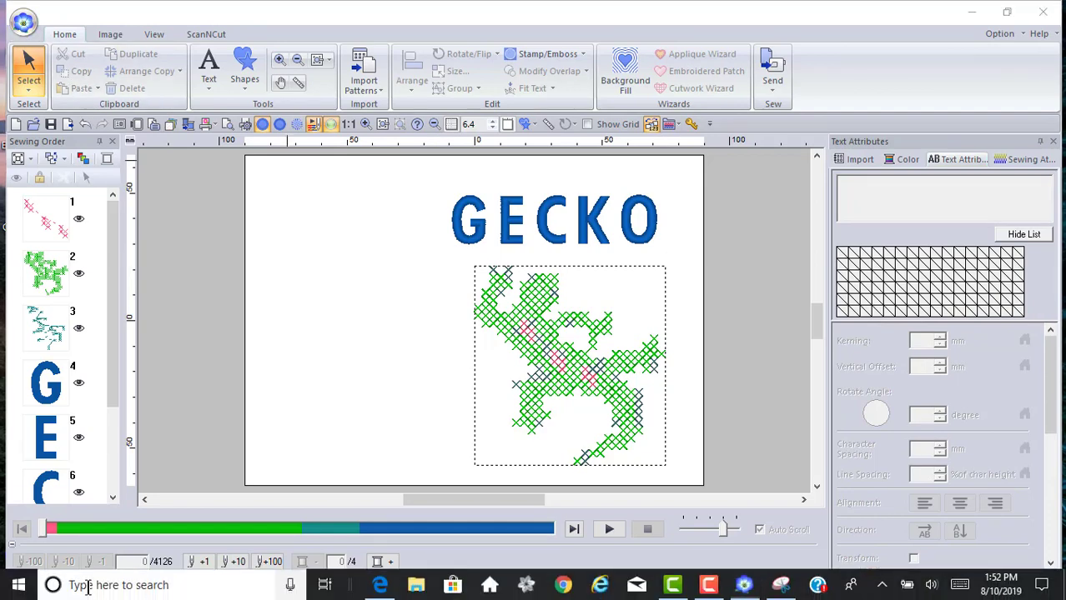
Step: Launch Snipping Tool and capture the area around the GECKO lettering
{"action": "type", "text": "sn"}
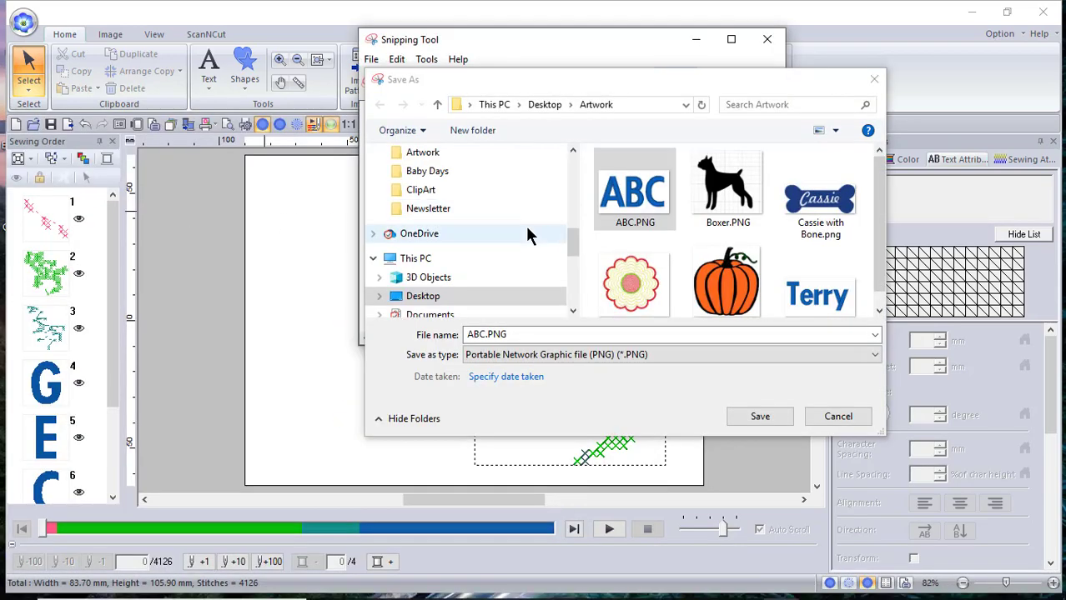
{"action": "left_click", "coordinate": [634, 190]}
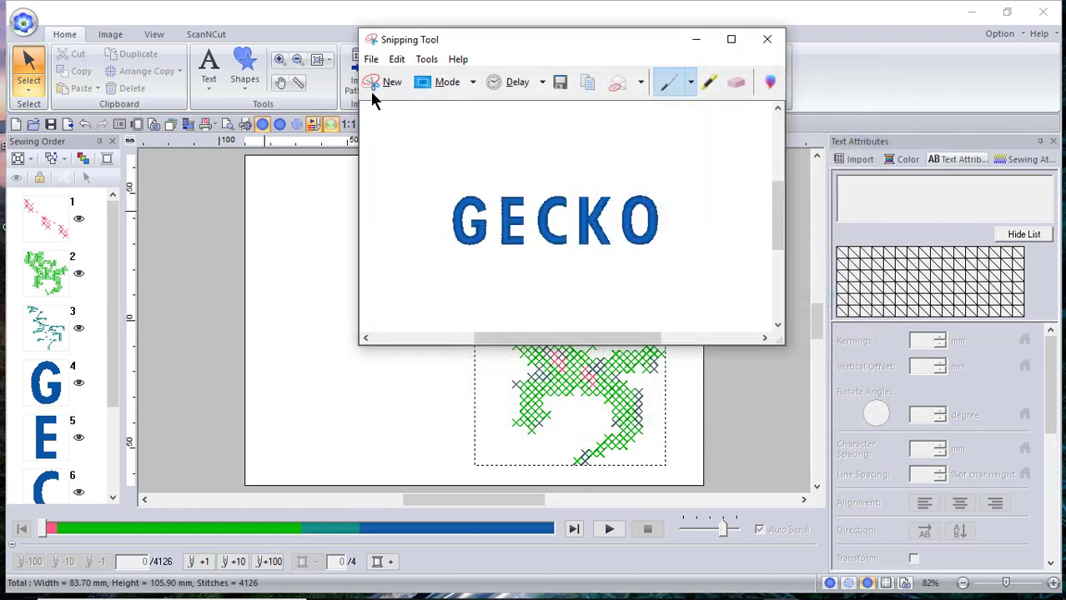
{"action": "left_click", "coordinate": [392, 81]}
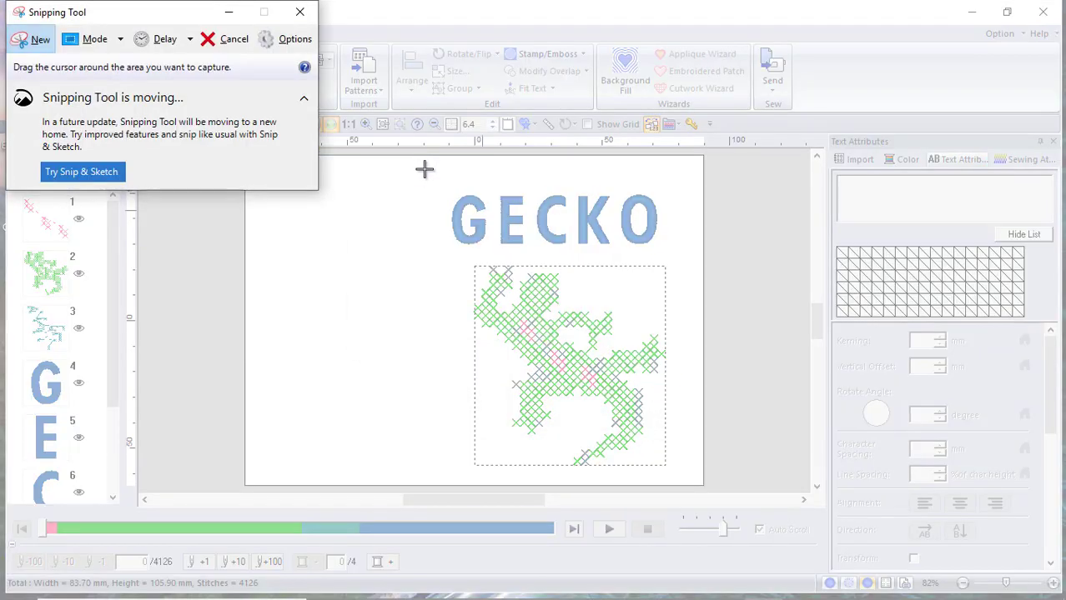
{"action": "left_click_drag", "start_coordinate": [424, 171], "coordinate": [661, 263]}
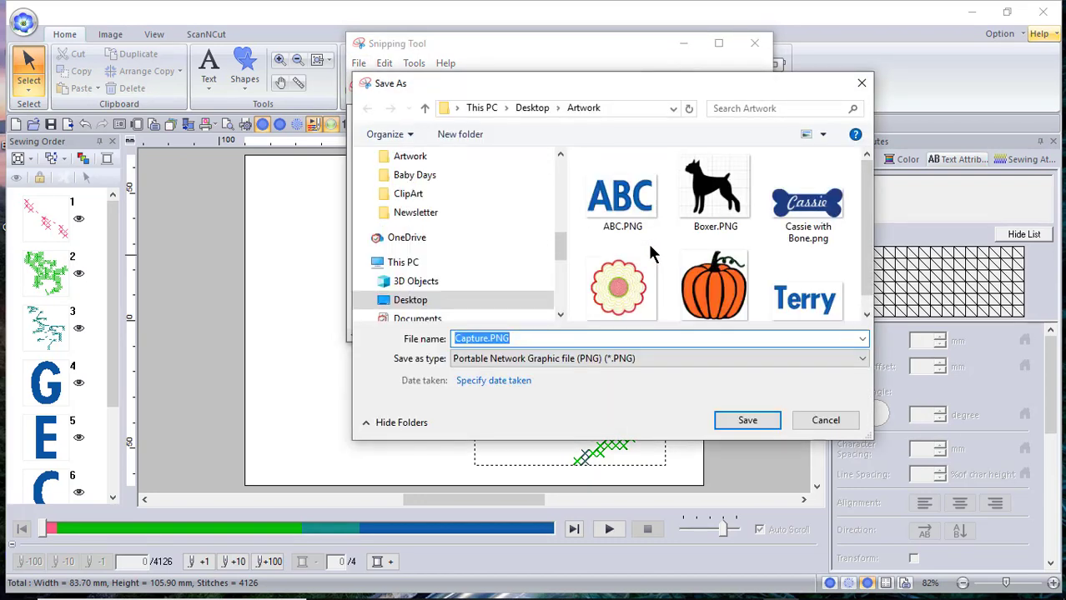
Step: Save the capture as Gecko in the Artwork folder and close Snipping Tool
{"action": "type", "text": "Gecko"}
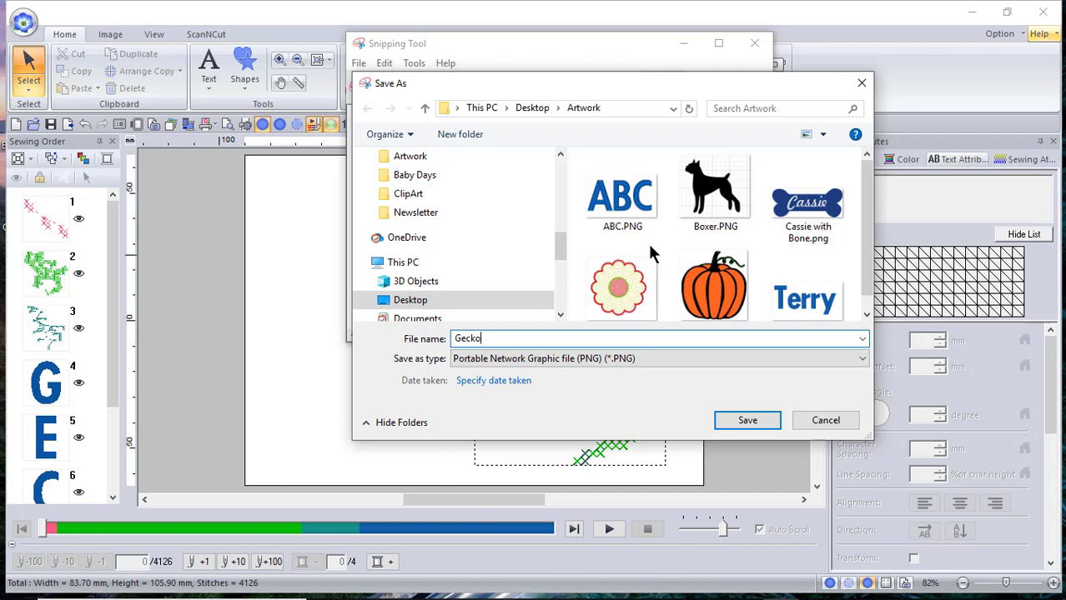
{"action": "left_click", "coordinate": [747, 421]}
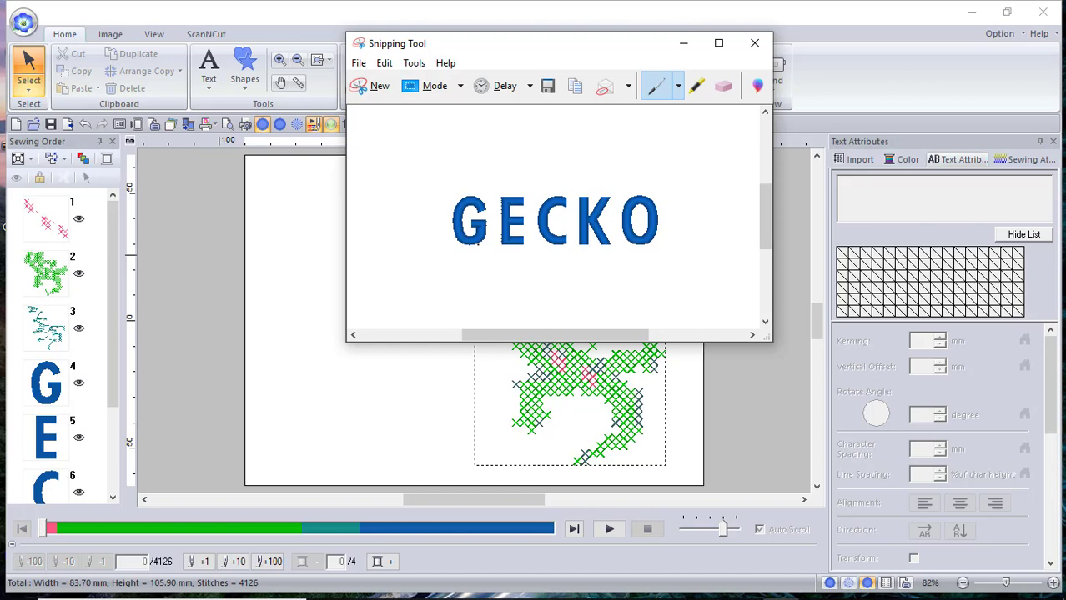
{"action": "mouse_move", "coordinate": [542, 416]}
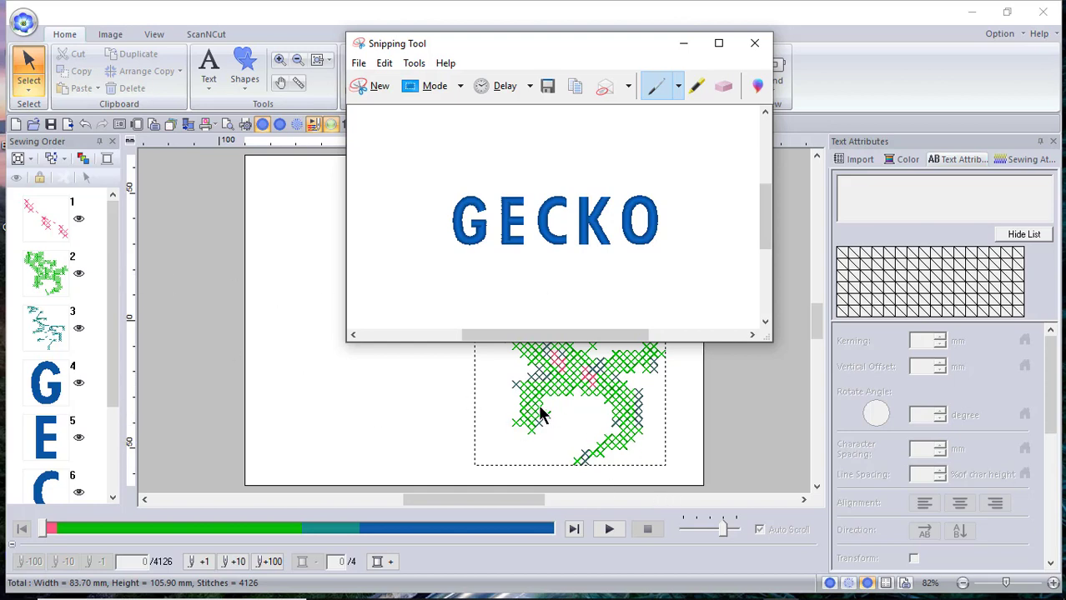
{"action": "mouse_move", "coordinate": [537, 427]}
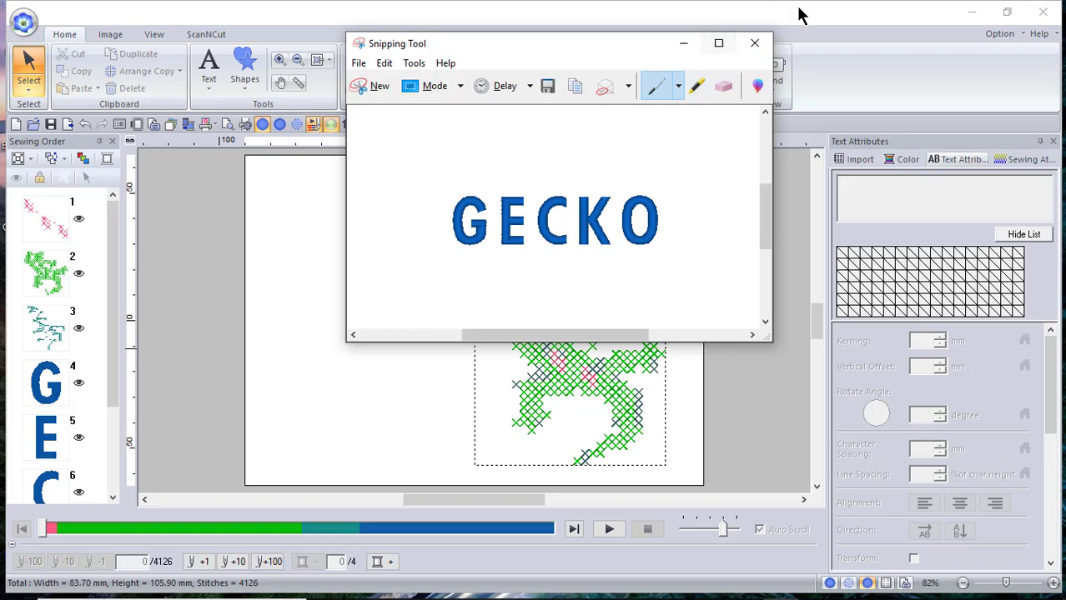
{"action": "left_click", "coordinate": [754, 44]}
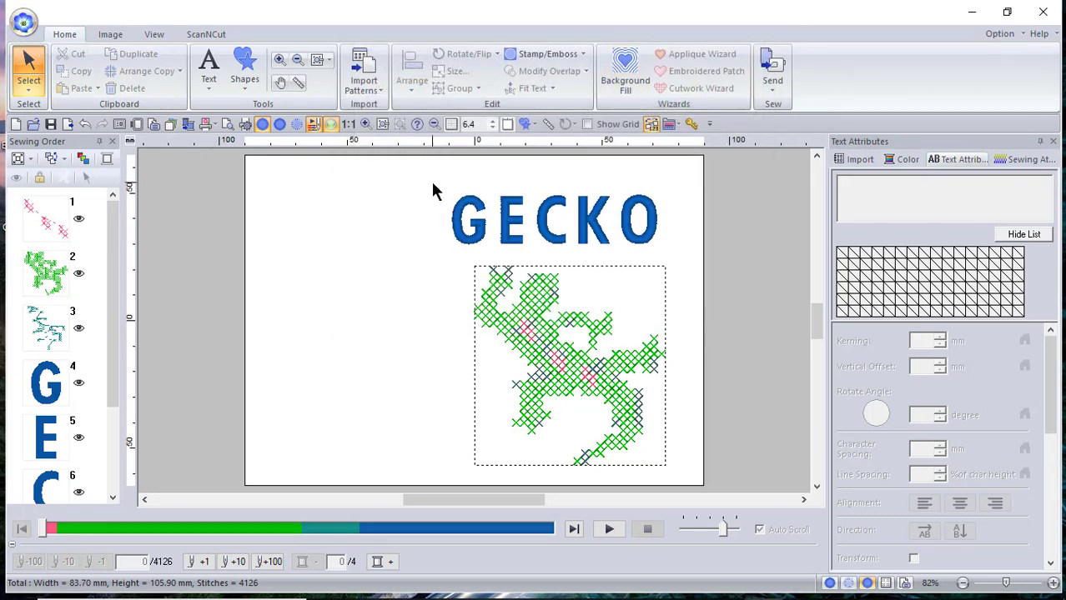
Step: Delete the GECKO lettering, start the Cross Stitch wizard and discard changes to Gecko.pes
{"action": "left_click", "coordinate": [554, 218]}
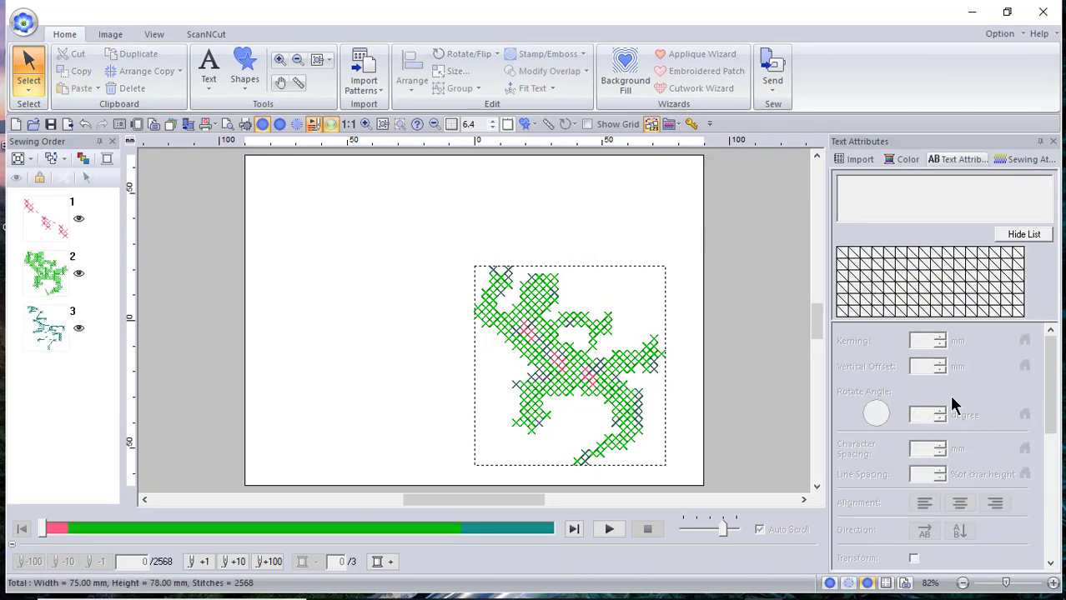
{"action": "left_click", "coordinate": [111, 33]}
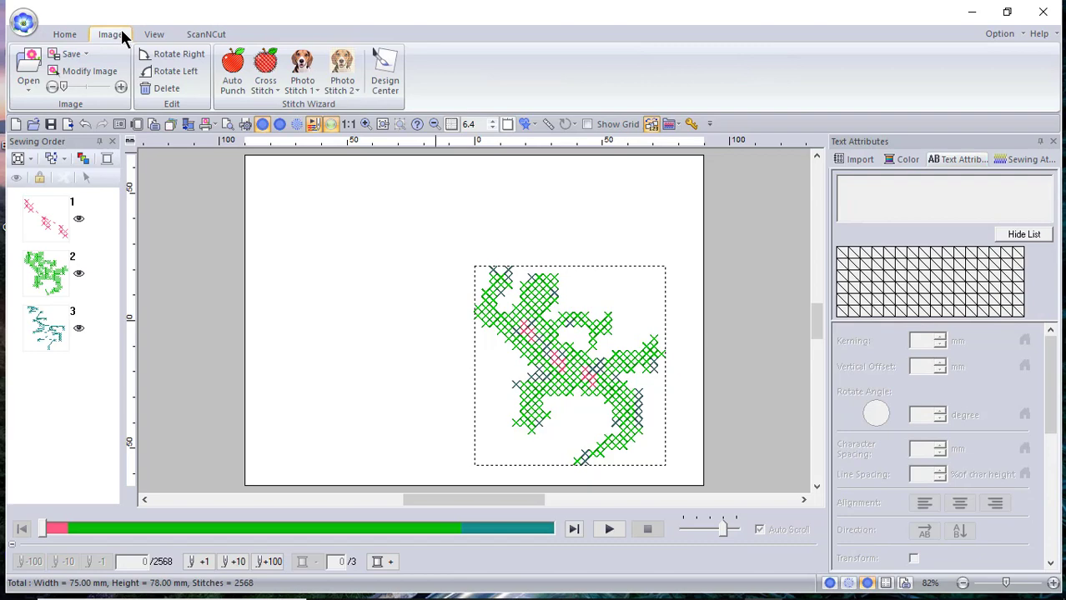
{"action": "left_click", "coordinate": [265, 70]}
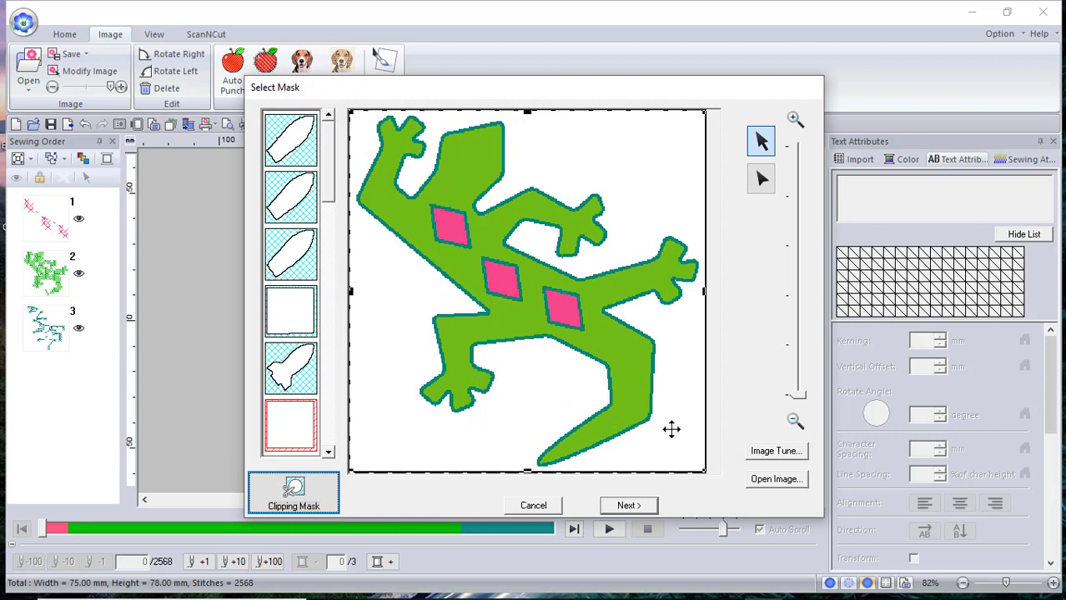
{"action": "mouse_move", "coordinate": [590, 515]}
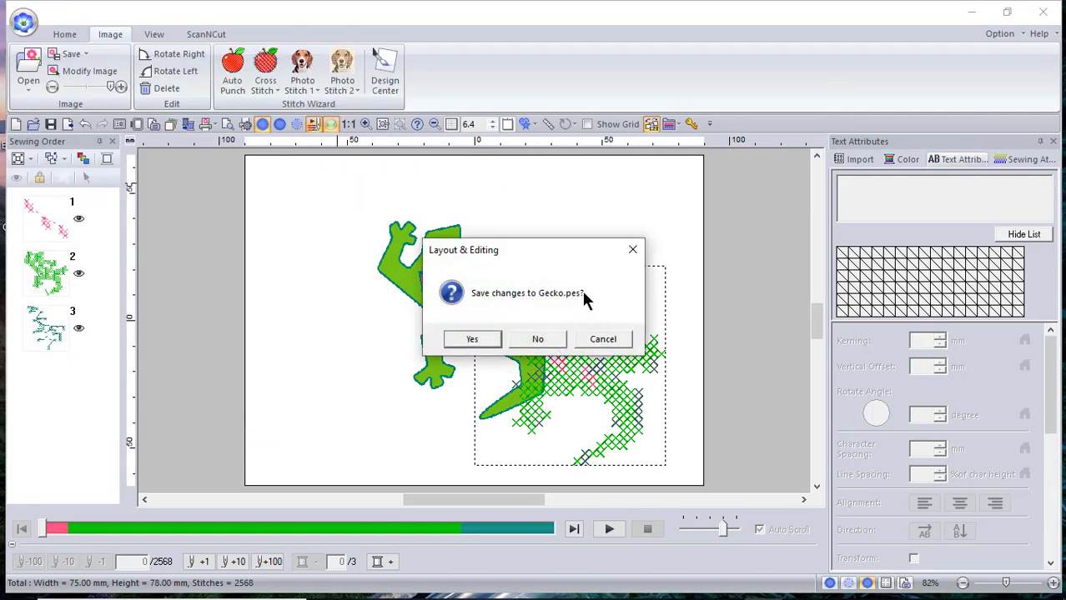
{"action": "mouse_move", "coordinate": [537, 341]}
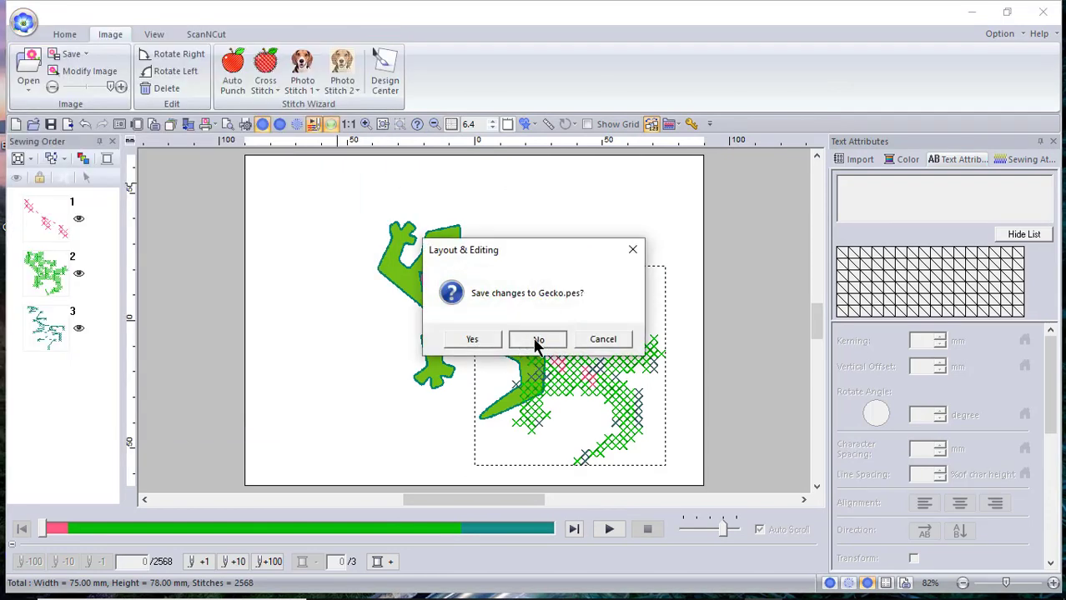
{"action": "left_click", "coordinate": [537, 340]}
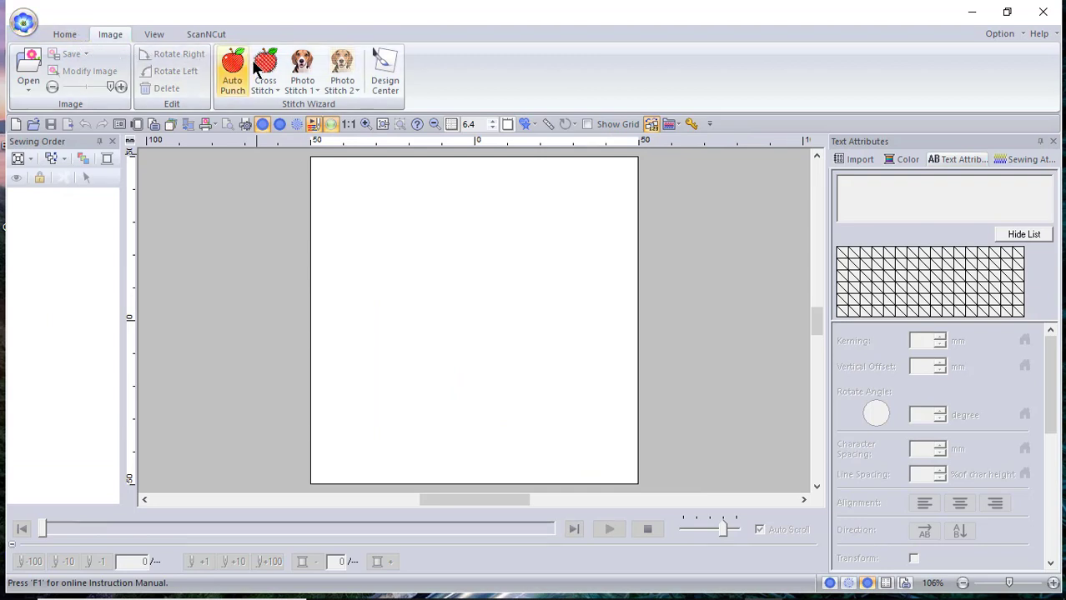
Step: Start a colour cross stitch and browse from This PC into C:\Users\<user folder>
{"action": "left_click", "coordinate": [265, 70]}
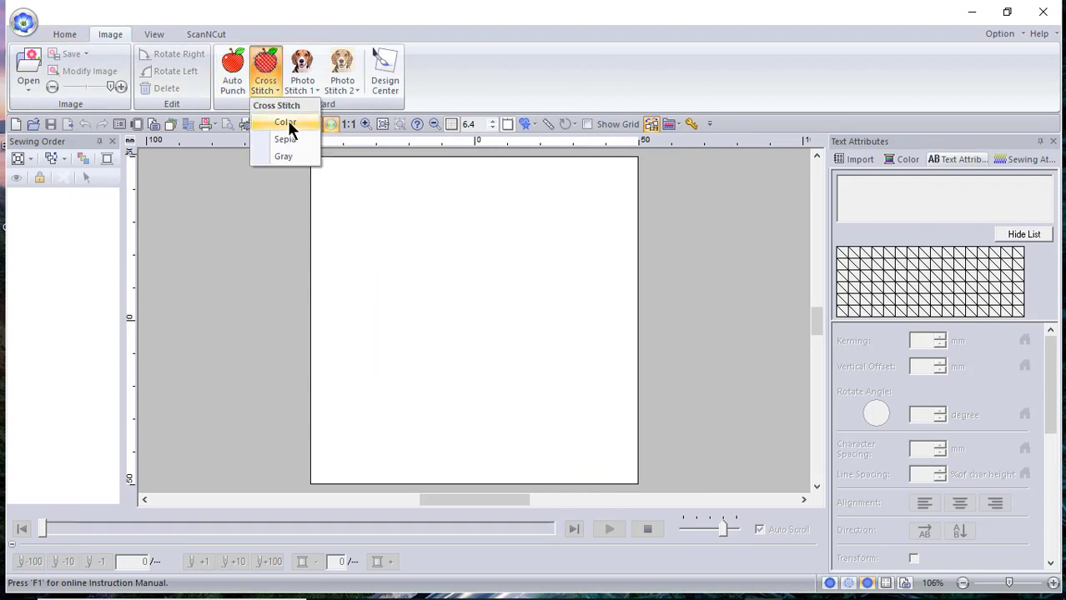
{"action": "left_click", "coordinate": [284, 123]}
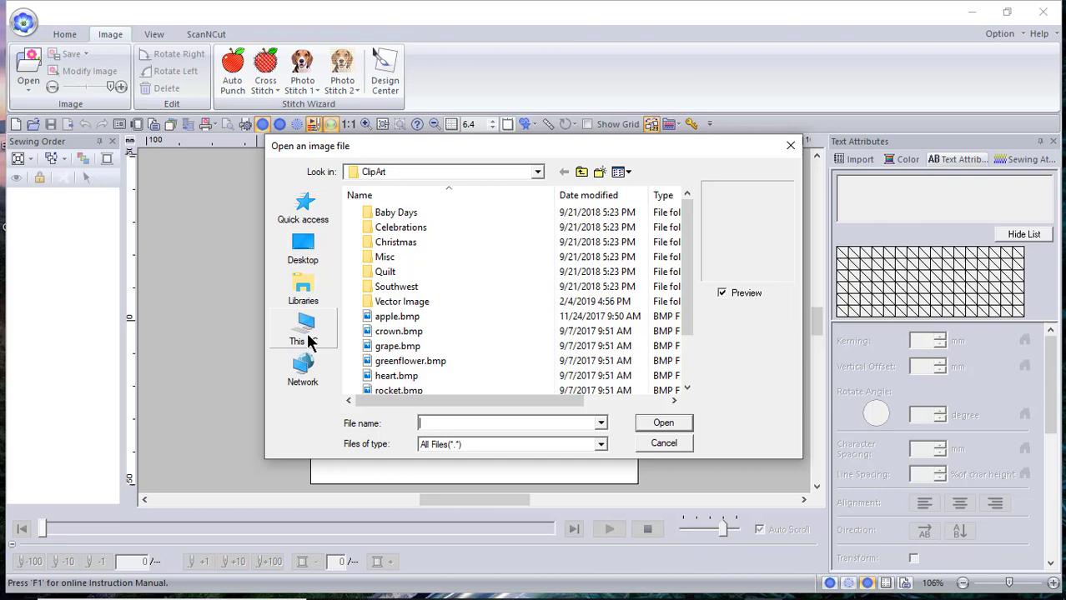
{"action": "left_click", "coordinate": [304, 327]}
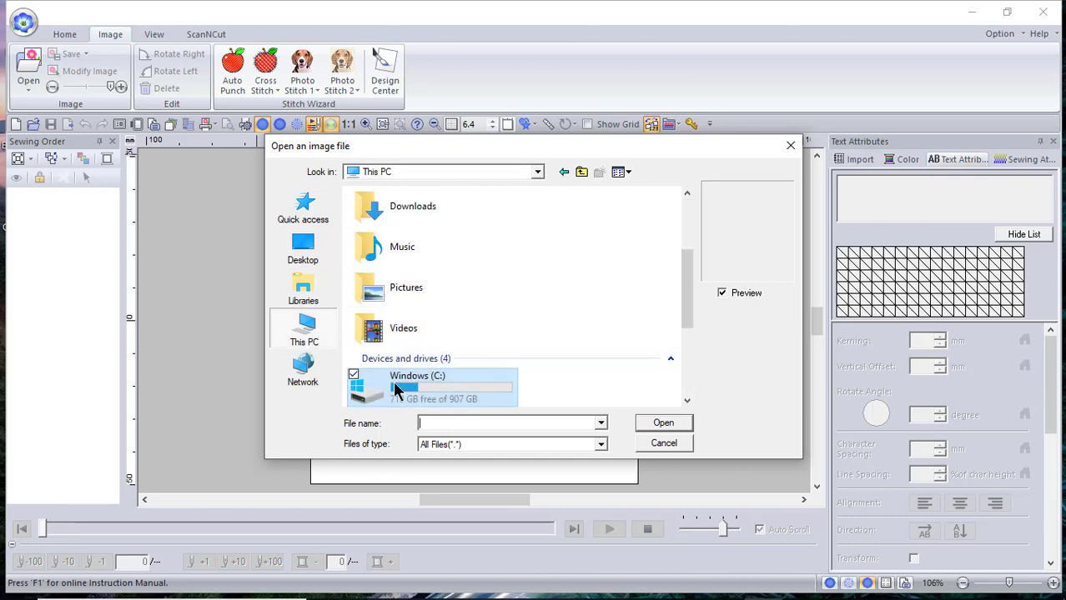
{"action": "double_click", "coordinate": [417, 387]}
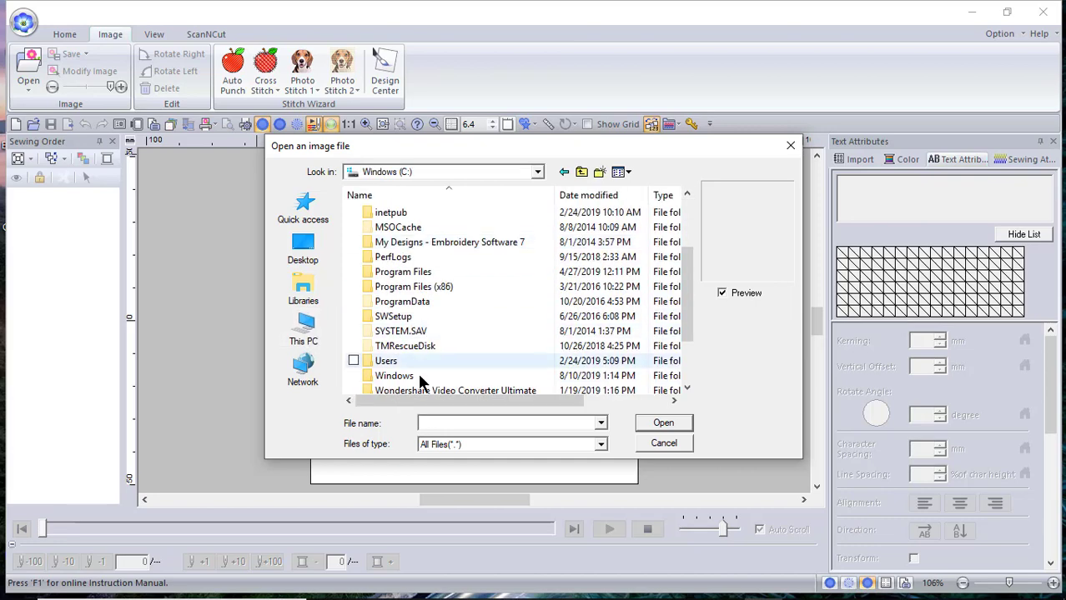
{"action": "double_click", "coordinate": [385, 360]}
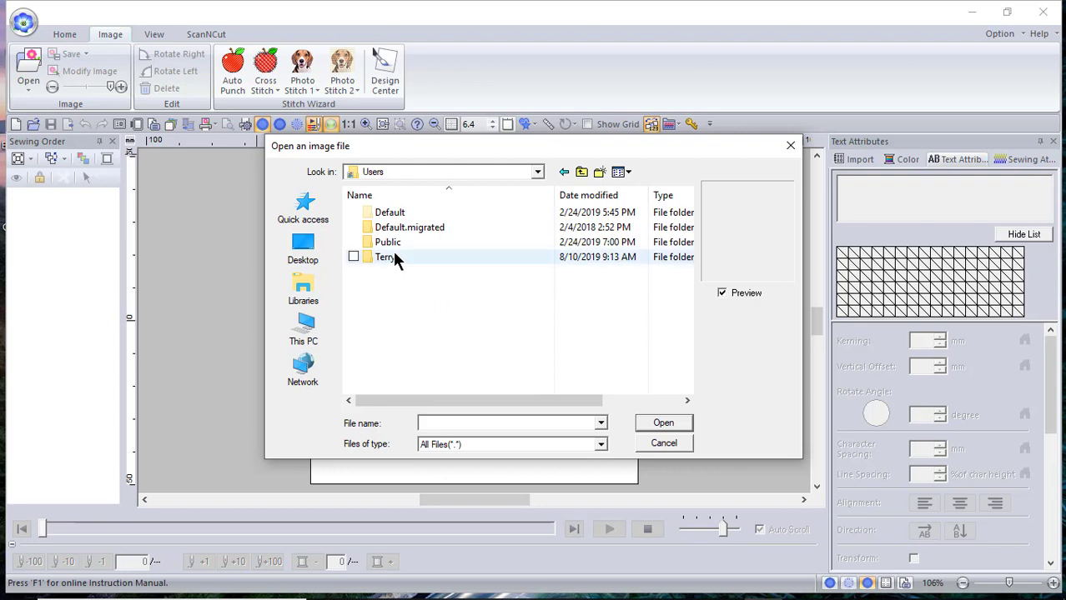
{"action": "double_click", "coordinate": [386, 257]}
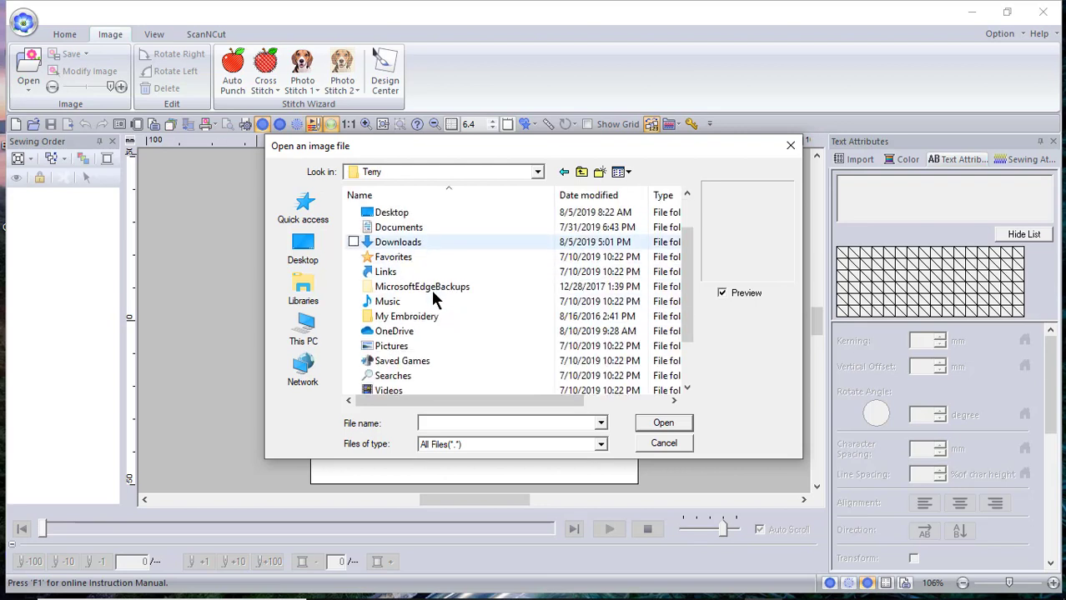
Step: Continue into Desktop > Artwork and choose the Gecko PNG for import
{"action": "left_click", "coordinate": [424, 287]}
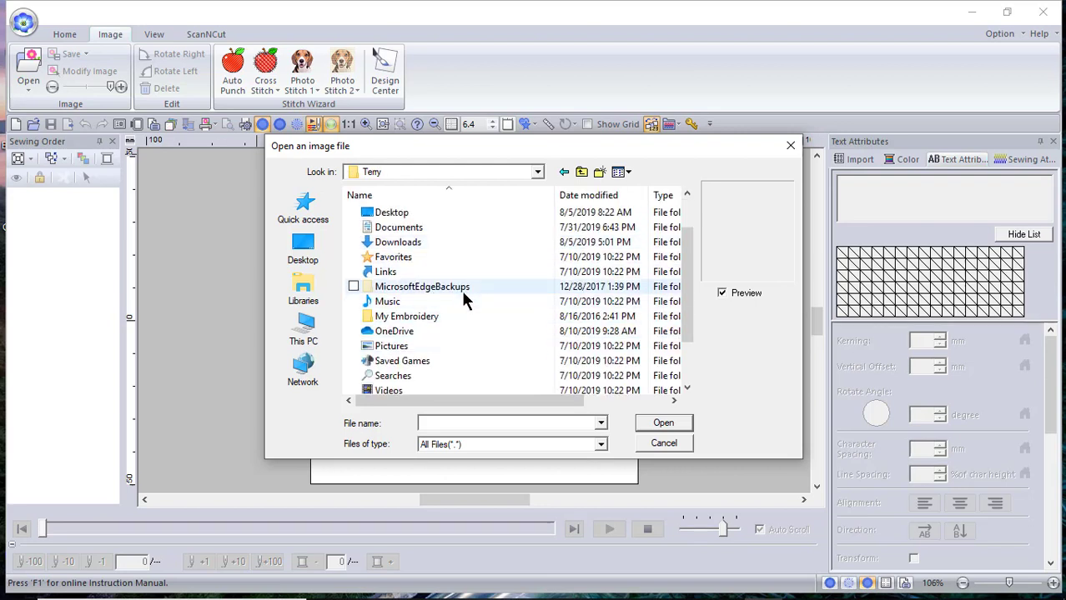
{"action": "mouse_move", "coordinate": [387, 300]}
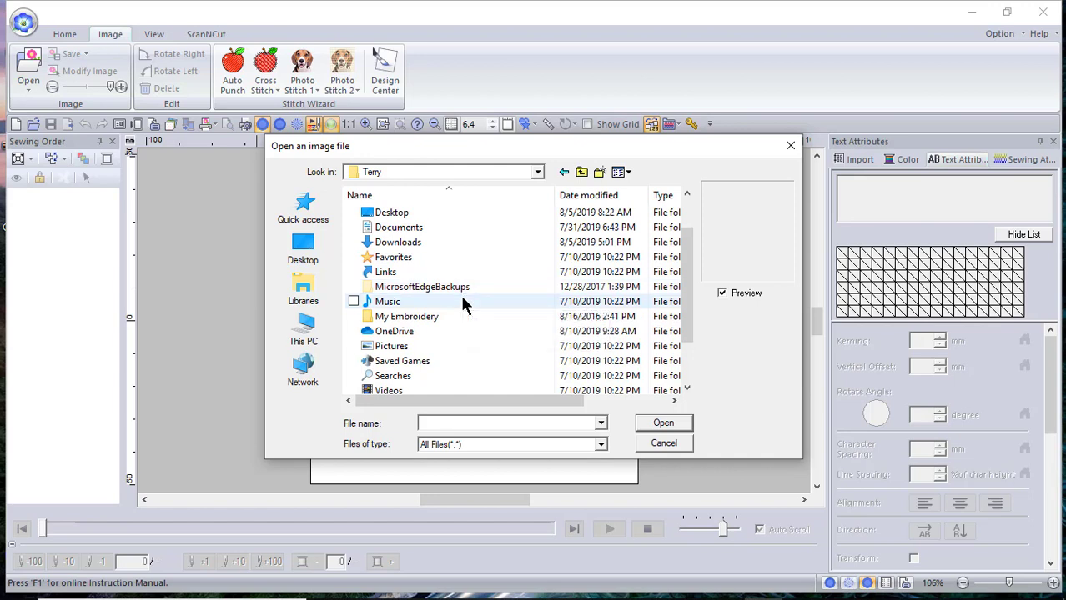
{"action": "left_click", "coordinate": [392, 212]}
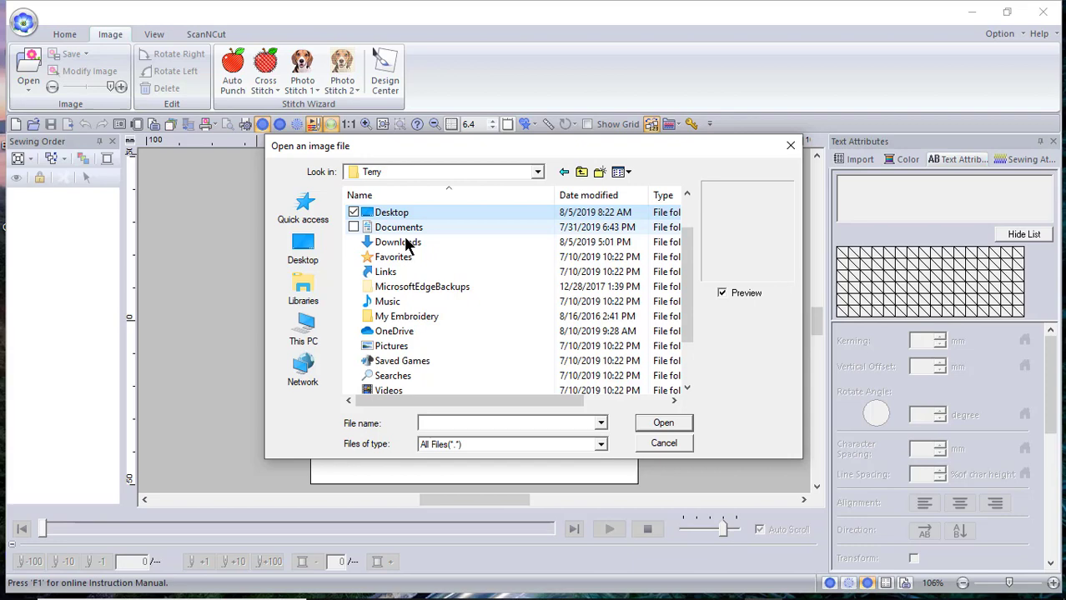
{"action": "mouse_move", "coordinate": [392, 211]}
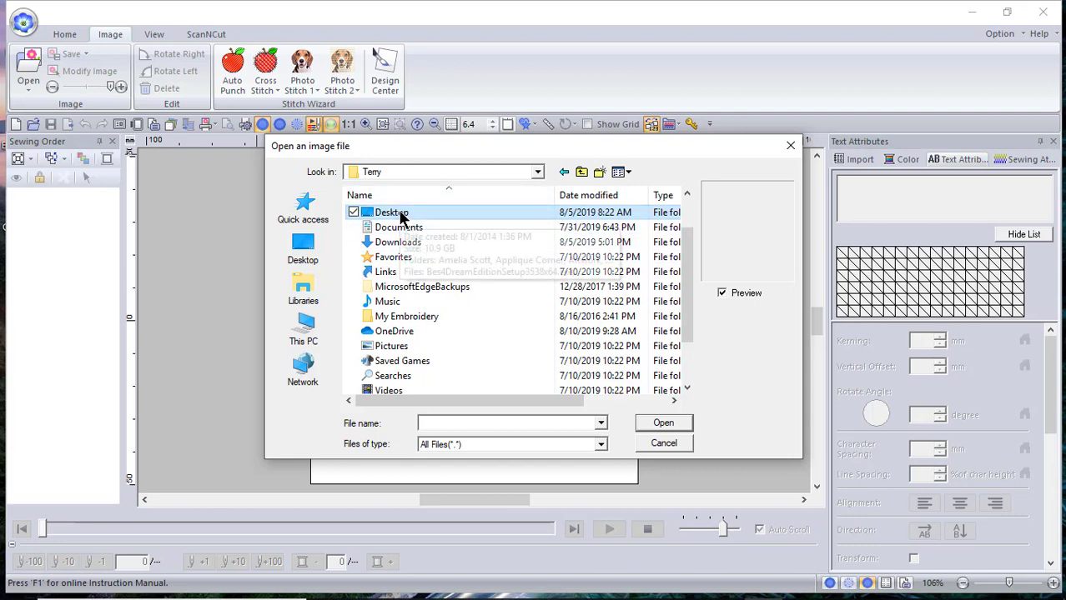
{"action": "double_click", "coordinate": [391, 212]}
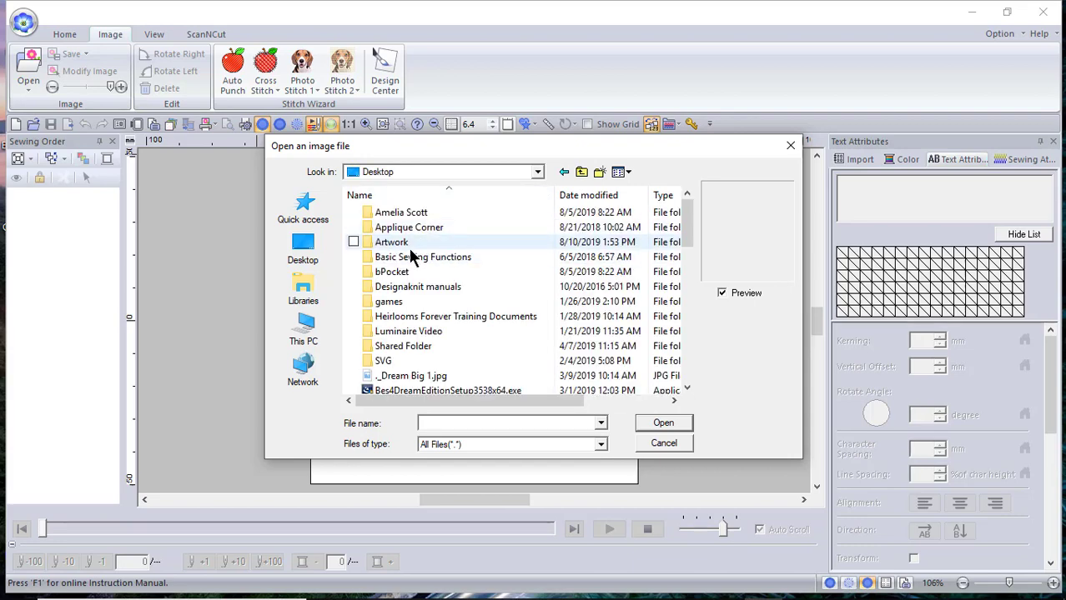
{"action": "double_click", "coordinate": [392, 242]}
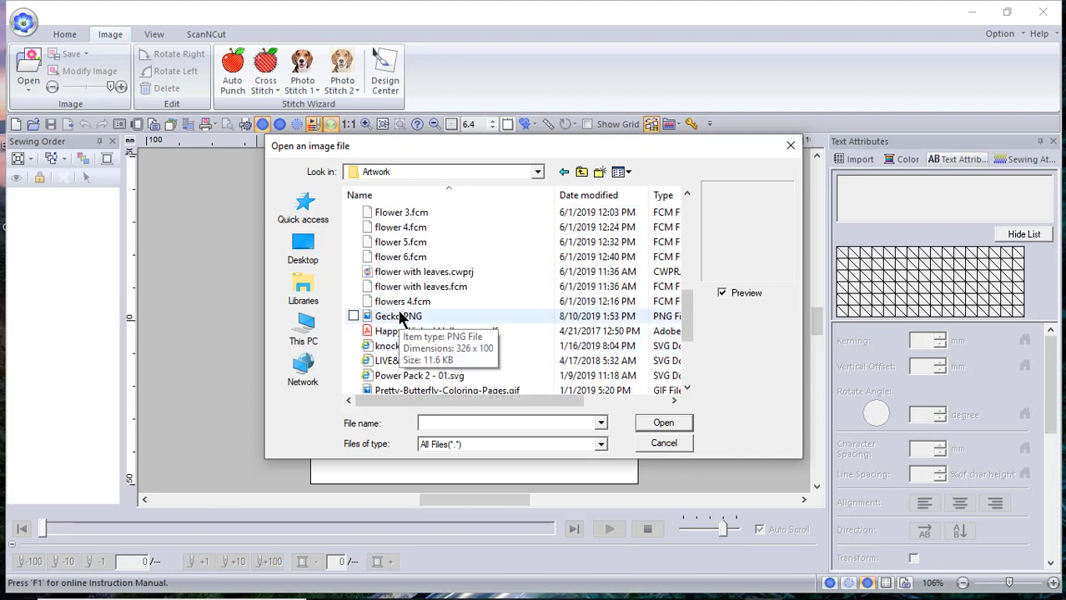
{"action": "left_click", "coordinate": [663, 444]}
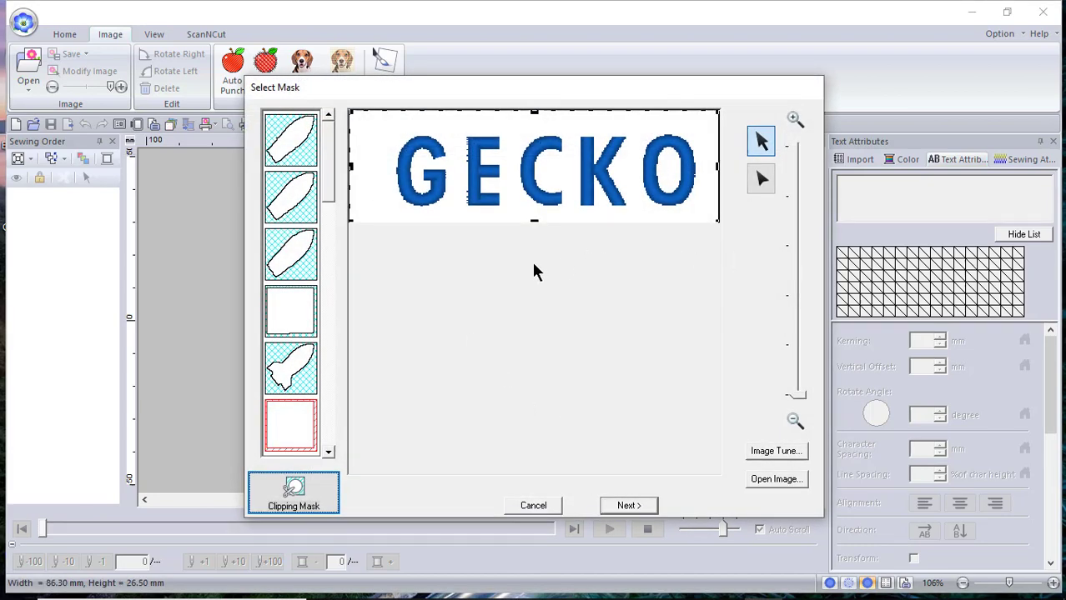
{"action": "mouse_move", "coordinate": [351, 440]}
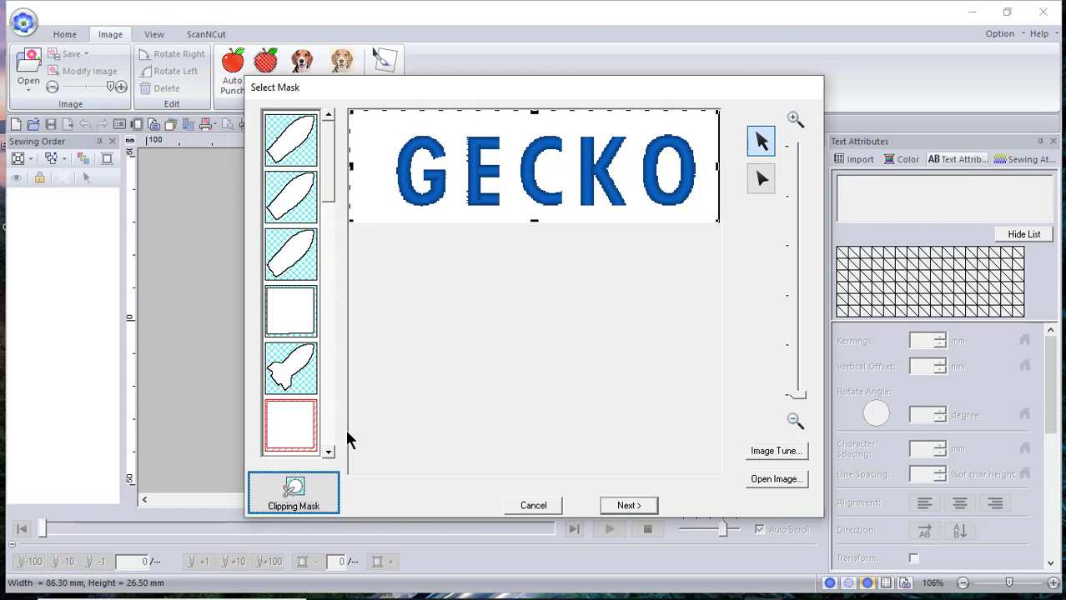
{"action": "mouse_move", "coordinate": [533, 222]}
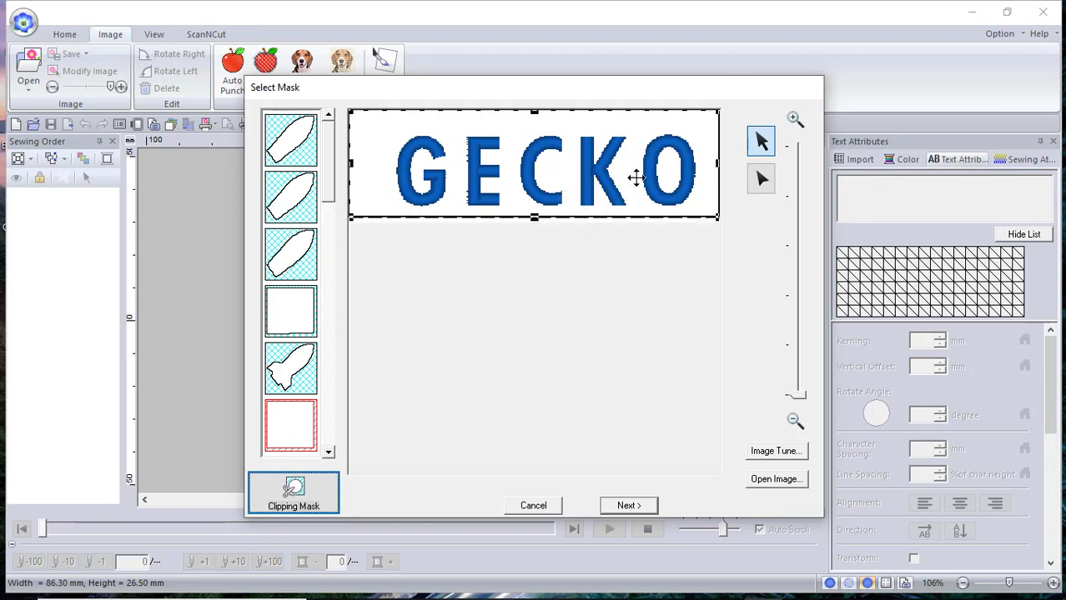
Step: Keep the rectangular mask around GECKO and advance to Check Mask Shape/Modify Image
{"action": "left_click", "coordinate": [627, 505]}
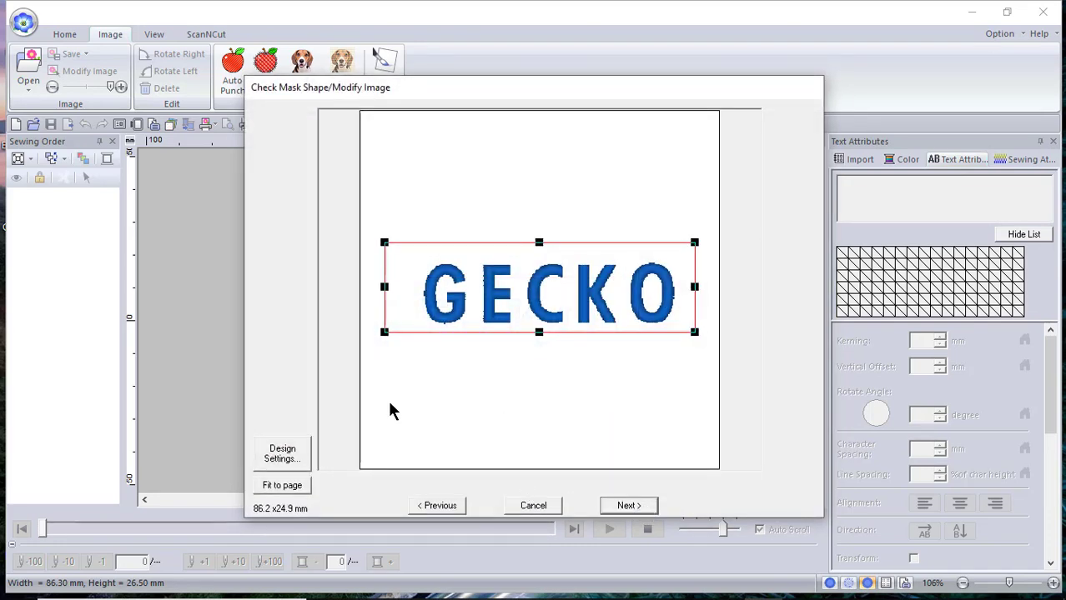
{"action": "mouse_move", "coordinate": [301, 510]}
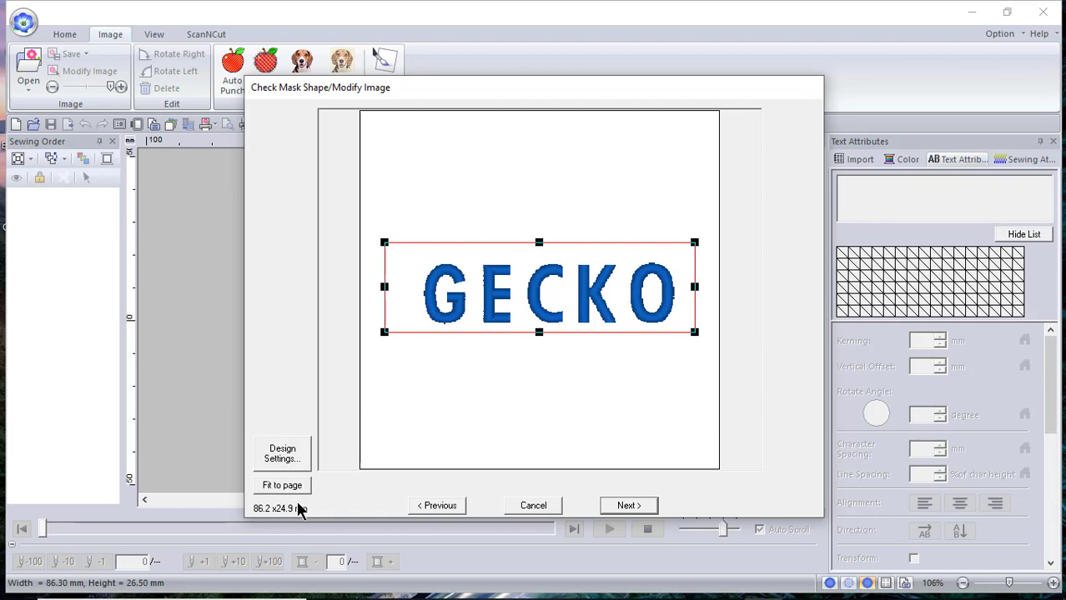
{"action": "mouse_move", "coordinate": [172, 470]}
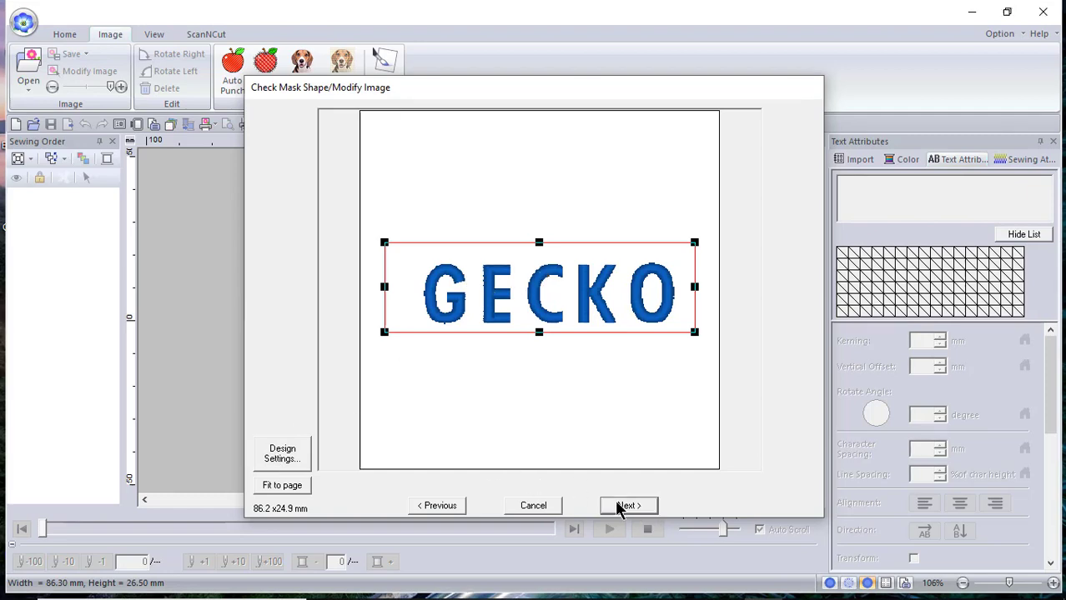
{"action": "left_click", "coordinate": [627, 505]}
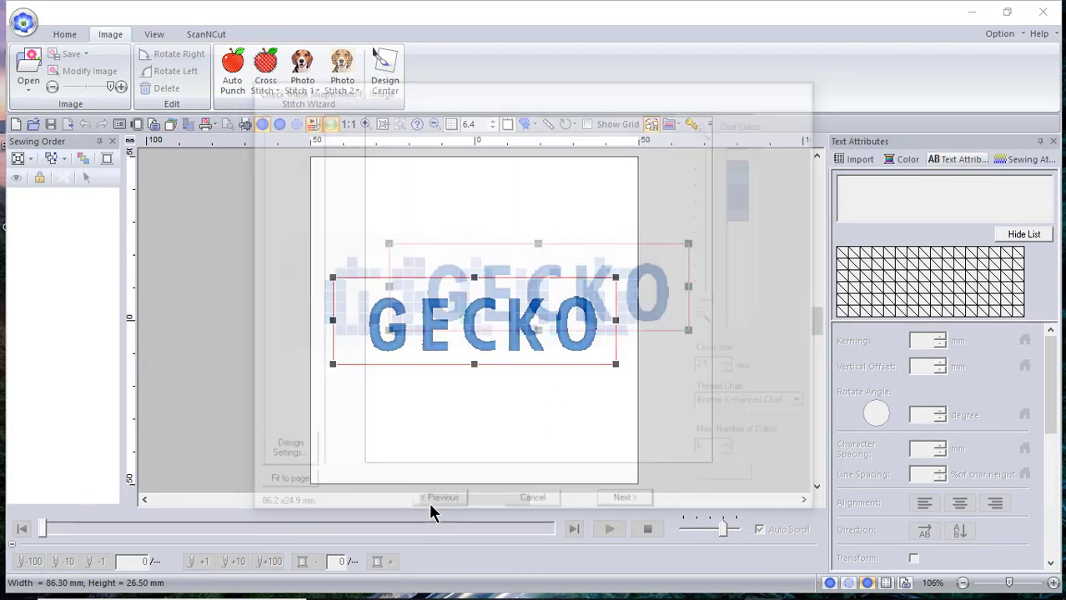
{"action": "left_click", "coordinate": [442, 497]}
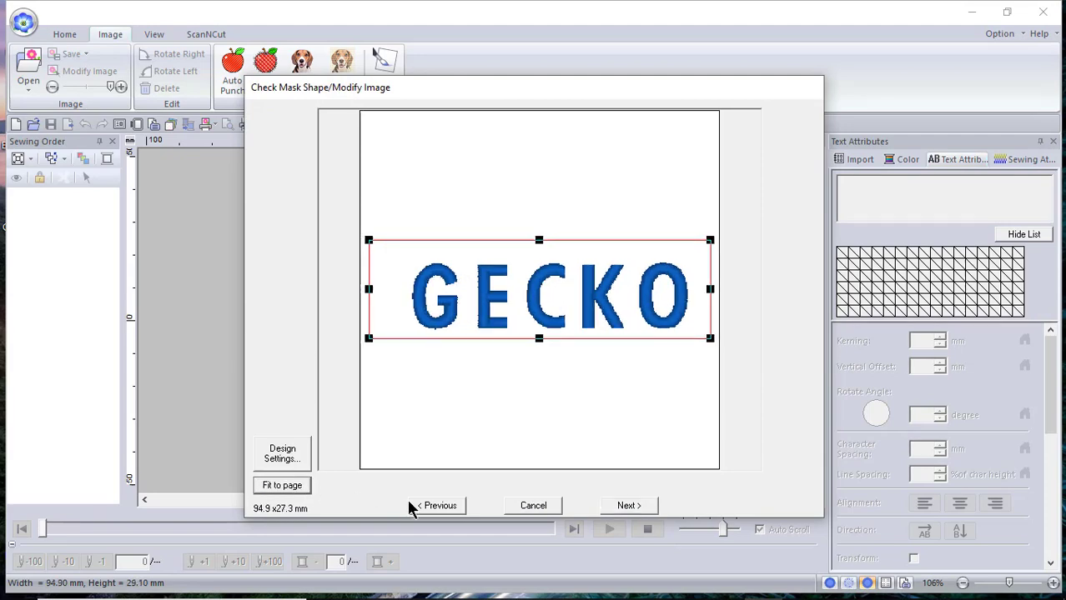
{"action": "mouse_move", "coordinate": [667, 523]}
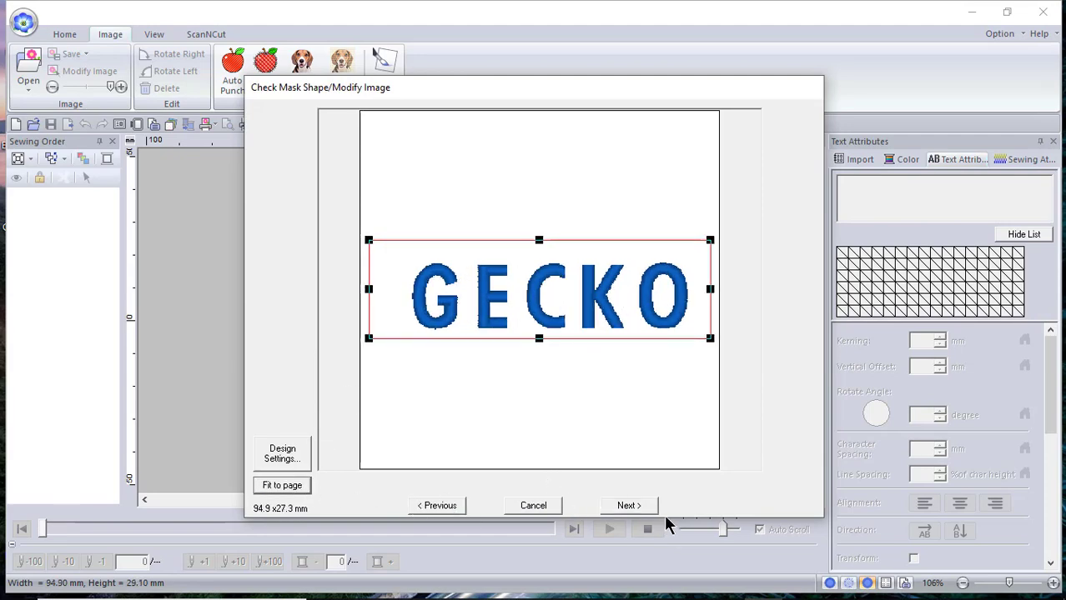
Step: Set cross size 2.2 mm and max colours 2, refresh the preview and continue to editing
{"action": "left_click", "coordinate": [627, 505]}
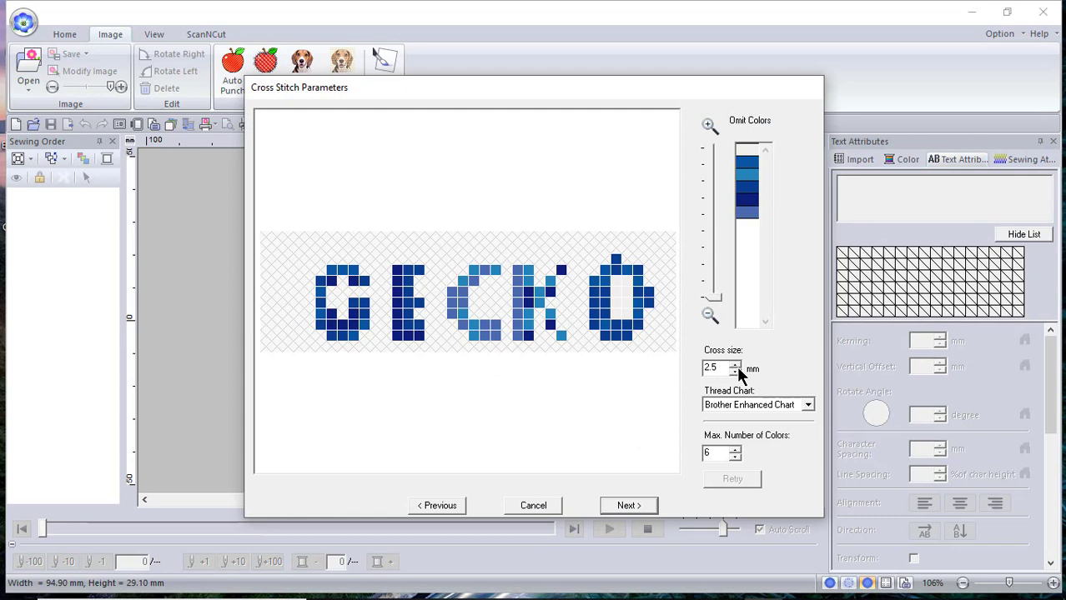
{"action": "left_click", "coordinate": [733, 372]}
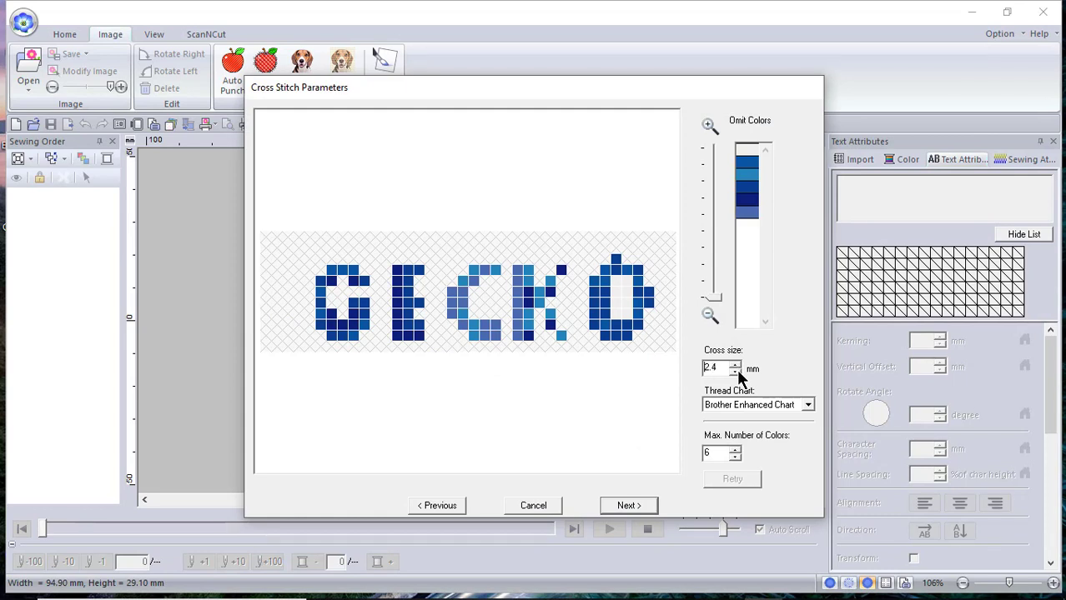
{"action": "left_click", "coordinate": [736, 372]}
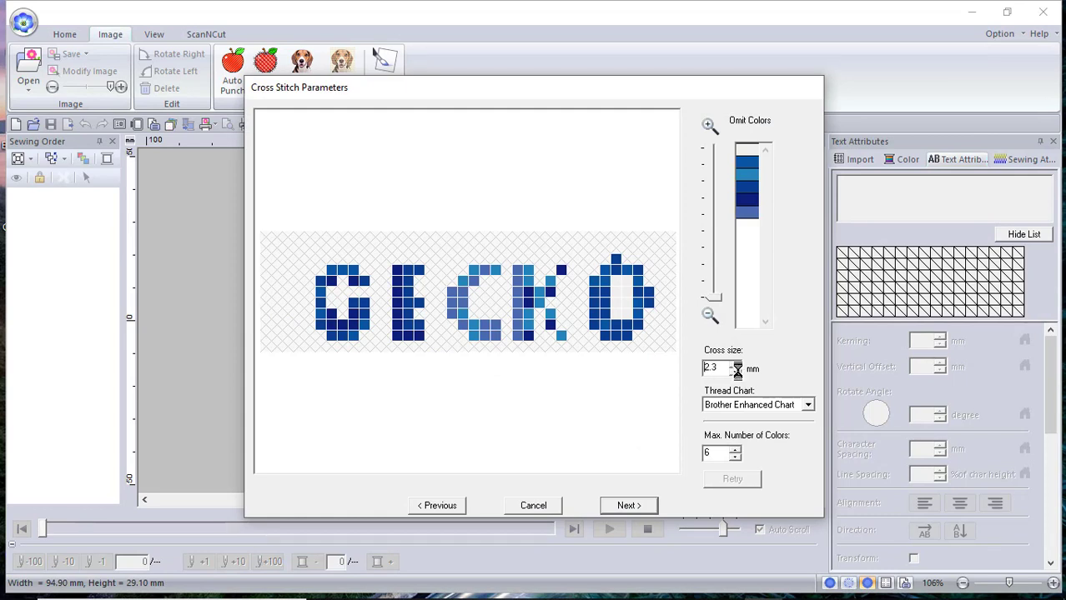
{"action": "left_click", "coordinate": [735, 370]}
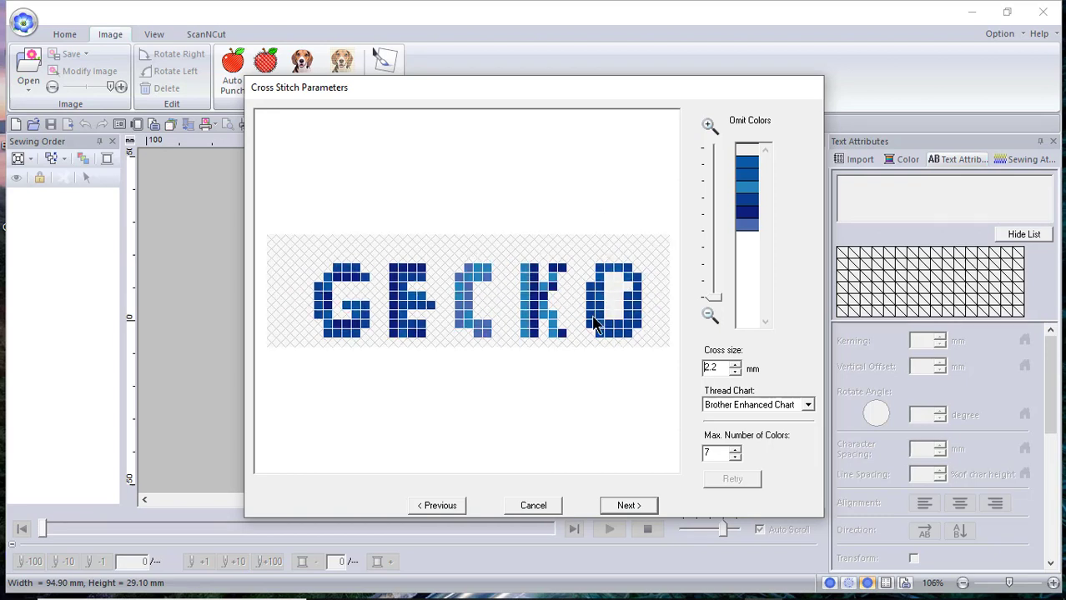
{"action": "mouse_move", "coordinate": [517, 336]}
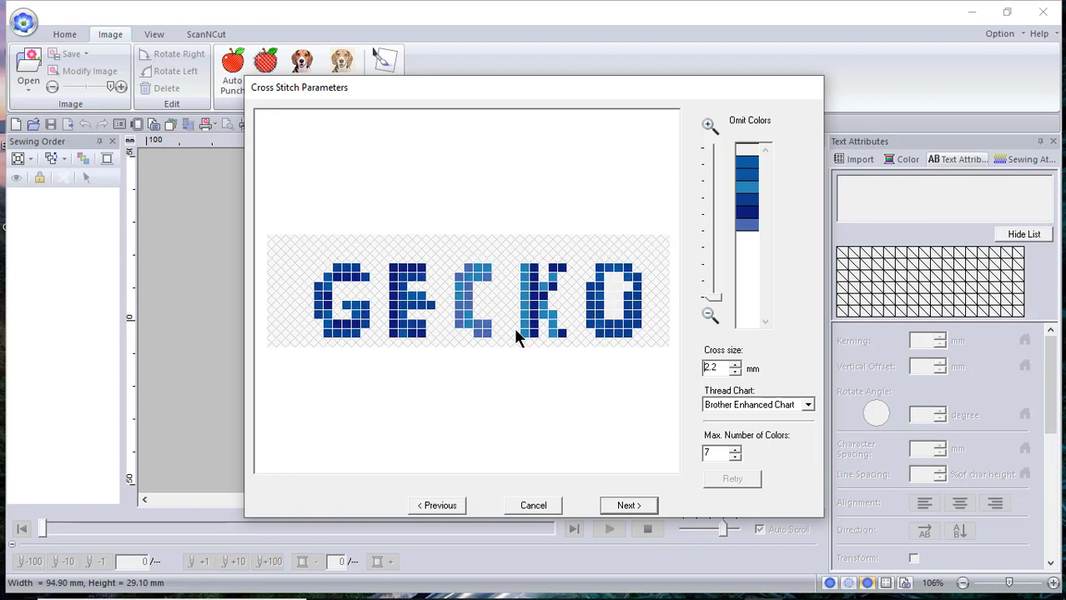
{"action": "mouse_move", "coordinate": [742, 465]}
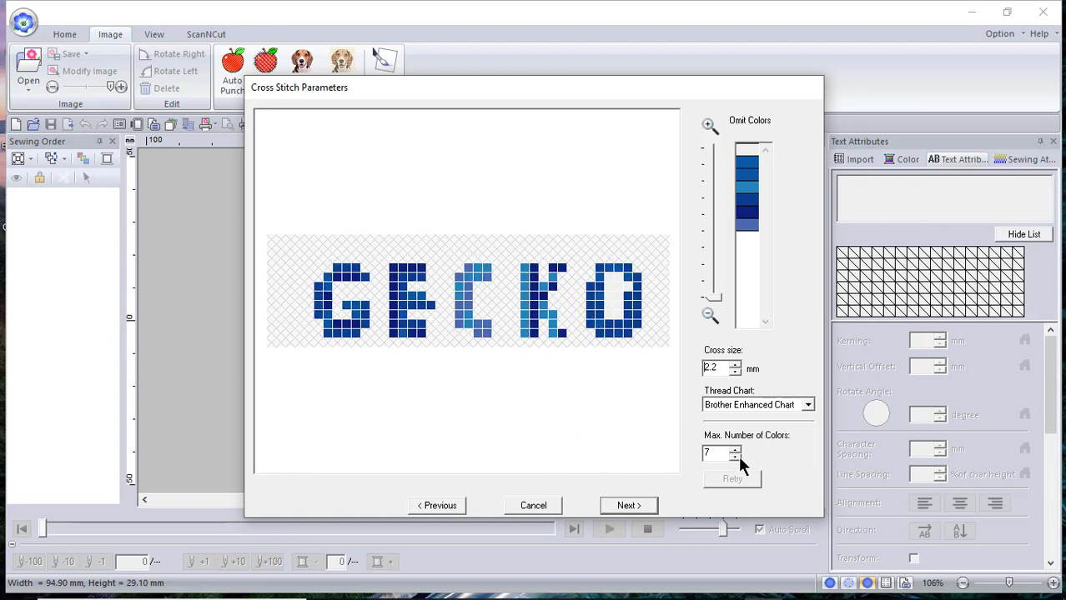
{"action": "left_click", "coordinate": [734, 457]}
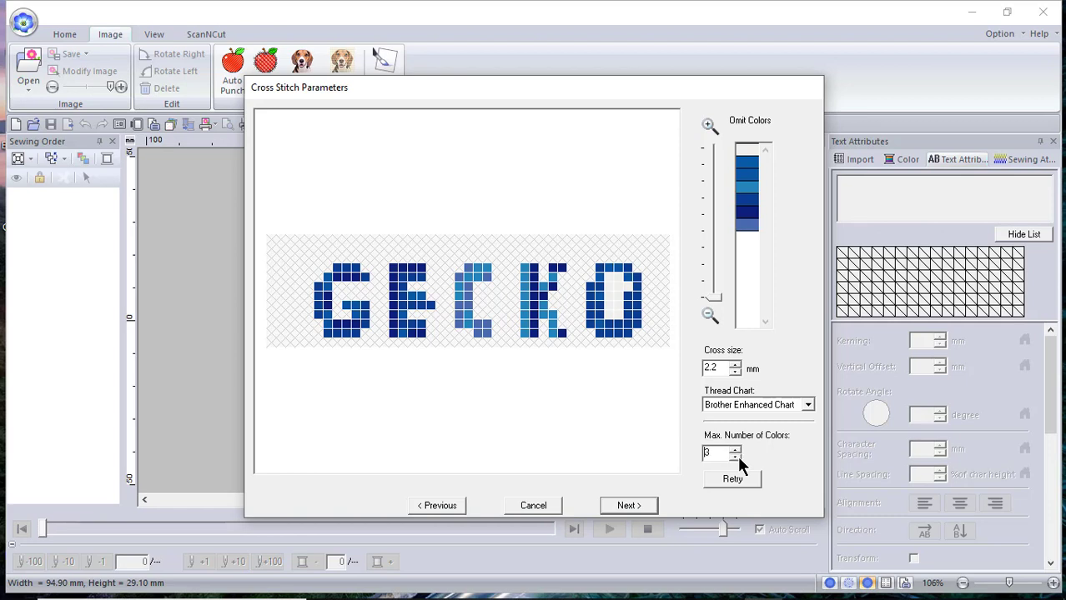
{"action": "left_click", "coordinate": [735, 456]}
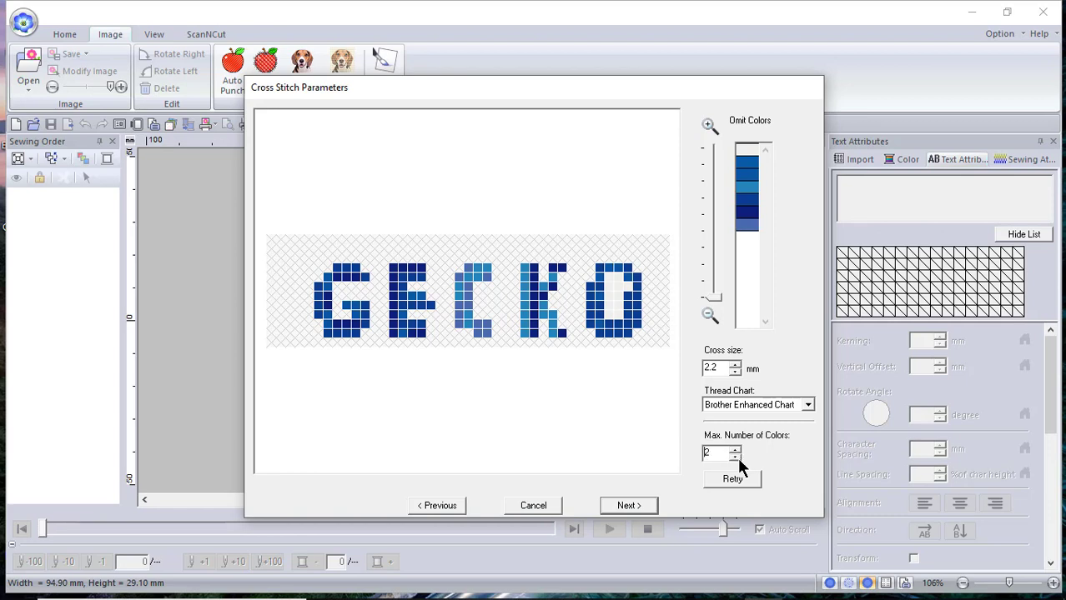
{"action": "mouse_move", "coordinate": [709, 483]}
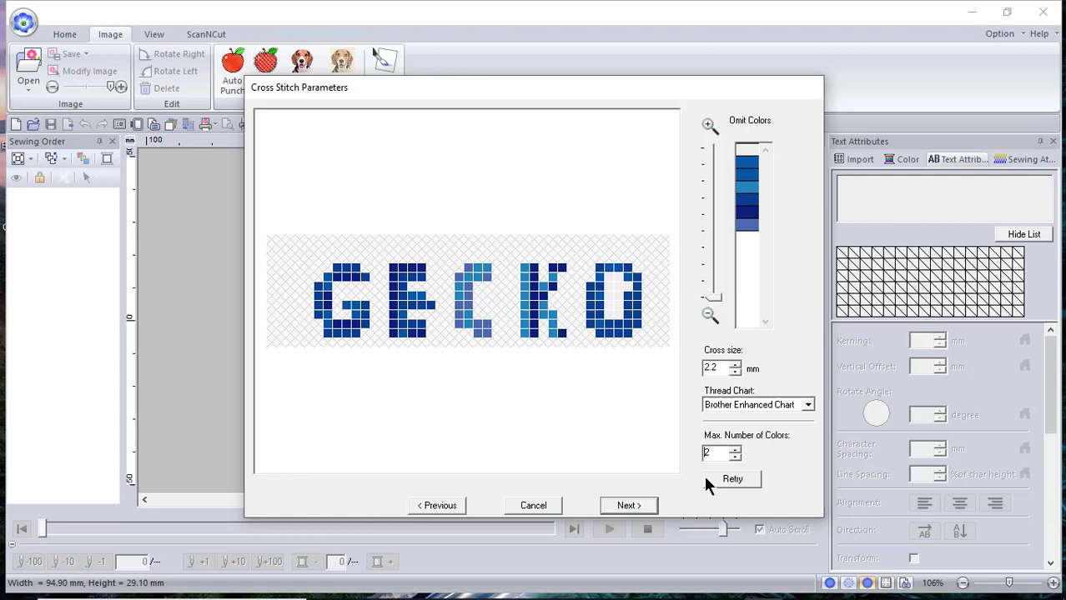
{"action": "left_click", "coordinate": [730, 478]}
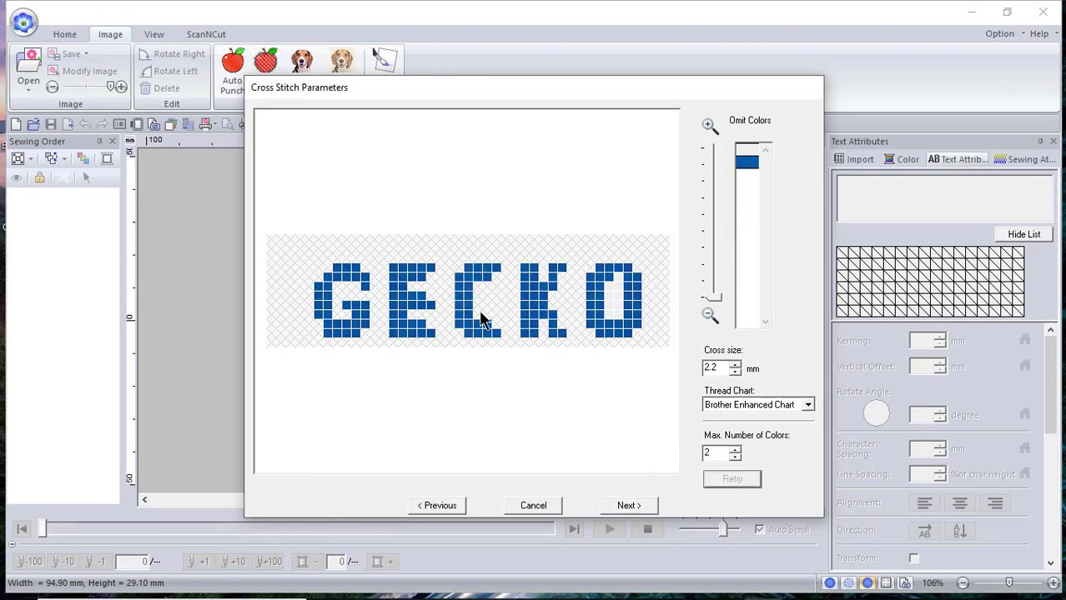
{"action": "mouse_move", "coordinate": [625, 309]}
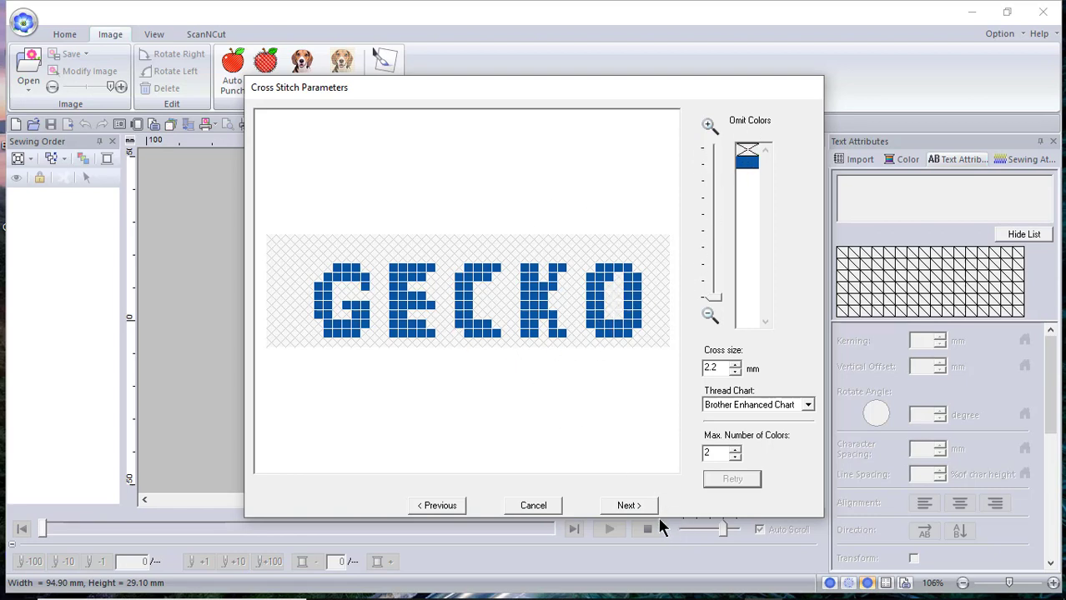
{"action": "left_click", "coordinate": [627, 506]}
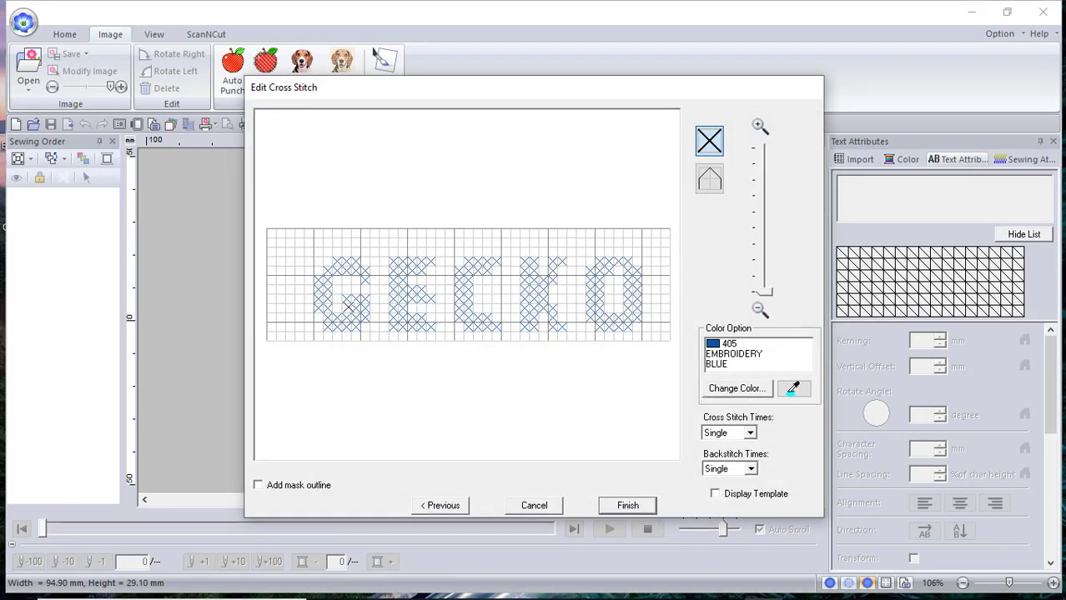
Step: Set Cross Stitch Times to Double and finish, placing the 77 × 18 mm GECKO pattern
{"action": "left_click", "coordinate": [749, 432]}
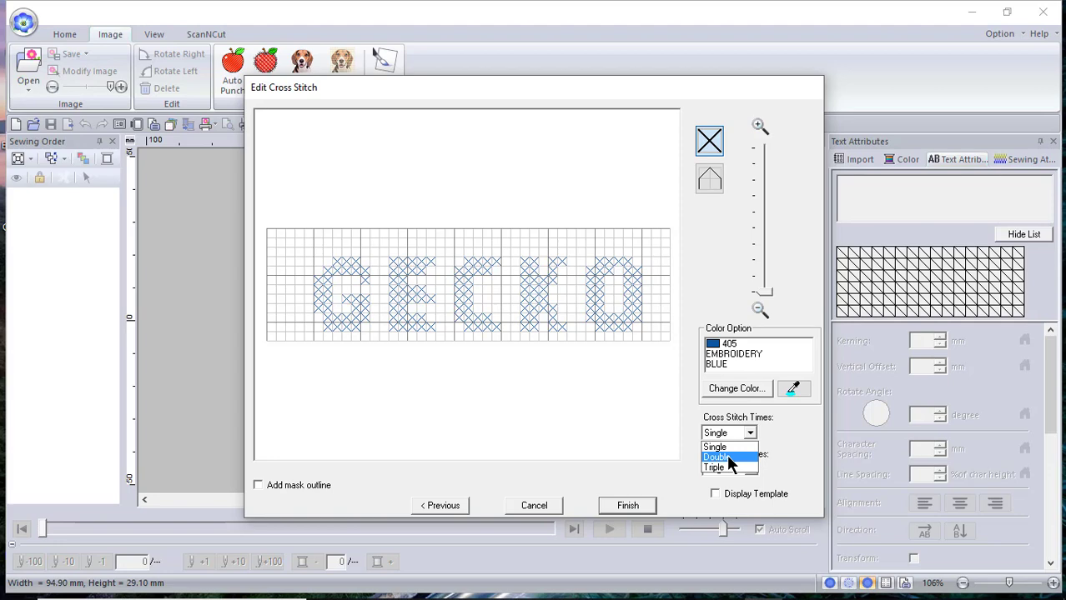
{"action": "left_click", "coordinate": [728, 457]}
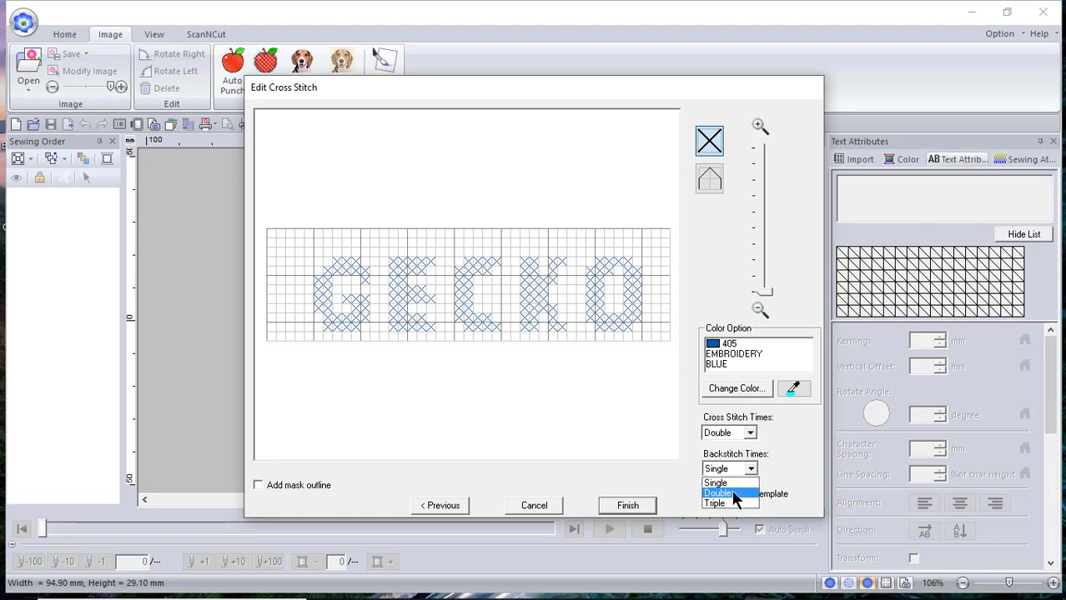
{"action": "left_click", "coordinate": [627, 505]}
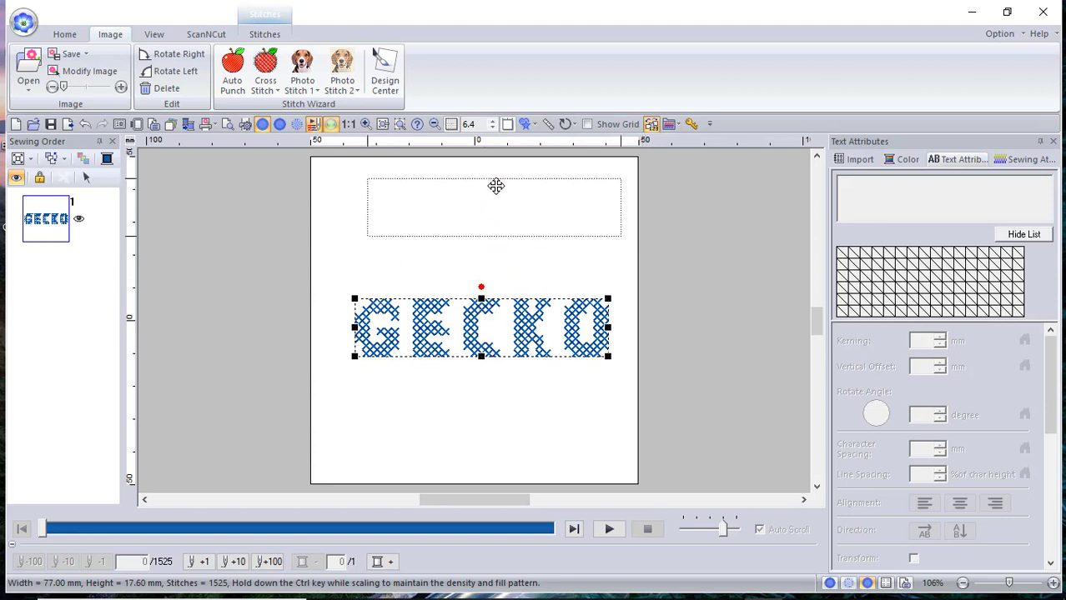
Step: Move GECKO to the top, import Gecko.pes from Folder and place it beneath the lettering
{"action": "left_click_drag", "start_coordinate": [480, 327], "coordinate": [477, 207]}
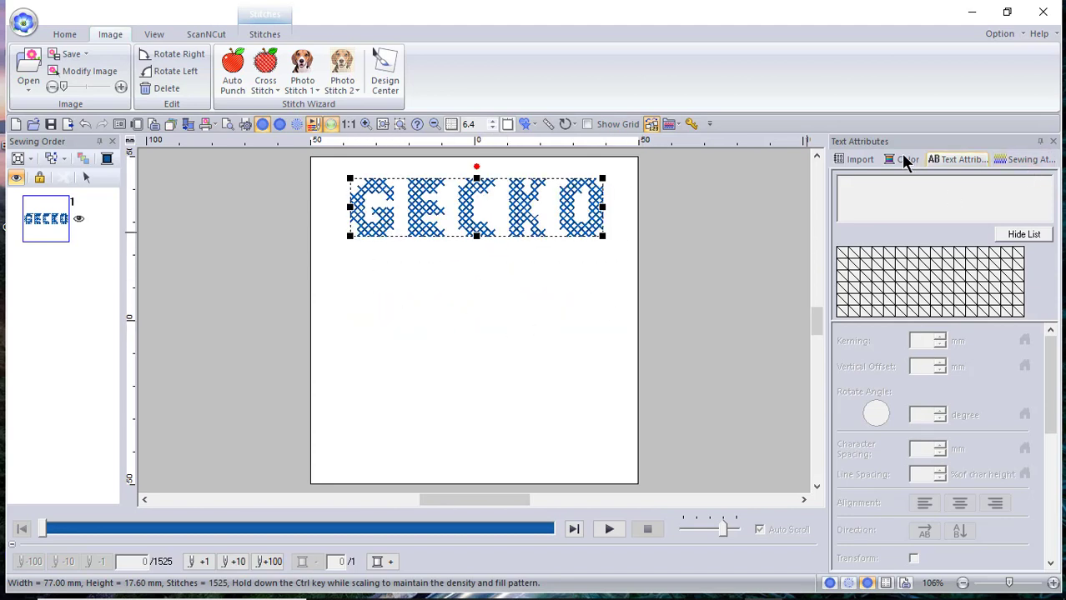
{"action": "left_click", "coordinate": [858, 160]}
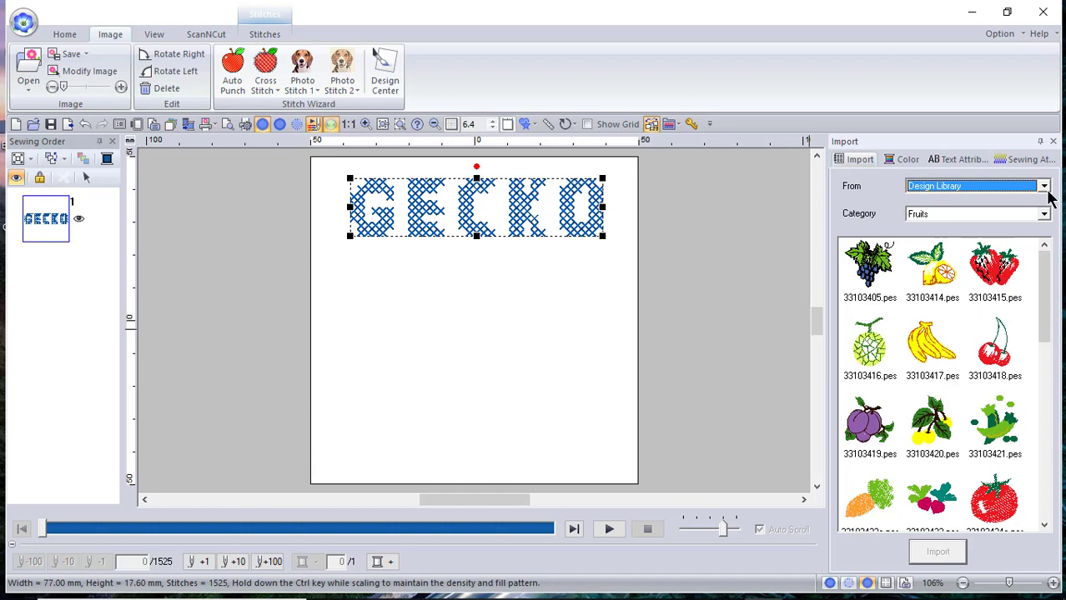
{"action": "left_click", "coordinate": [1044, 187]}
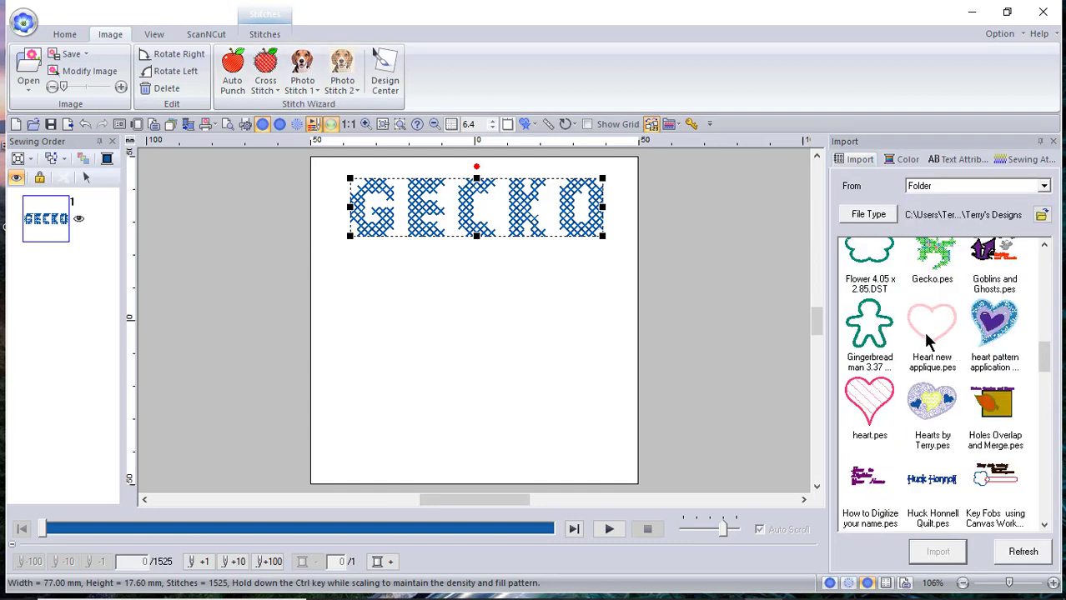
{"action": "left_click", "coordinate": [931, 263]}
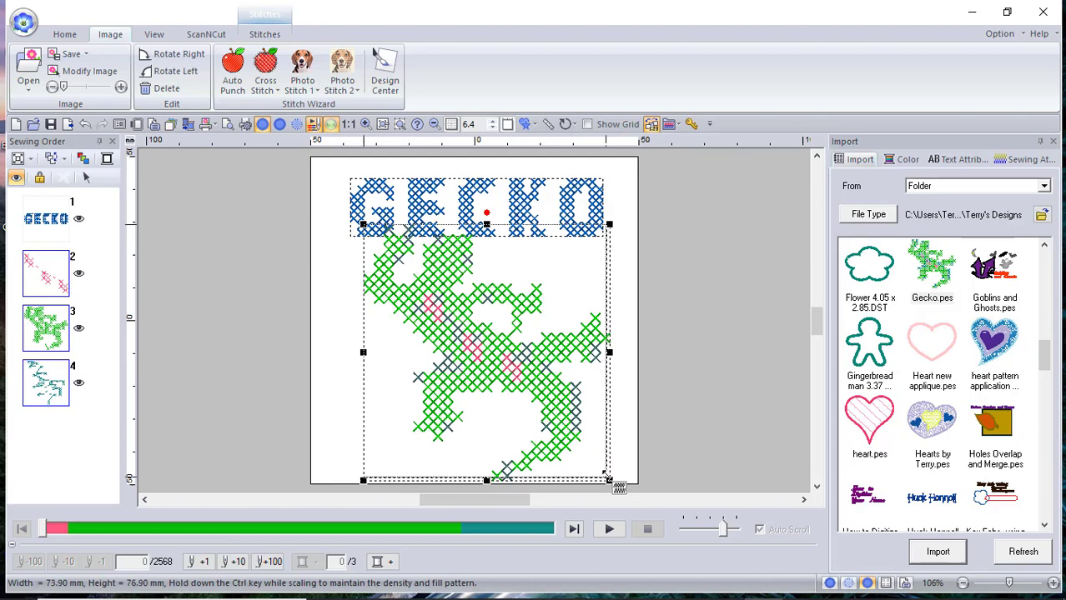
{"action": "left_click_drag", "start_coordinate": [608, 480], "coordinate": [584, 454]}
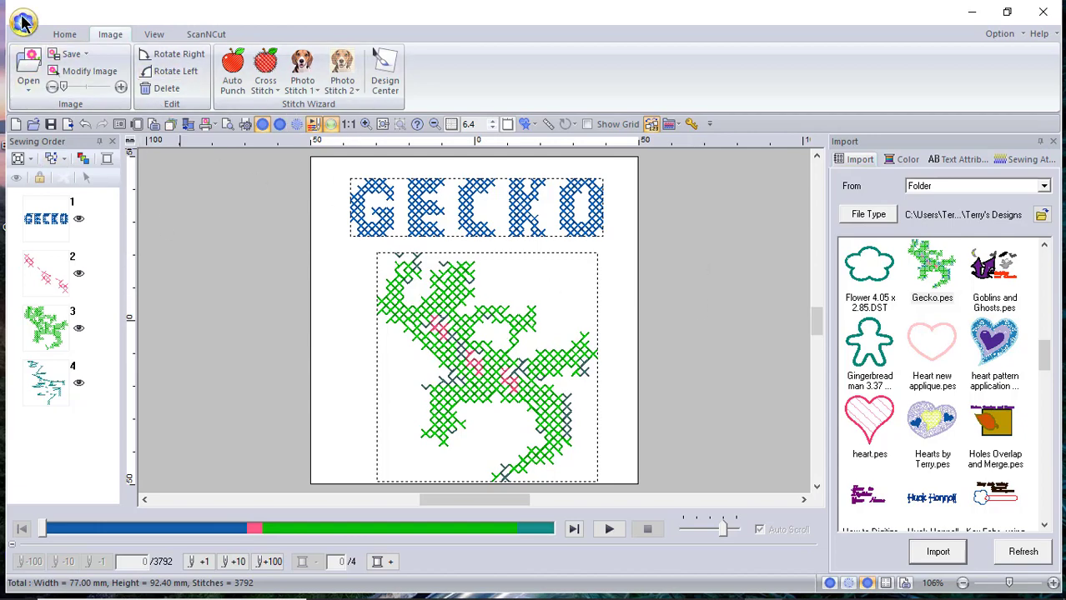
Step: Start a new design, saving the current one as Gecko 2
{"action": "left_click", "coordinate": [24, 20]}
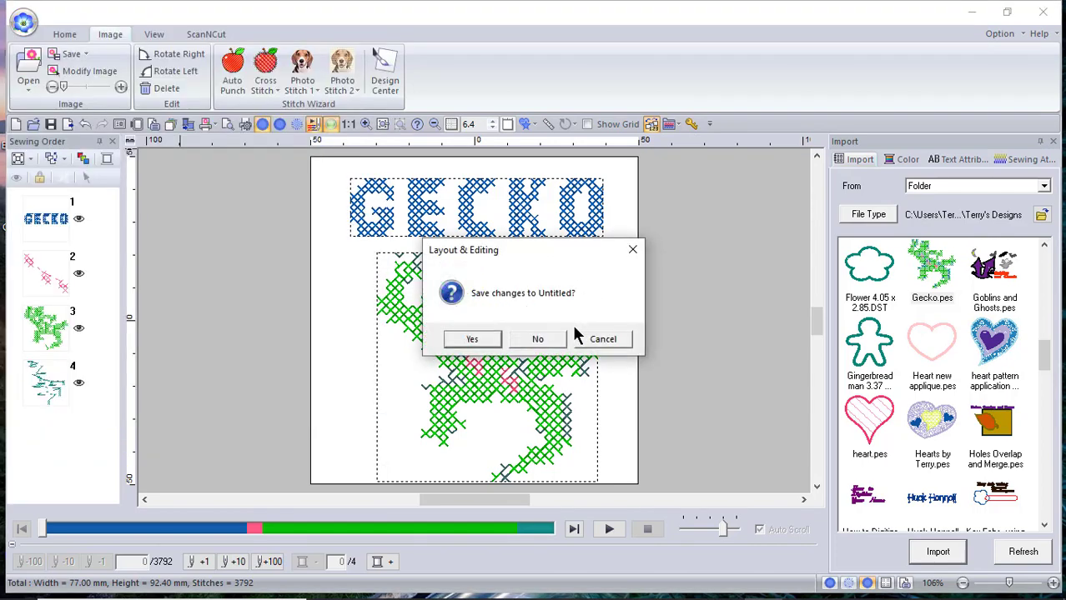
{"action": "left_click", "coordinate": [536, 339]}
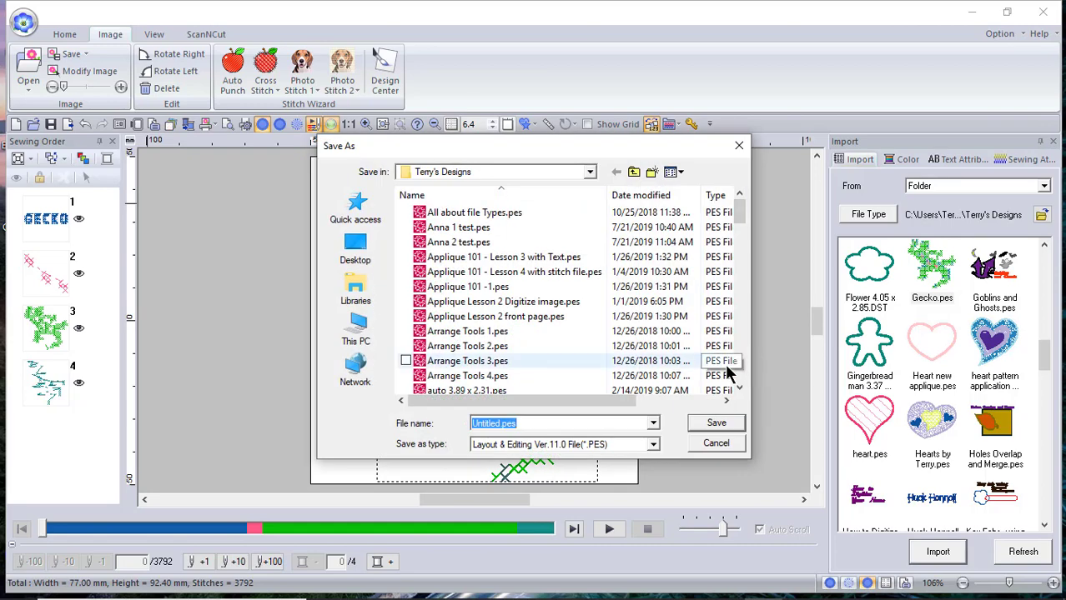
{"action": "type", "text": "Gecko 2"}
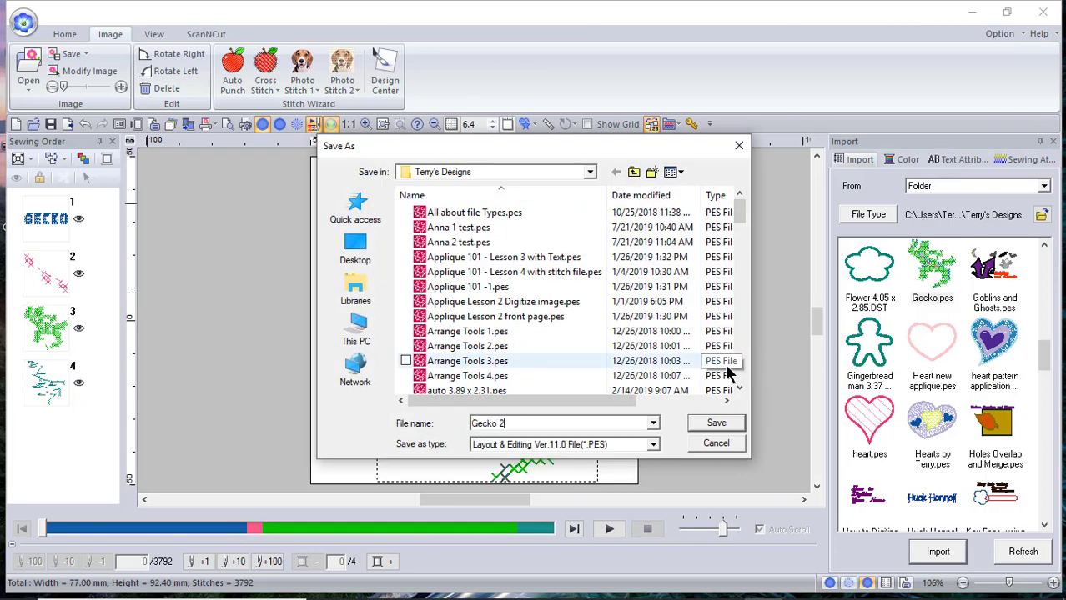
{"action": "left_click", "coordinate": [714, 423]}
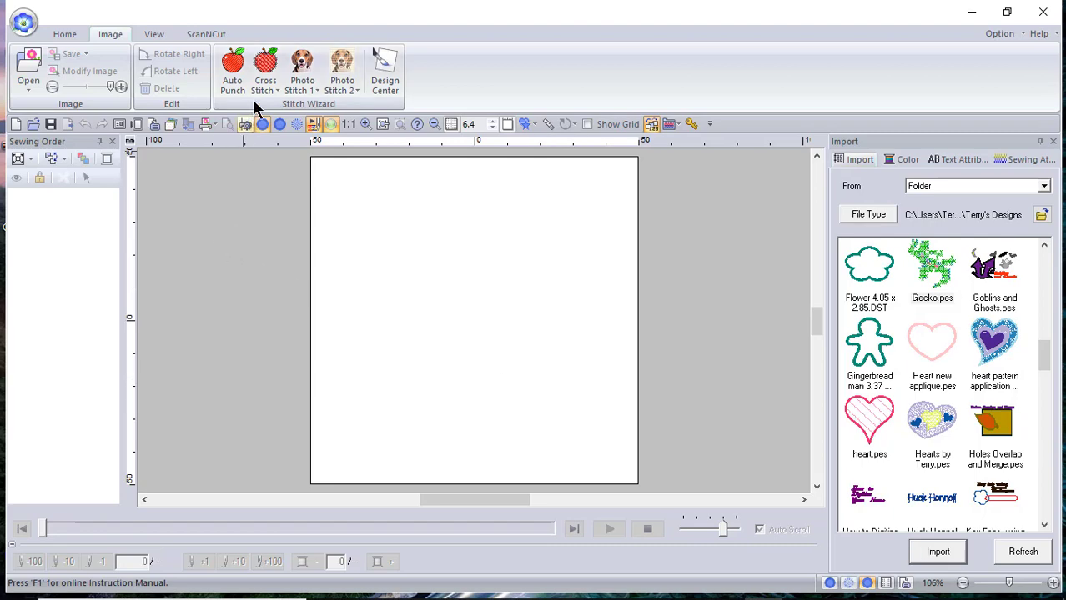
Step: Start a Cross Stitch design from rocket.bmp in the ClipArt folder
{"action": "left_click", "coordinate": [265, 70]}
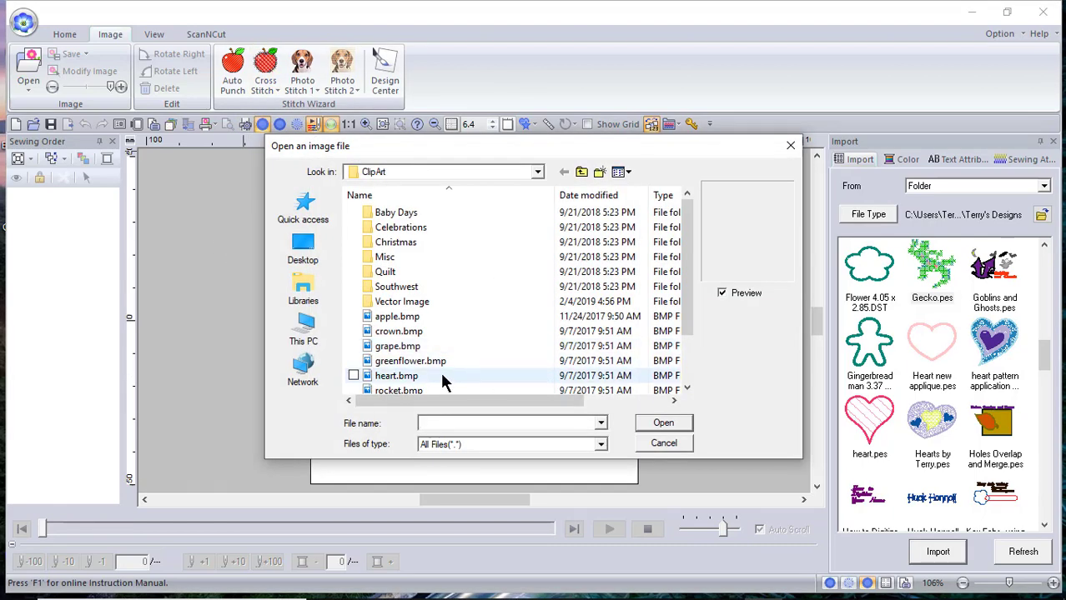
{"action": "left_click", "coordinate": [399, 375]}
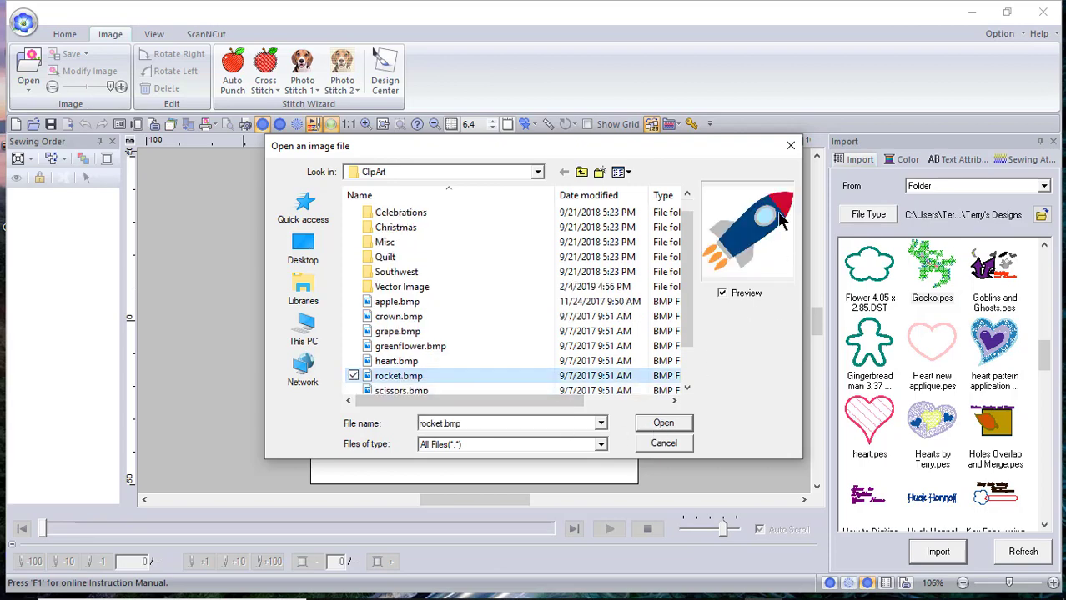
{"action": "left_click", "coordinate": [664, 424]}
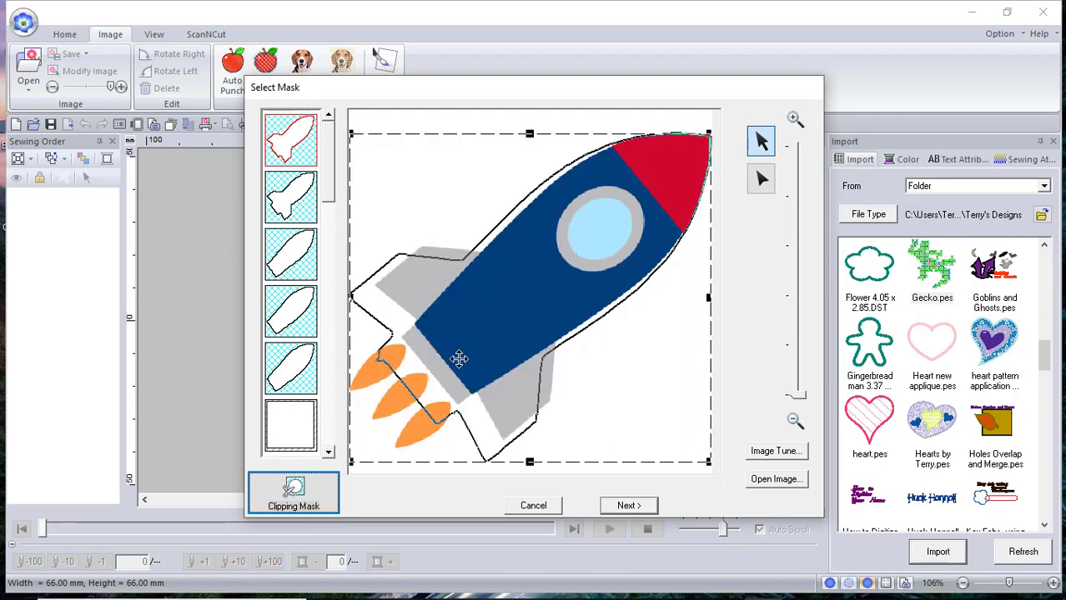
{"action": "mouse_move", "coordinate": [396, 260]}
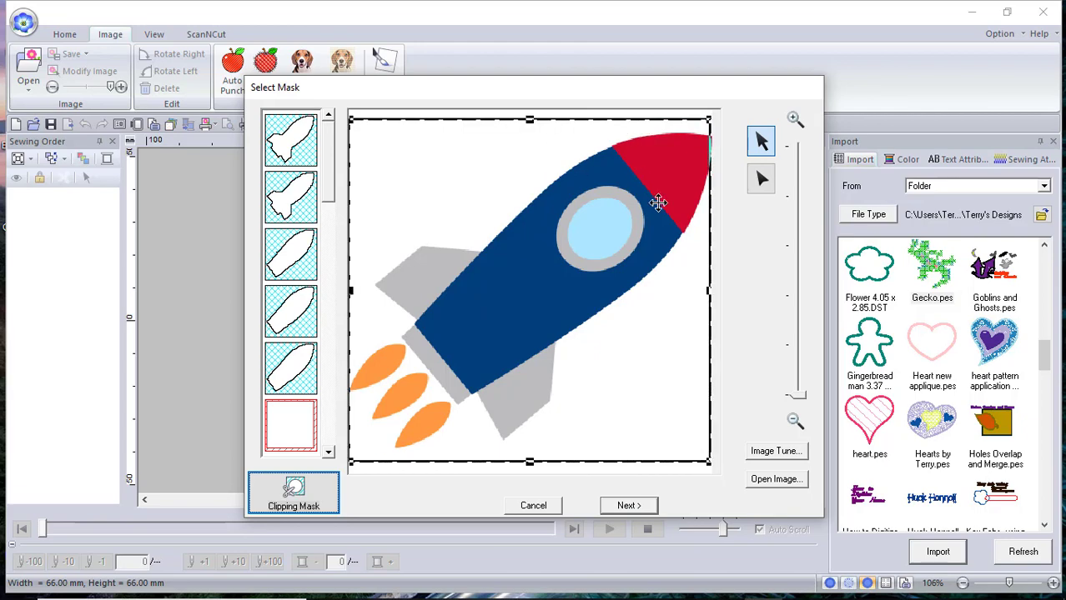
{"action": "mouse_move", "coordinate": [533, 377]}
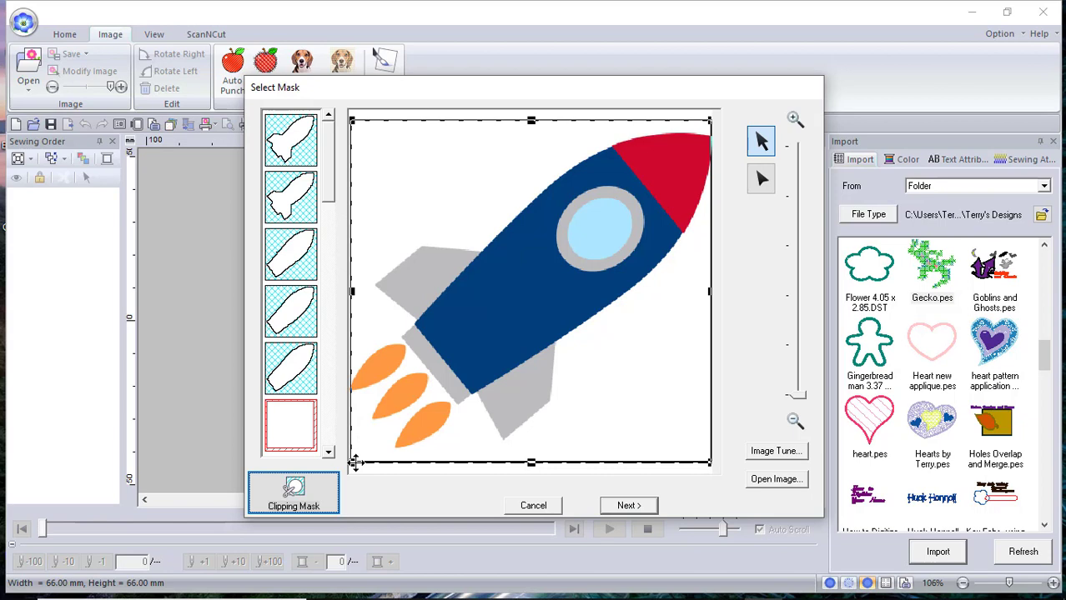
{"action": "mouse_move", "coordinate": [399, 272]}
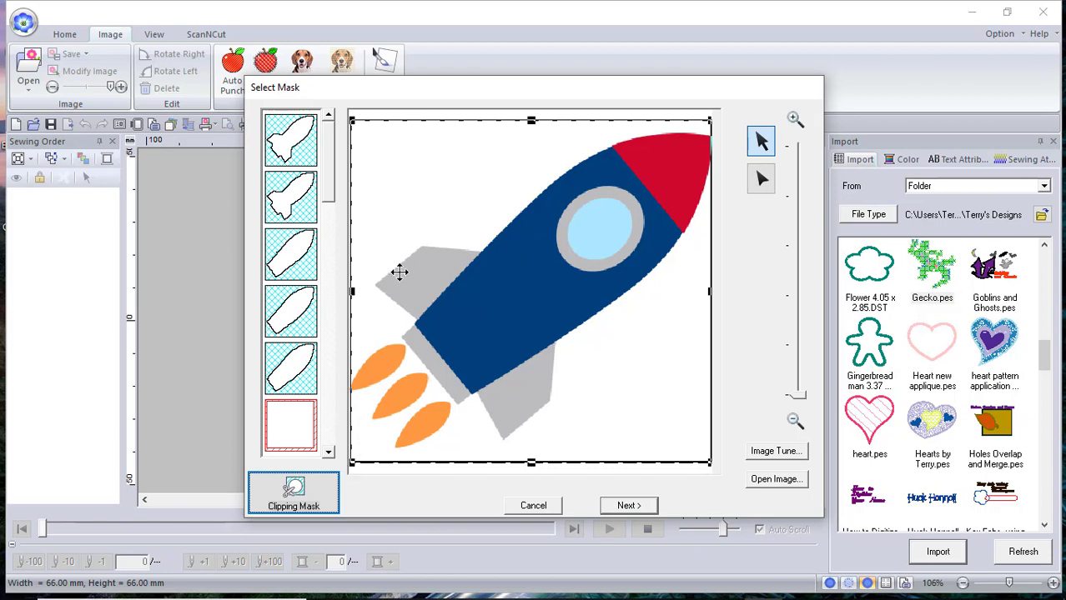
{"action": "mouse_move", "coordinate": [502, 317]}
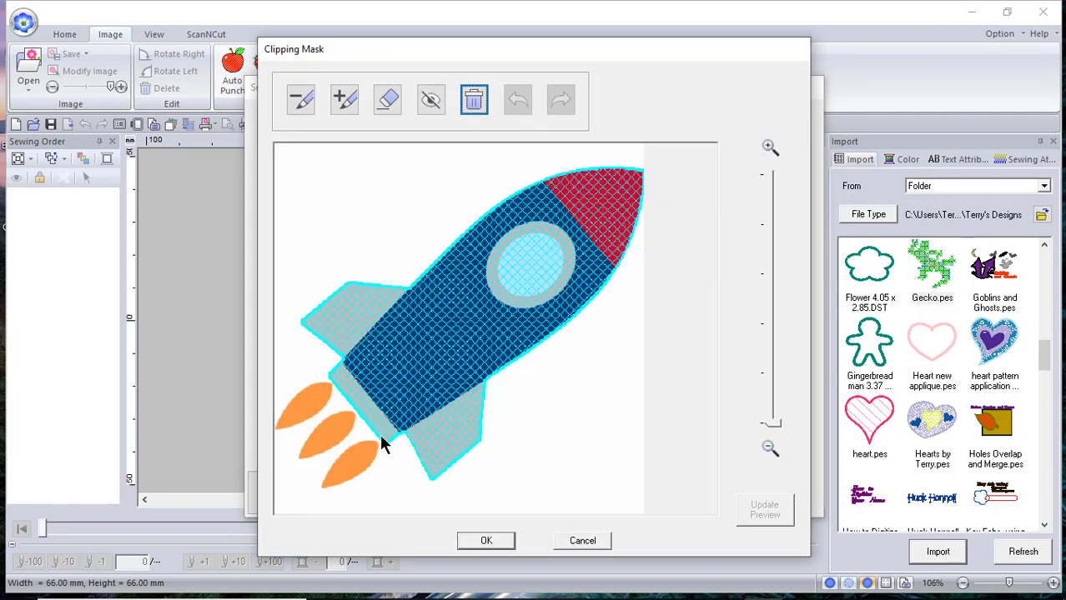
{"action": "mouse_move", "coordinate": [432, 325]}
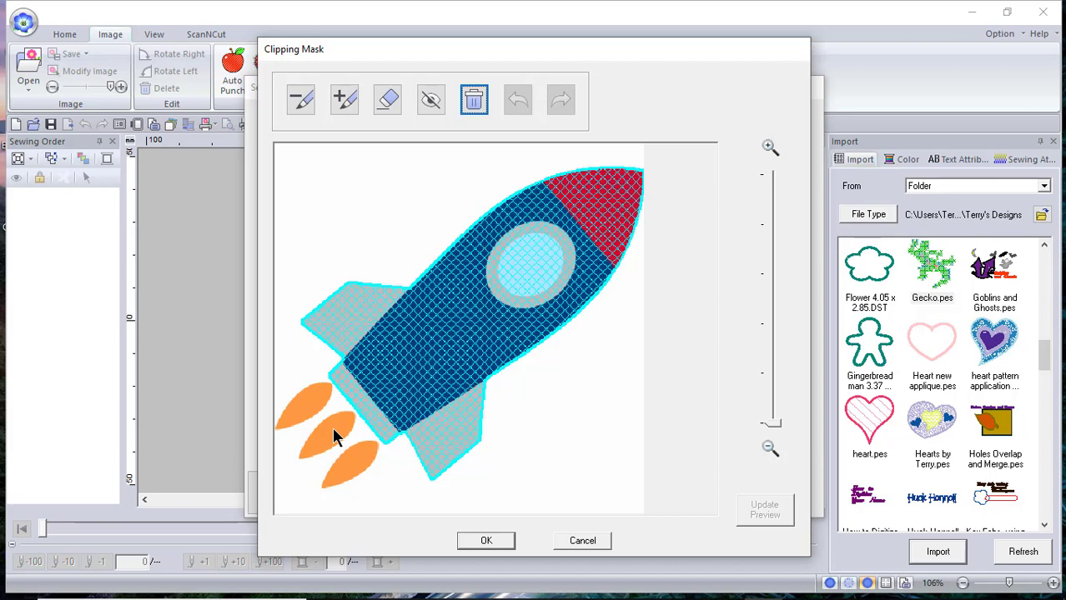
{"action": "mouse_move", "coordinate": [540, 543]}
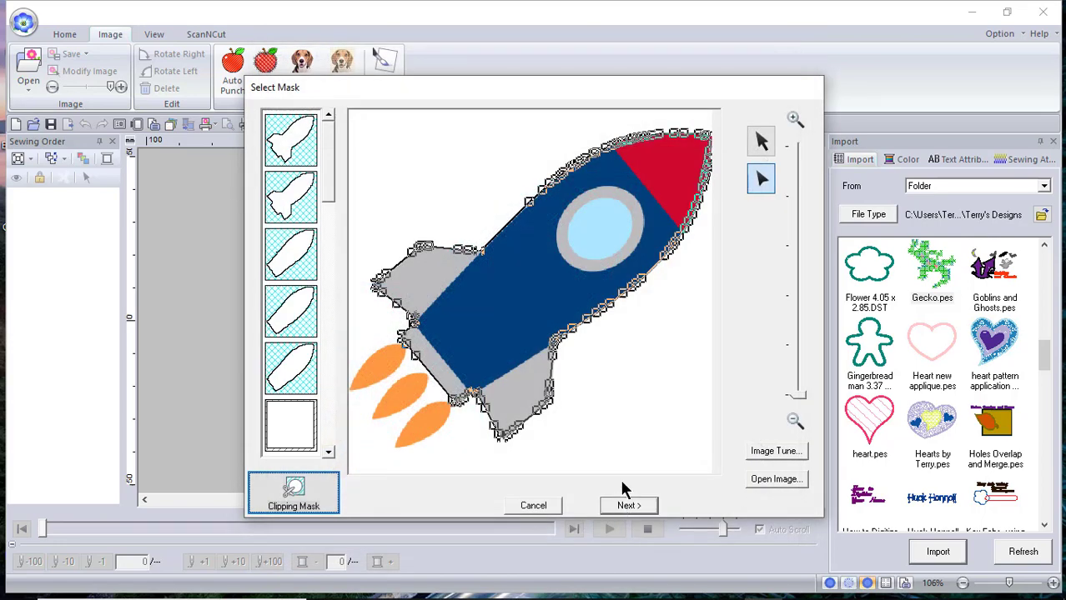
{"action": "mouse_move", "coordinate": [647, 508]}
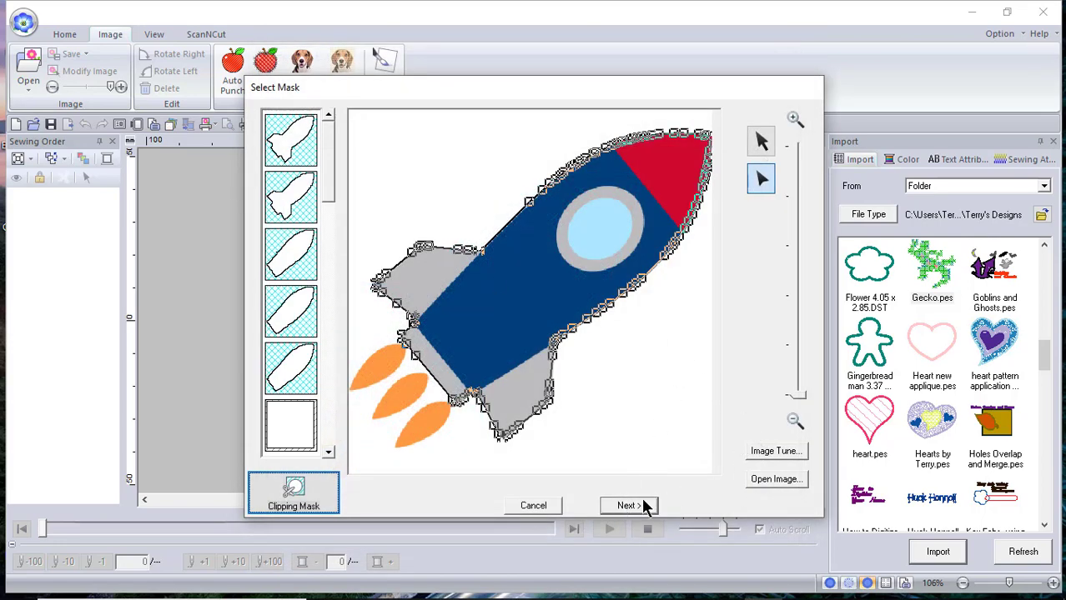
Step: Accept the traced clipping mask around the rocket body, leaving the flames out
{"action": "left_click", "coordinate": [627, 505]}
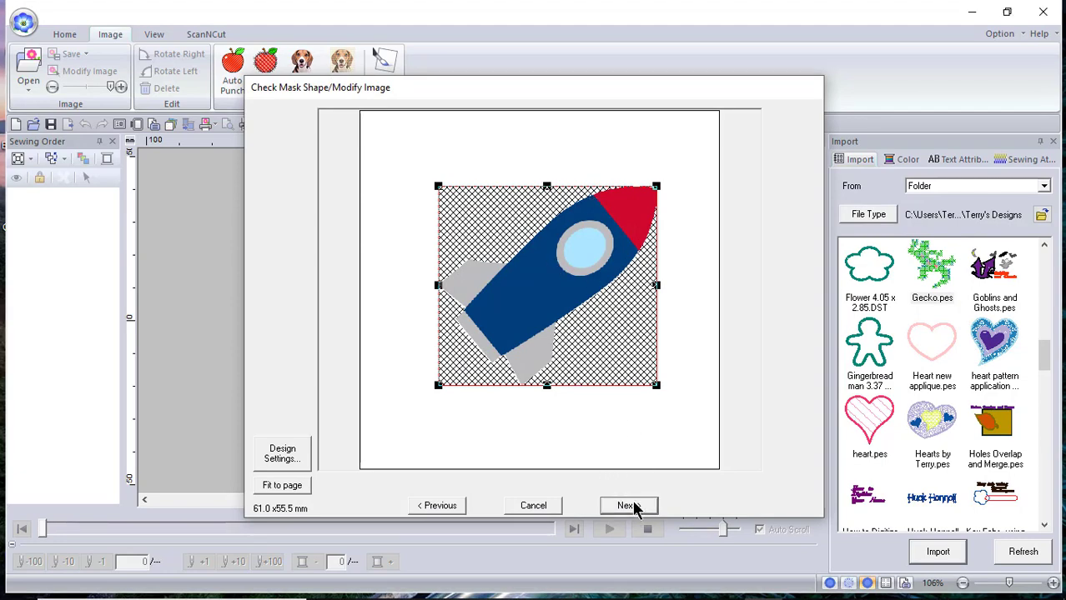
Step: Keep 2.5 mm and 4 colours, set Cross Stitch Times to Double, choose Backstitch Times and finish
{"action": "left_click", "coordinate": [627, 506]}
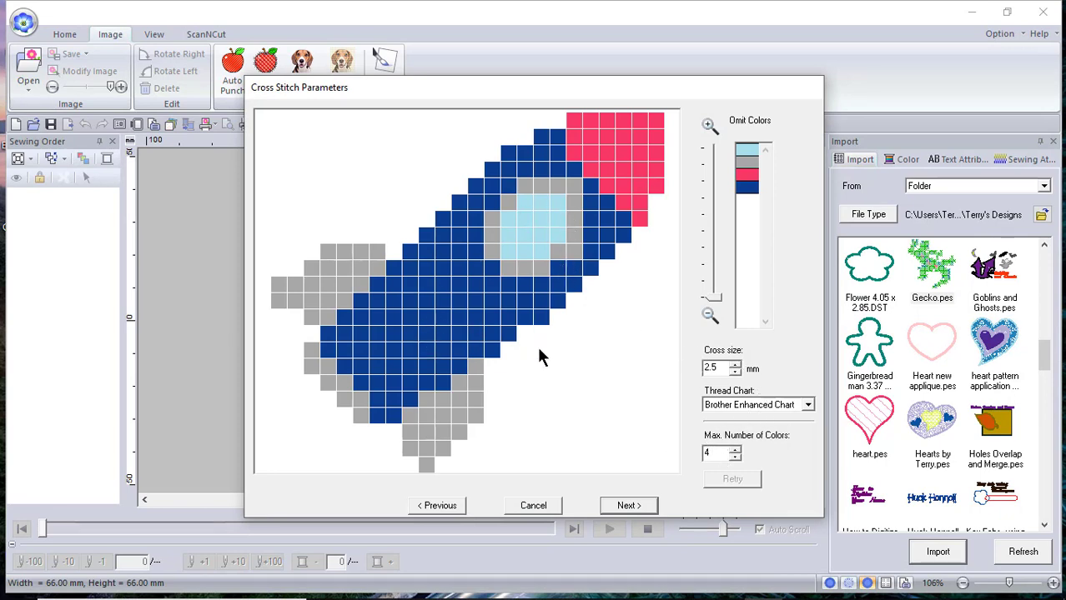
{"action": "left_click", "coordinate": [627, 506]}
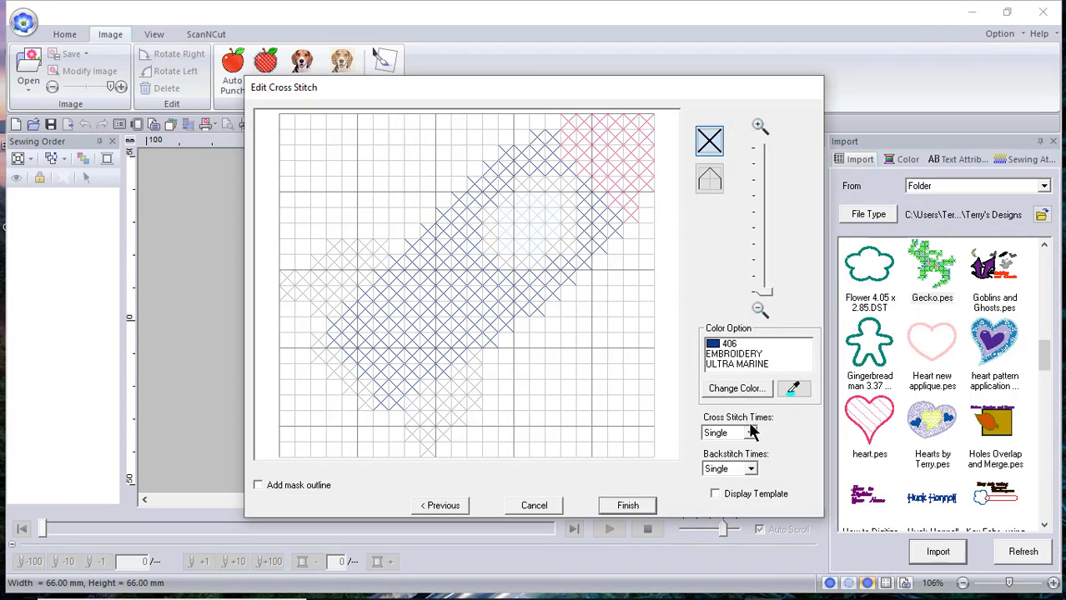
{"action": "left_click", "coordinate": [717, 432]}
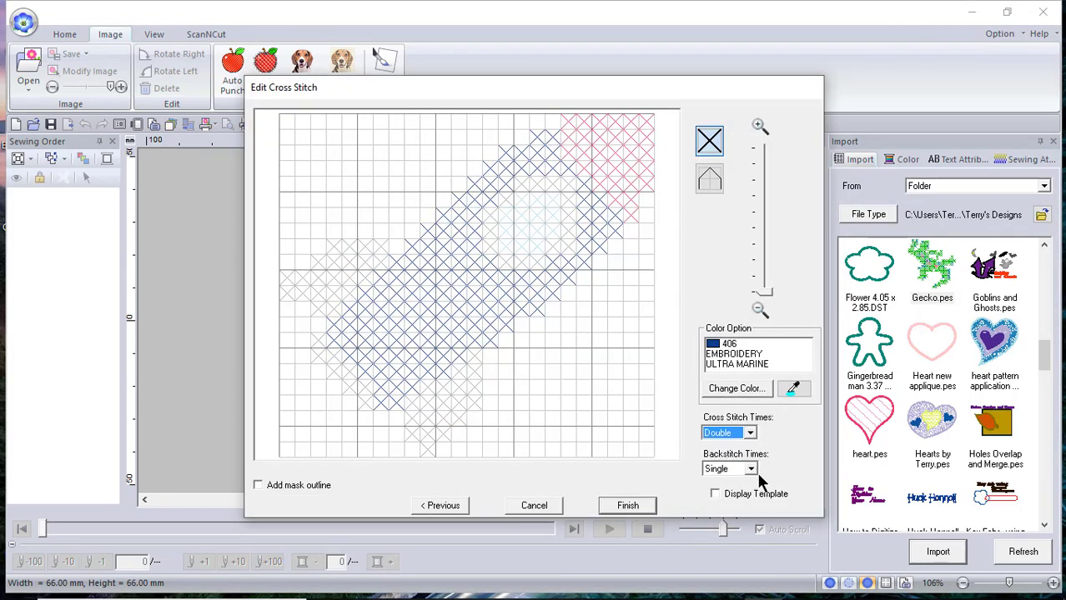
{"action": "left_click", "coordinate": [750, 468]}
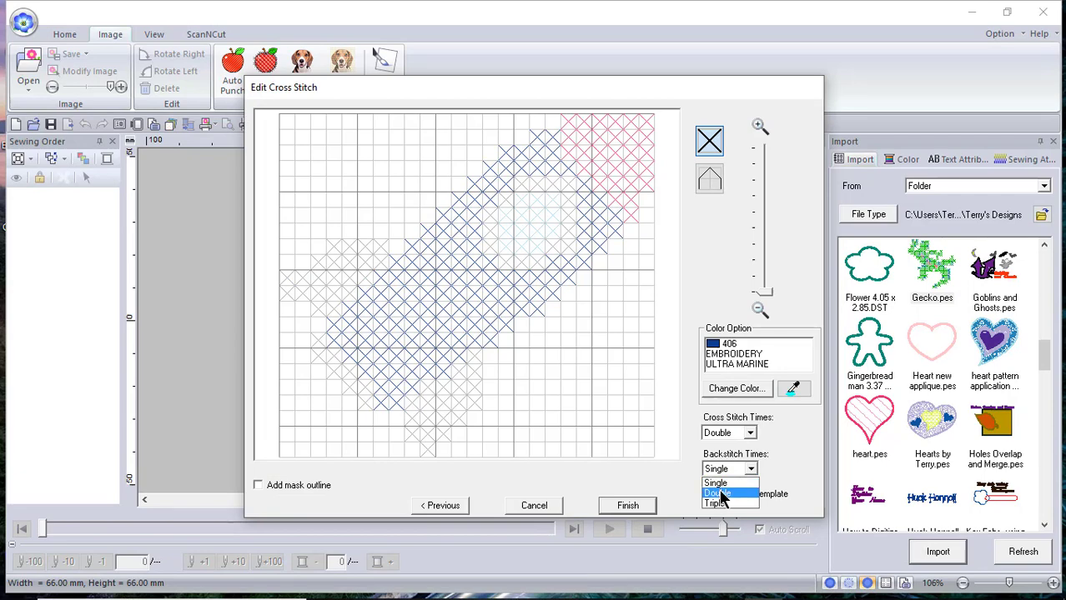
{"action": "left_click", "coordinate": [627, 505]}
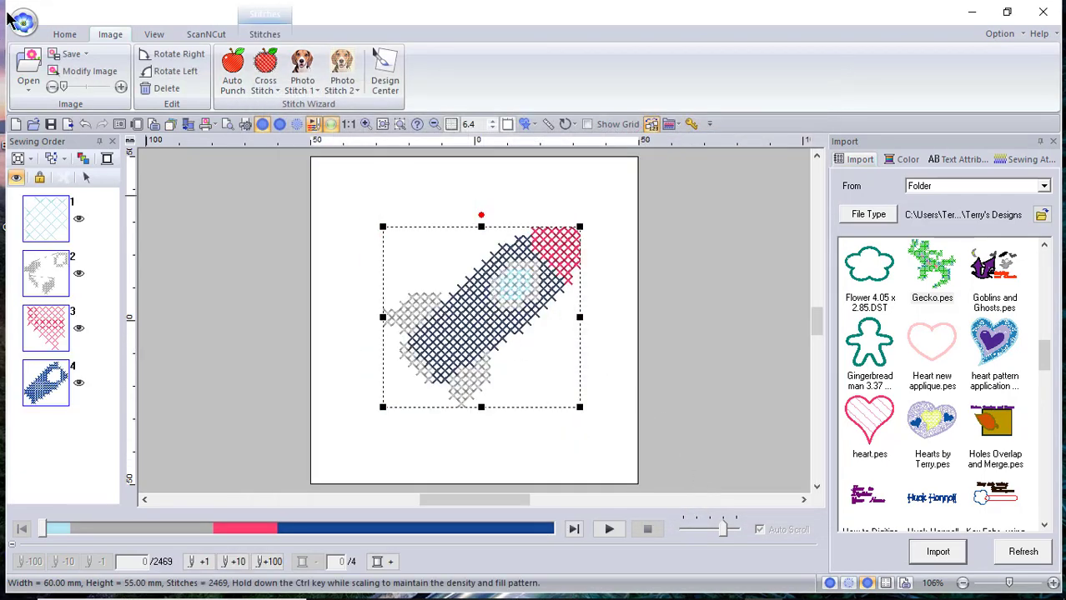
Step: Save the design as 'Rocket Part A' and start a new blank design
{"action": "left_click", "coordinate": [24, 22]}
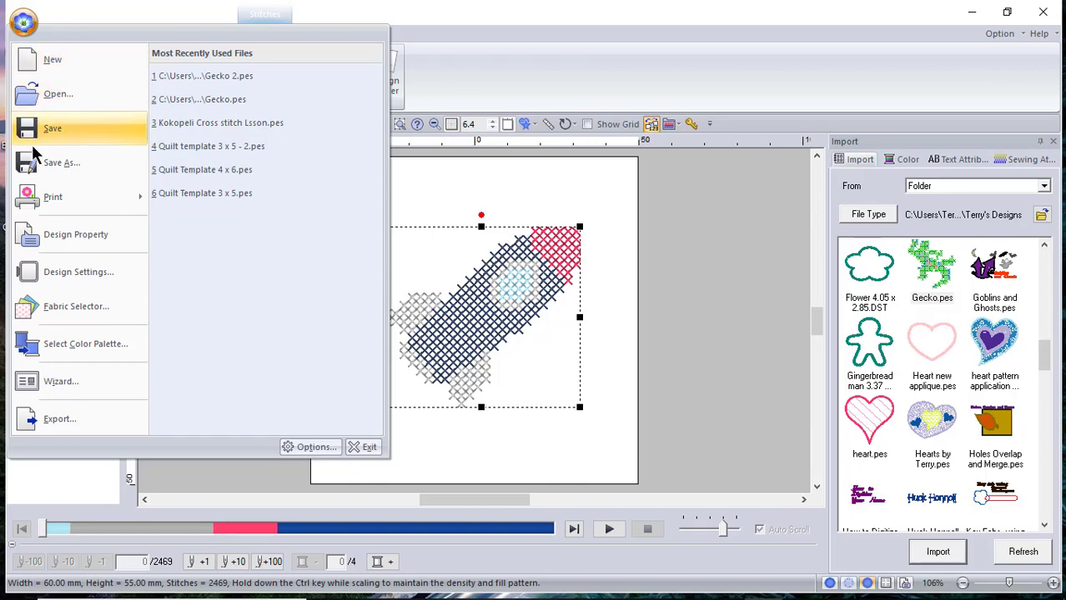
{"action": "left_click", "coordinate": [61, 163]}
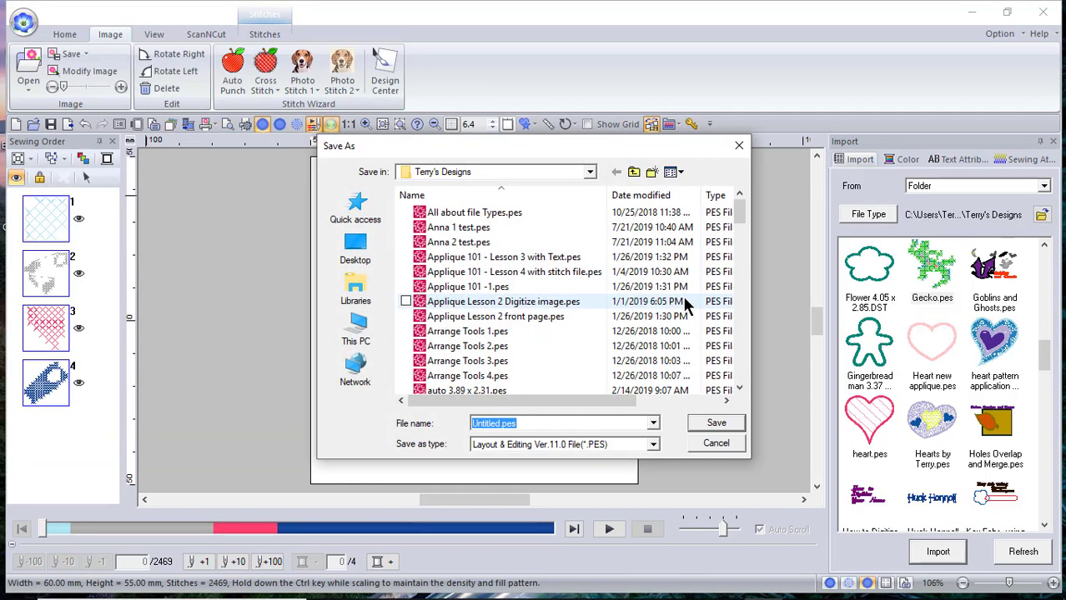
{"action": "type", "text": "Rocket Par"}
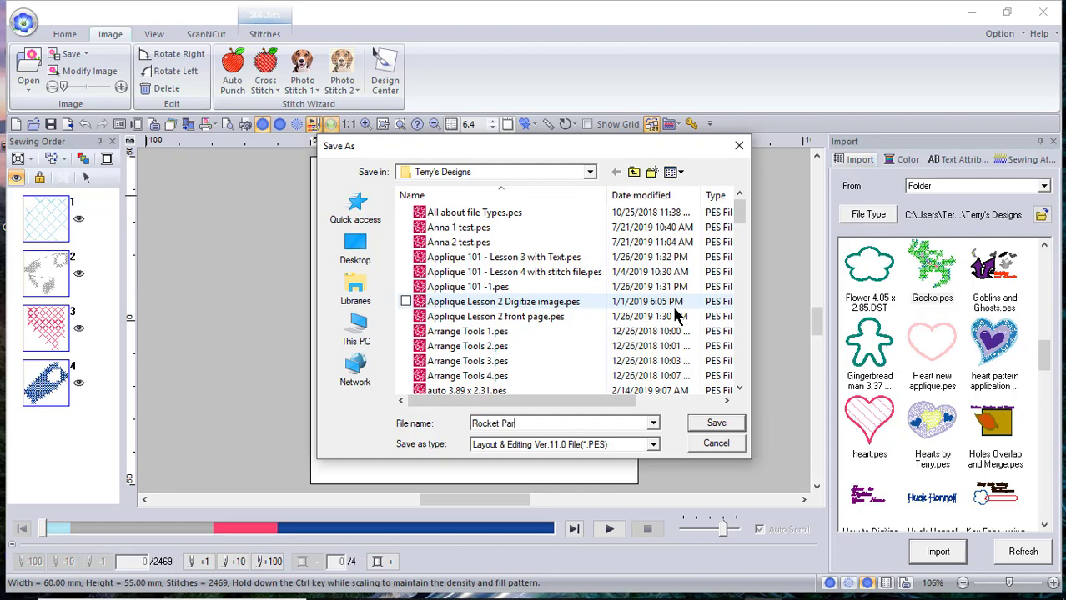
{"action": "left_click", "coordinate": [713, 423]}
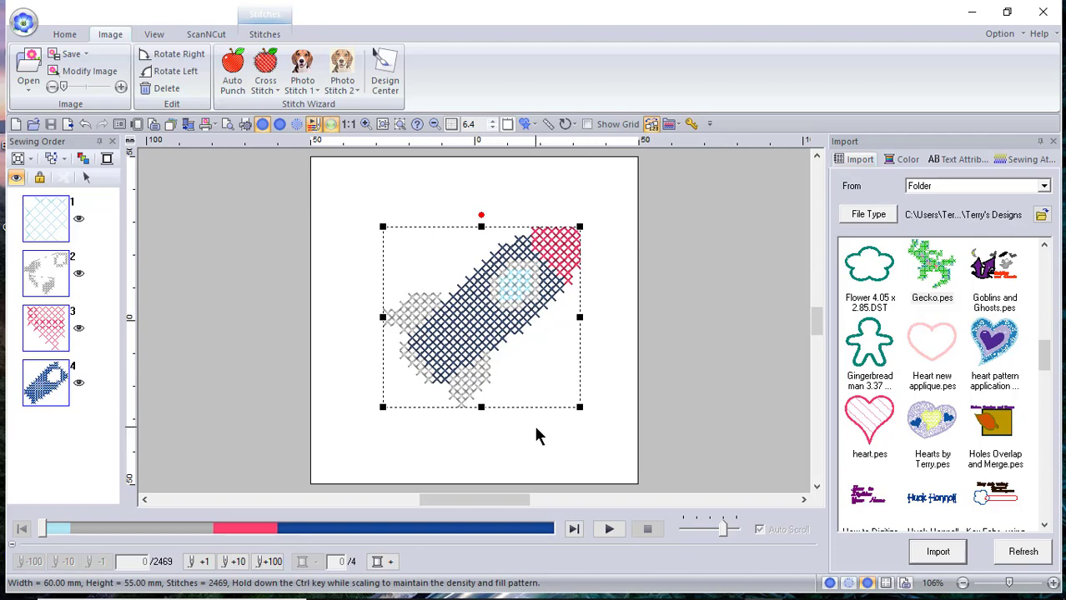
{"action": "left_click", "coordinate": [23, 23]}
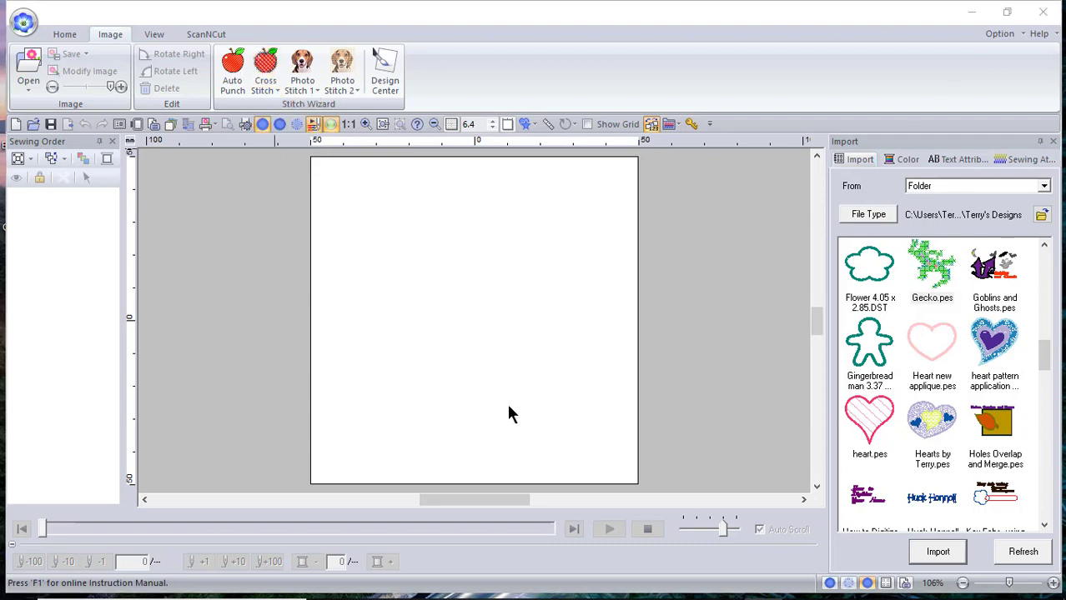
Step: Load rocket.bmp again and hand-draw a clipping mask around the top orange flame
{"action": "left_click", "coordinate": [26, 70]}
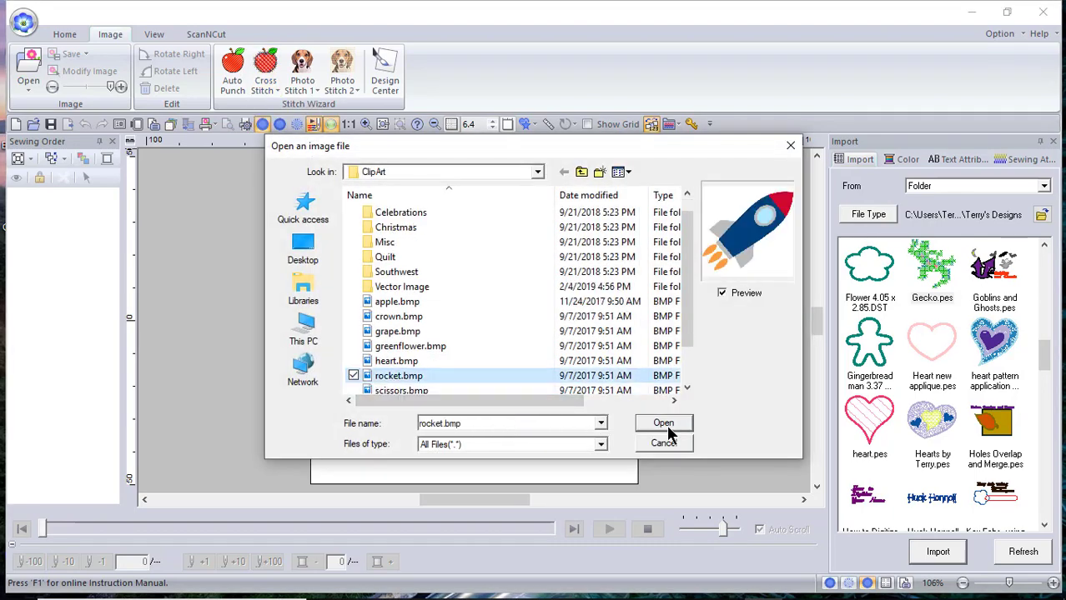
{"action": "left_click", "coordinate": [663, 424]}
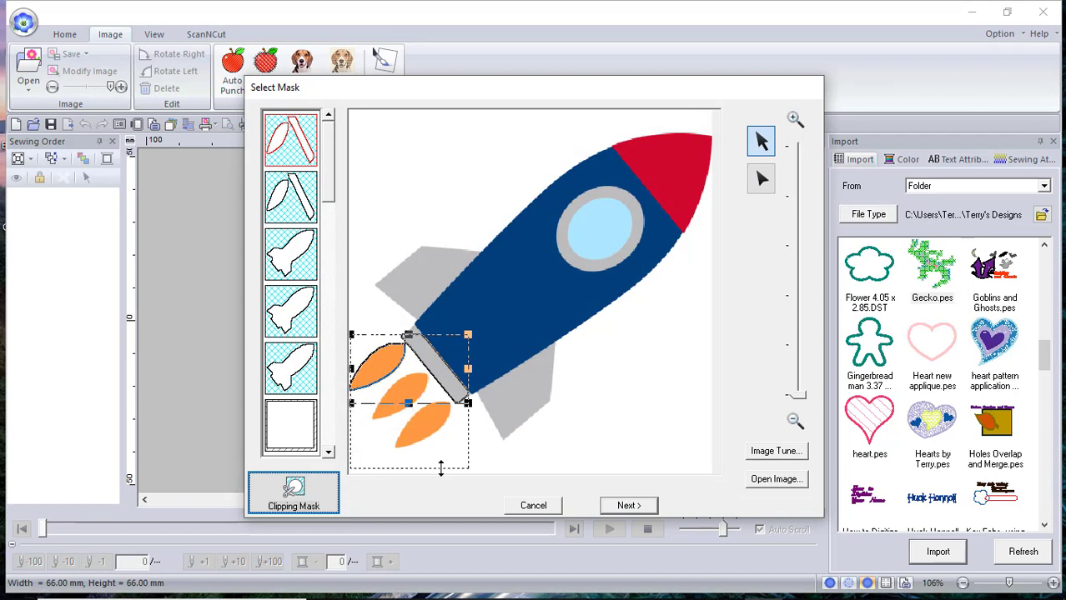
{"action": "left_click", "coordinate": [290, 425]}
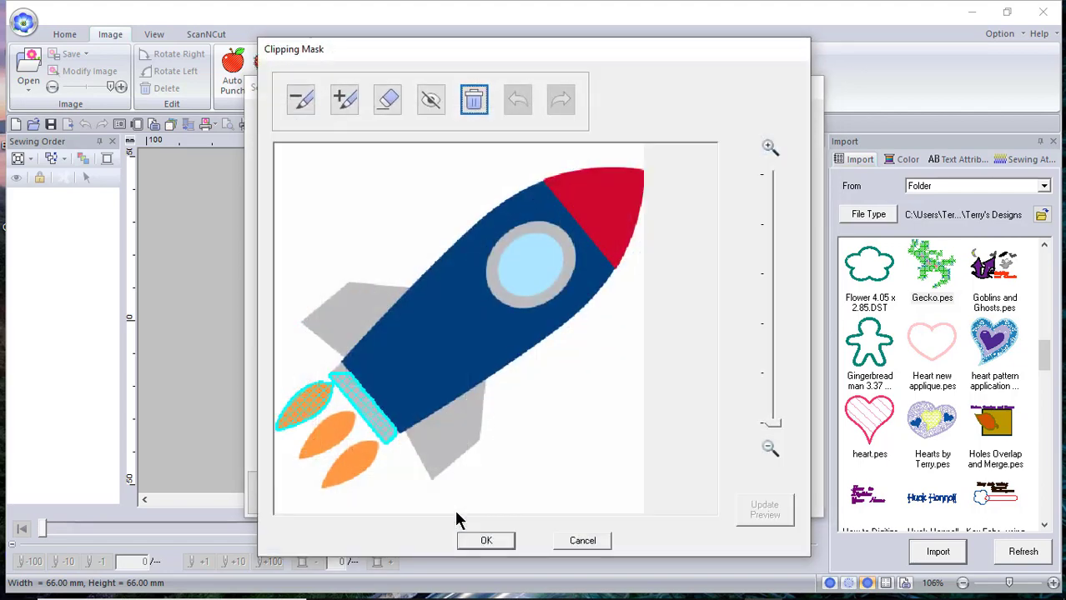
{"action": "left_click", "coordinate": [387, 100]}
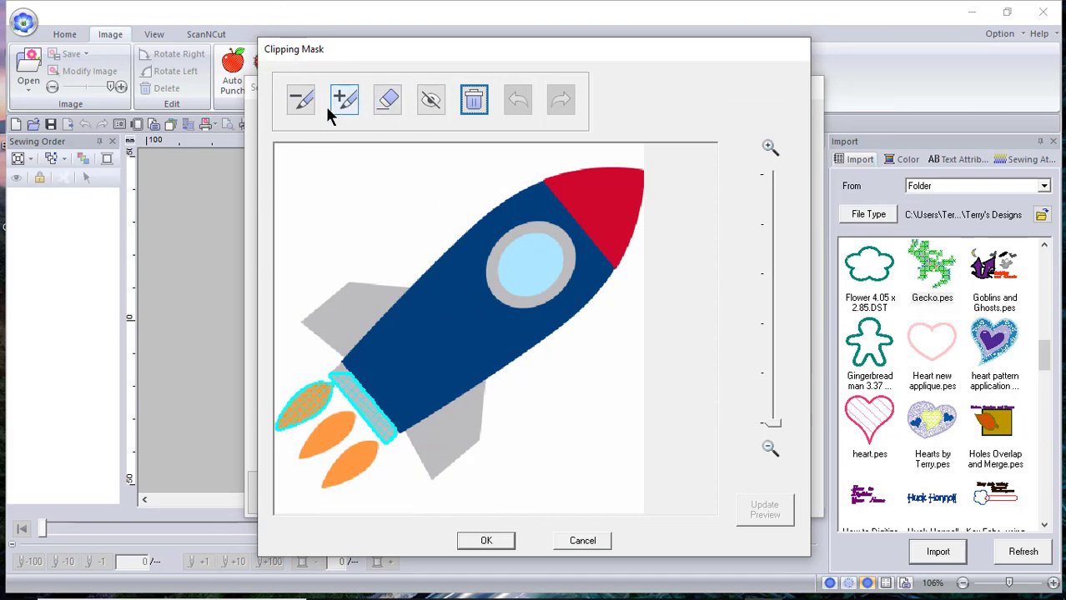
{"action": "left_click", "coordinate": [301, 100]}
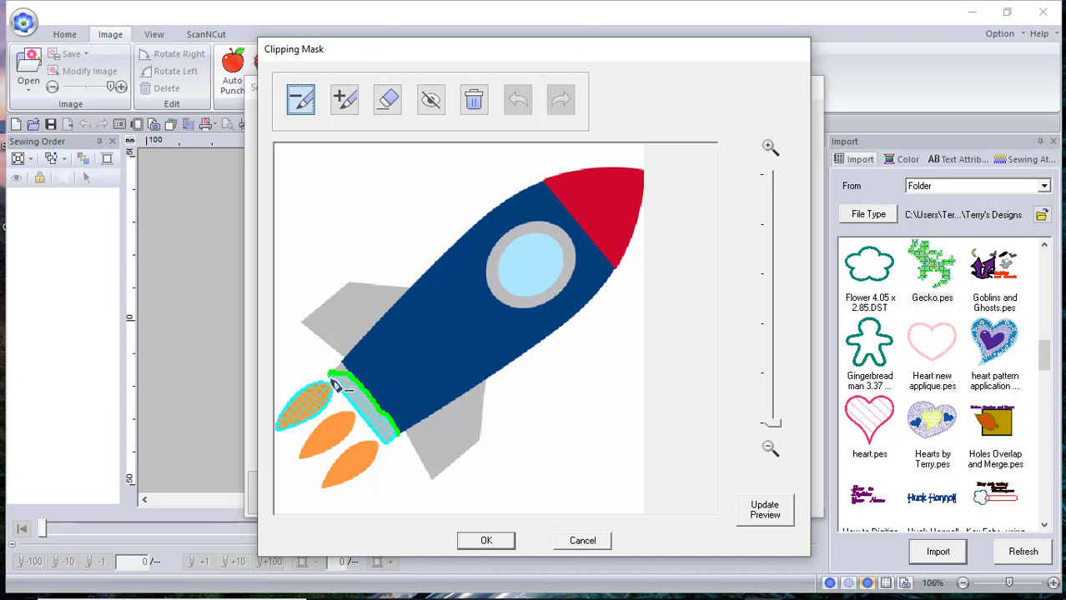
{"action": "left_click_drag", "start_coordinate": [337, 380], "coordinate": [384, 447]}
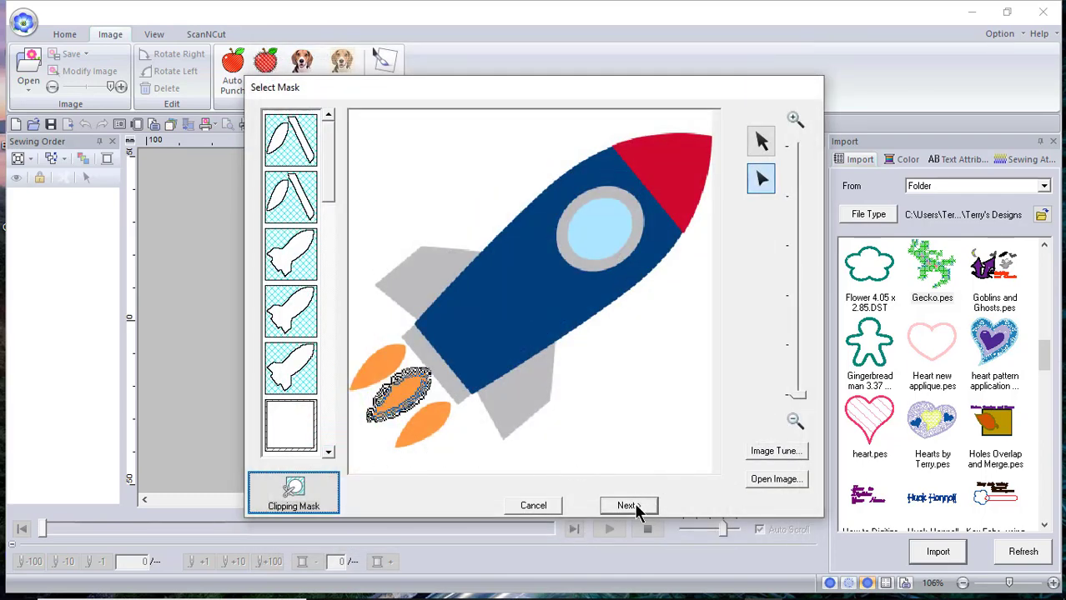
Step: Convert the masked flame to cross stitches with Back Stitch Times Single, dismissing the colour-count warning
{"action": "left_click", "coordinate": [628, 505]}
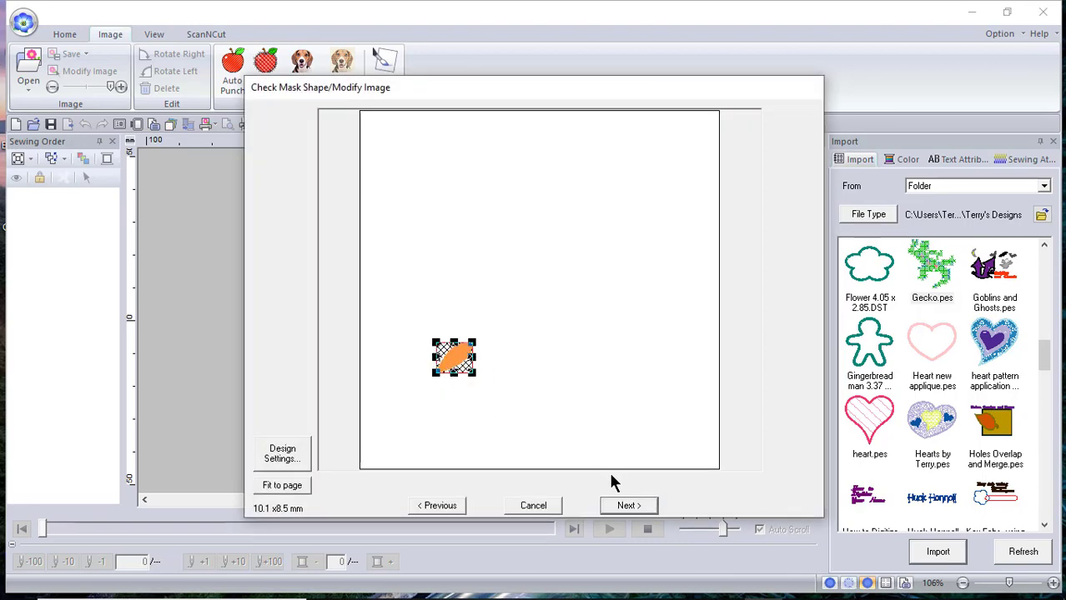
{"action": "left_click", "coordinate": [627, 506]}
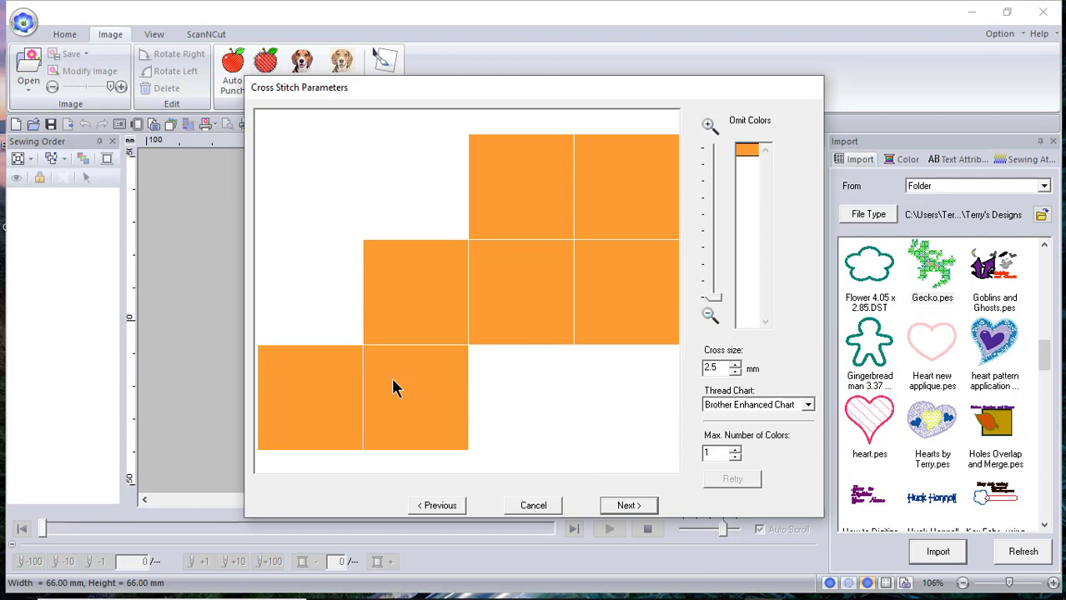
{"action": "left_click", "coordinate": [627, 505]}
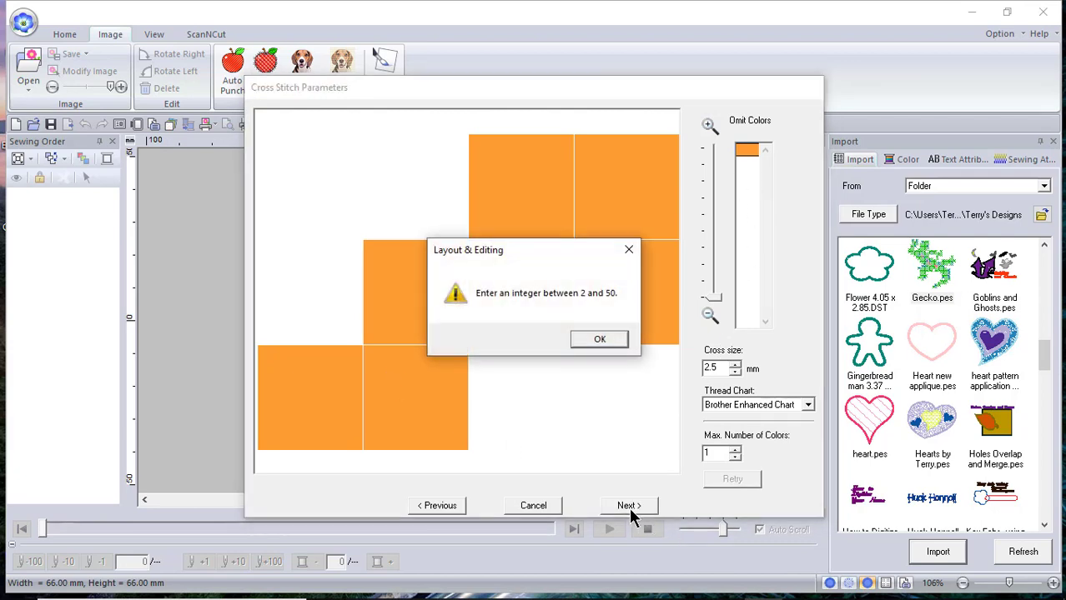
{"action": "left_click", "coordinate": [598, 338]}
{"action": "type", "text": "3"}
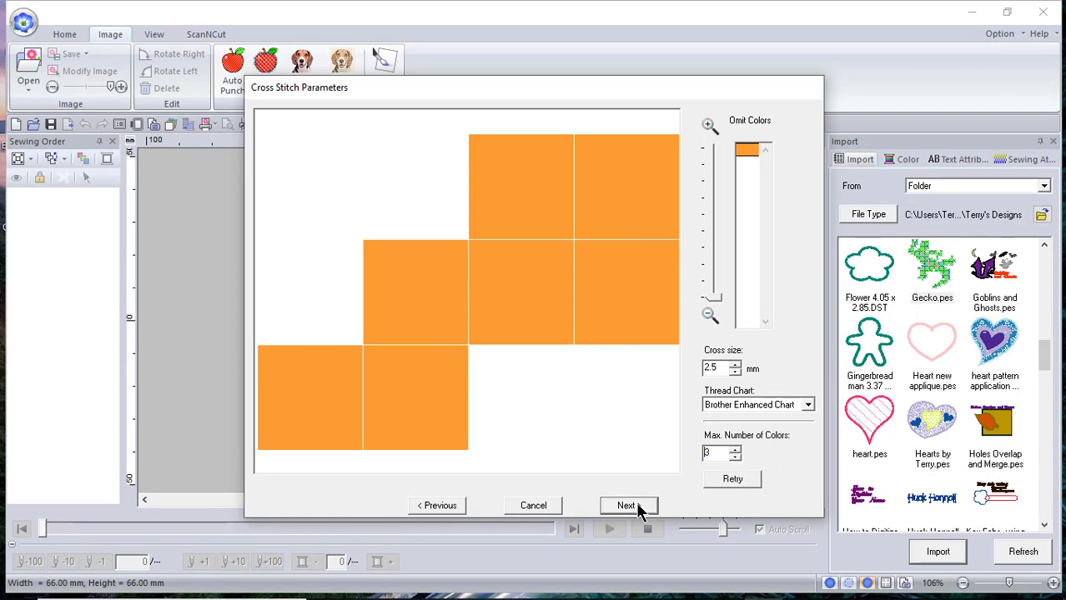
{"action": "left_click", "coordinate": [627, 506]}
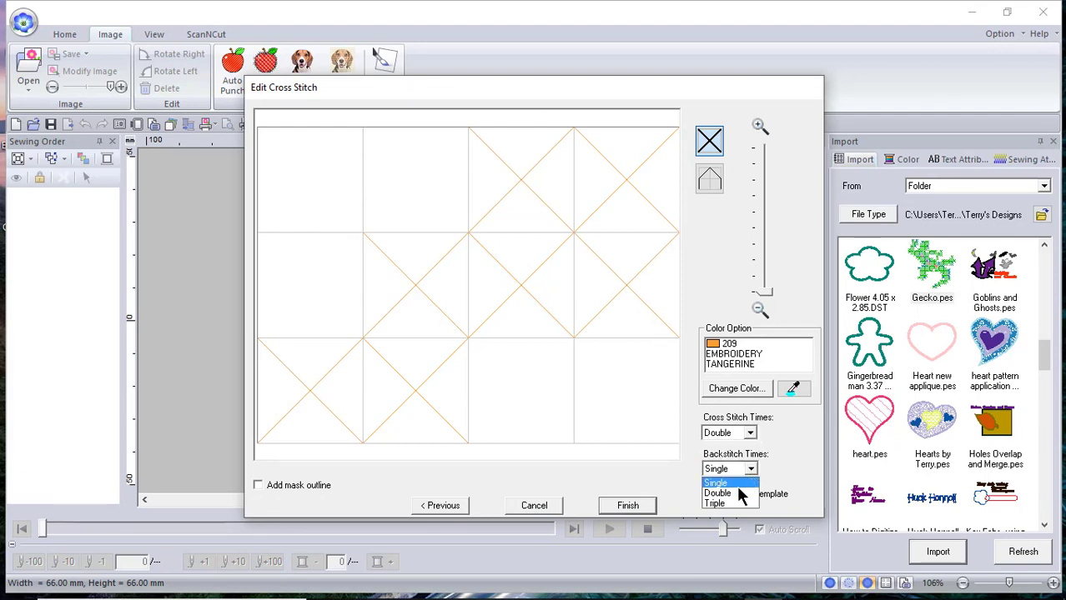
{"action": "left_click", "coordinate": [627, 505]}
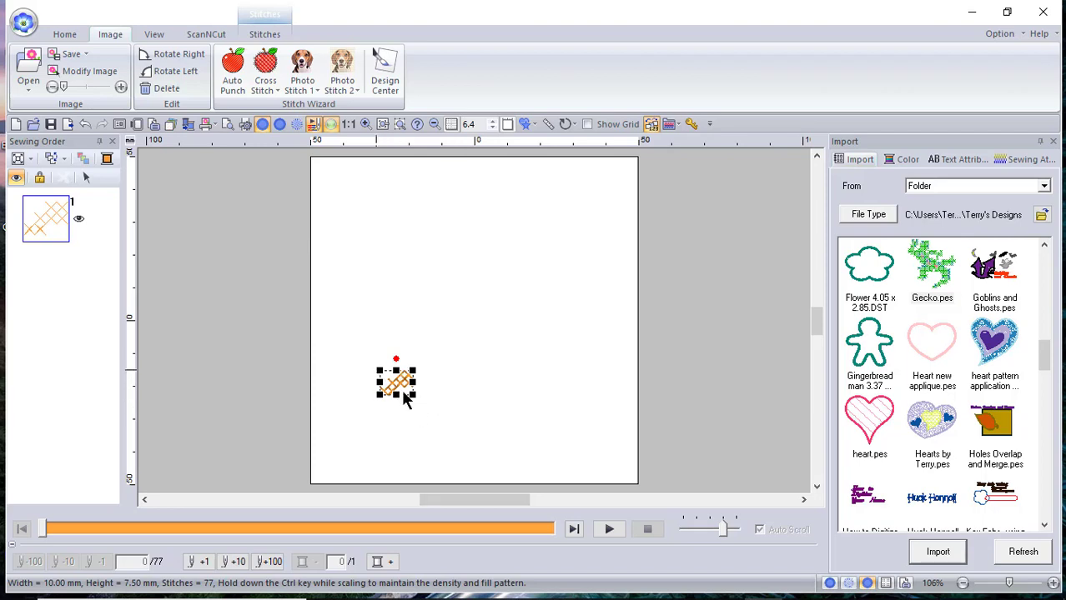
{"action": "mouse_move", "coordinate": [358, 382]}
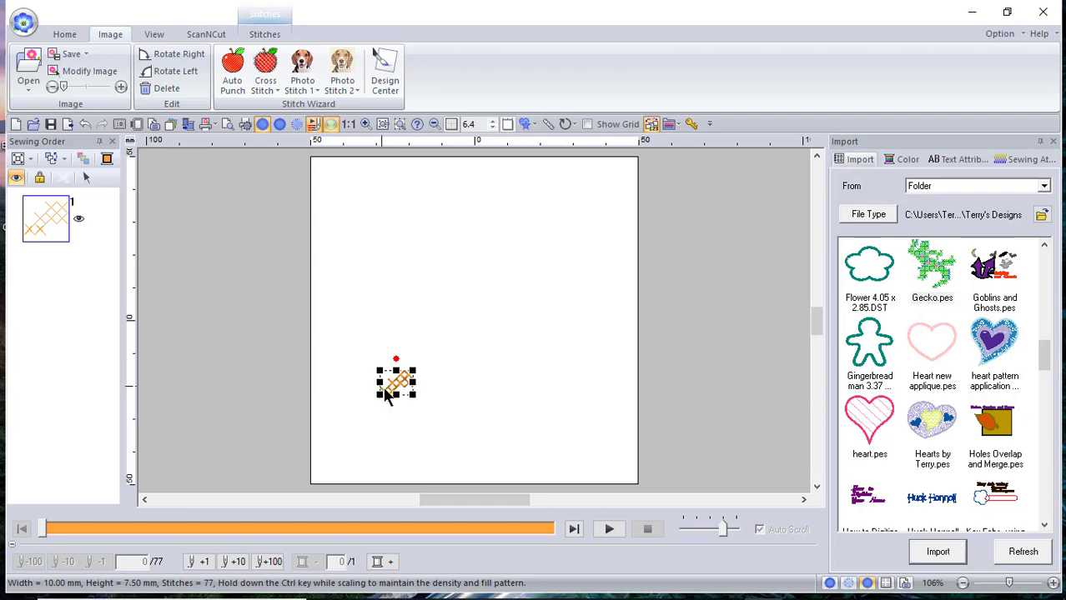
{"action": "mouse_move", "coordinate": [1014, 225]}
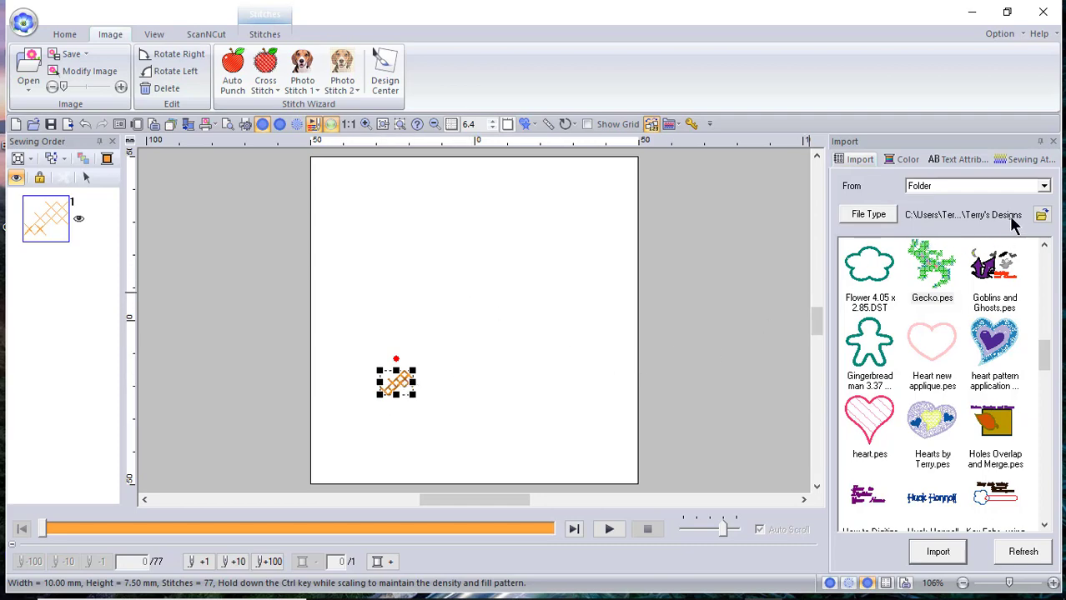
Step: Scroll the Import file list to reach Rocket Part A.pes
{"action": "scroll", "scroll_direction": "down", "scroll_amount": 3}
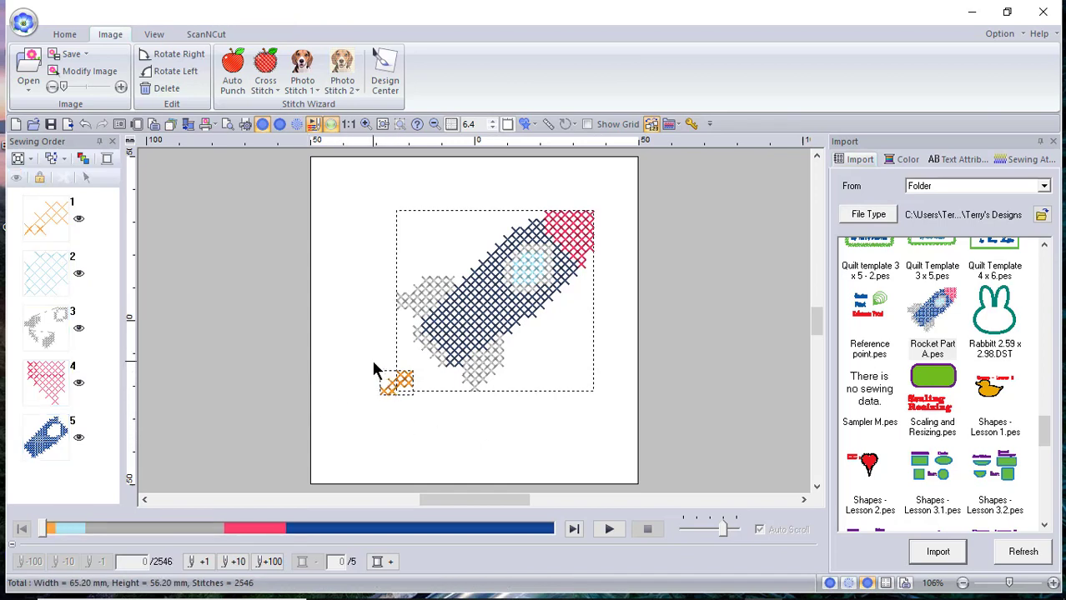
Step: Duplicate the orange flame and drag the copy beside the original at the rocket's tail
{"action": "left_click", "coordinate": [397, 380]}
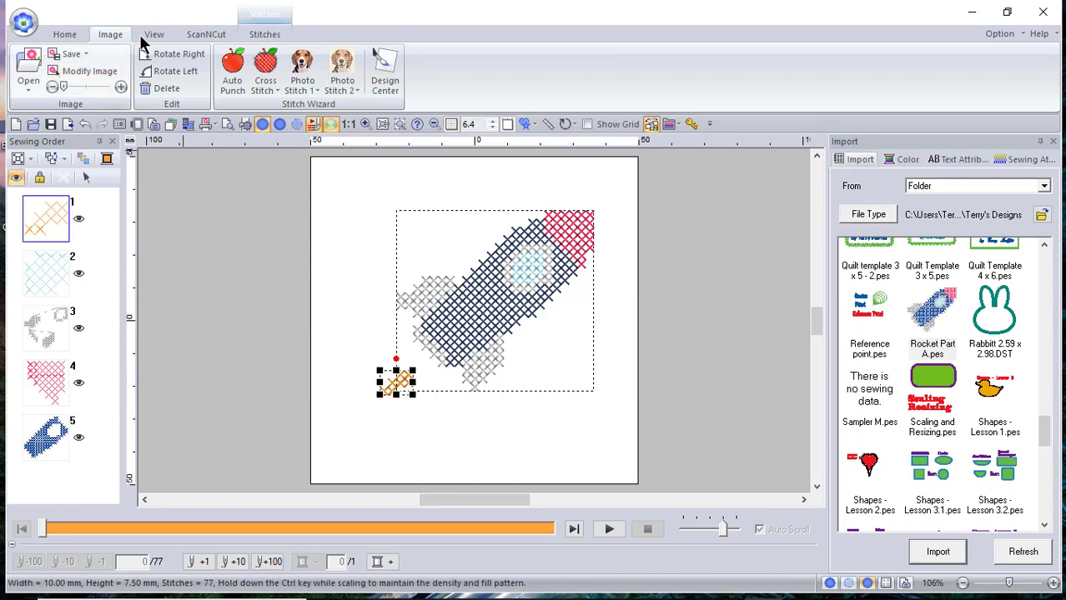
{"action": "left_click", "coordinate": [64, 33]}
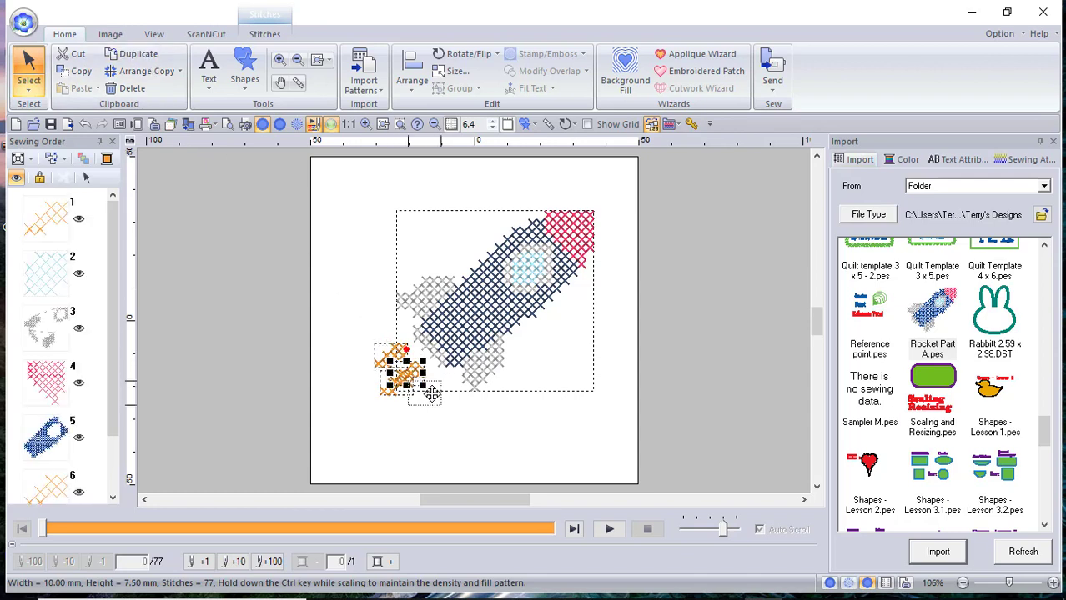
{"action": "left_click_drag", "start_coordinate": [404, 371], "coordinate": [425, 397]}
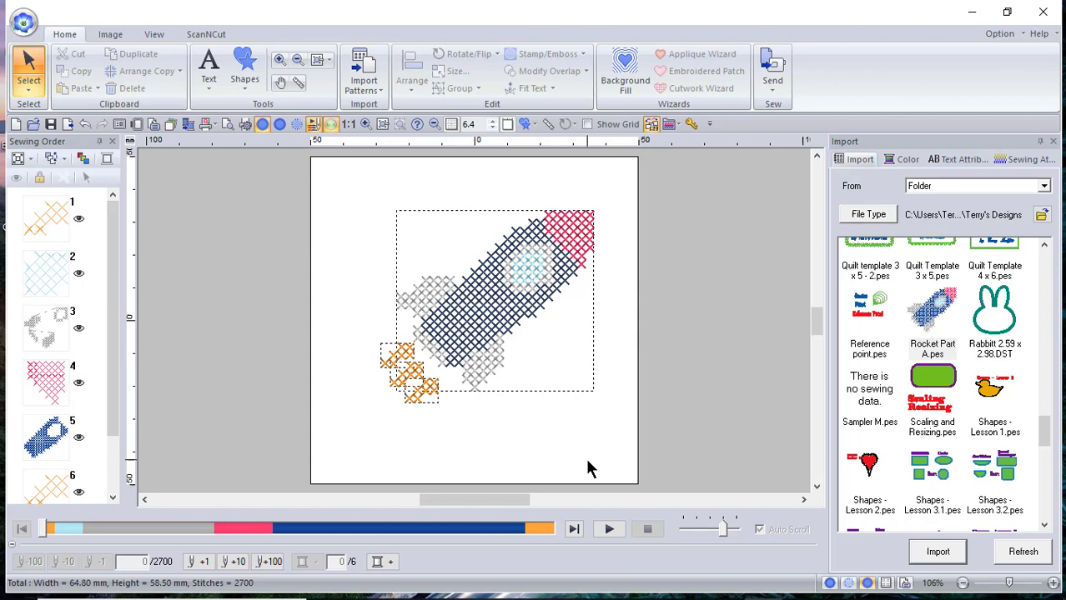
{"action": "mouse_move", "coordinate": [607, 464]}
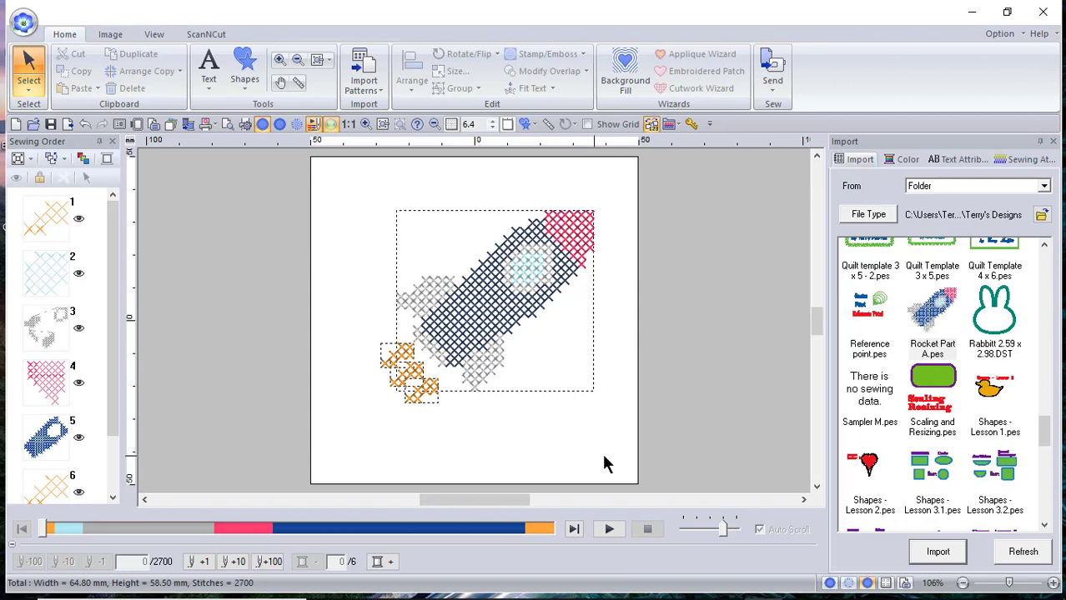
{"action": "mouse_move", "coordinate": [697, 421]}
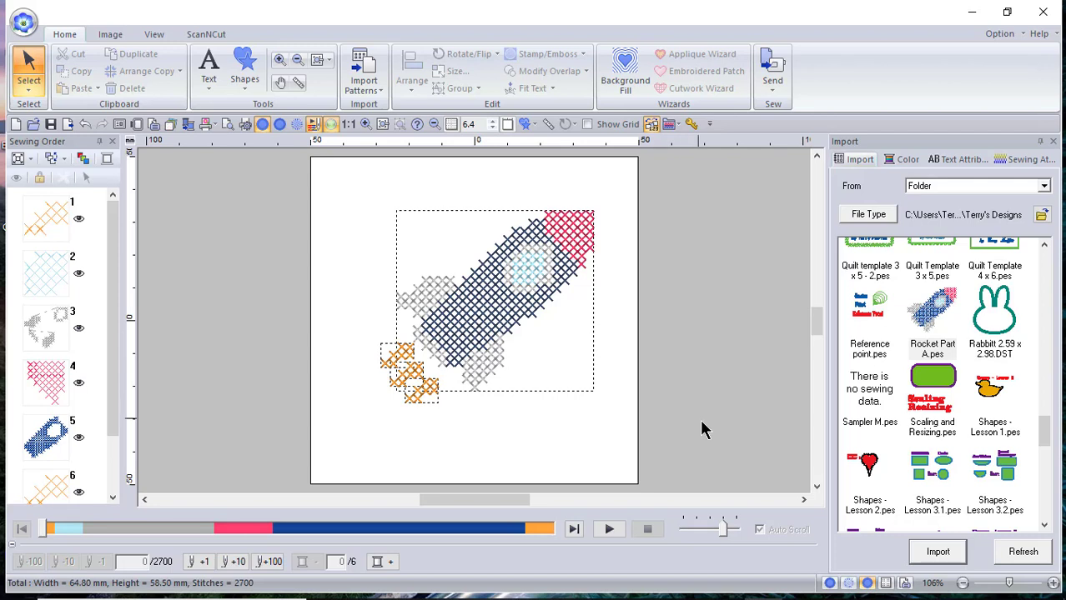
{"action": "mouse_move", "coordinate": [724, 481]}
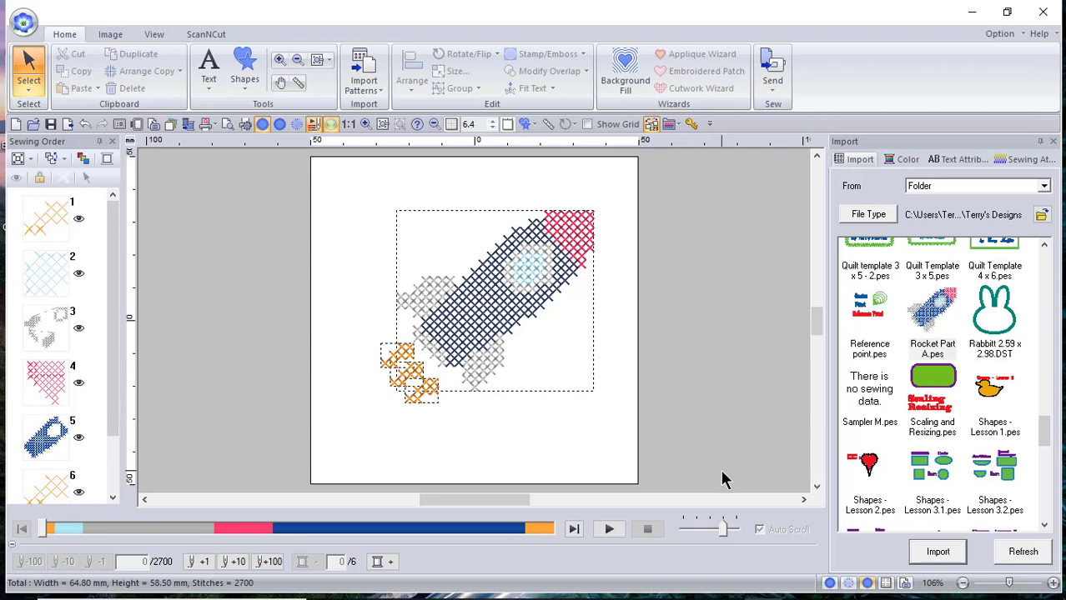
{"action": "mouse_move", "coordinate": [725, 482]}
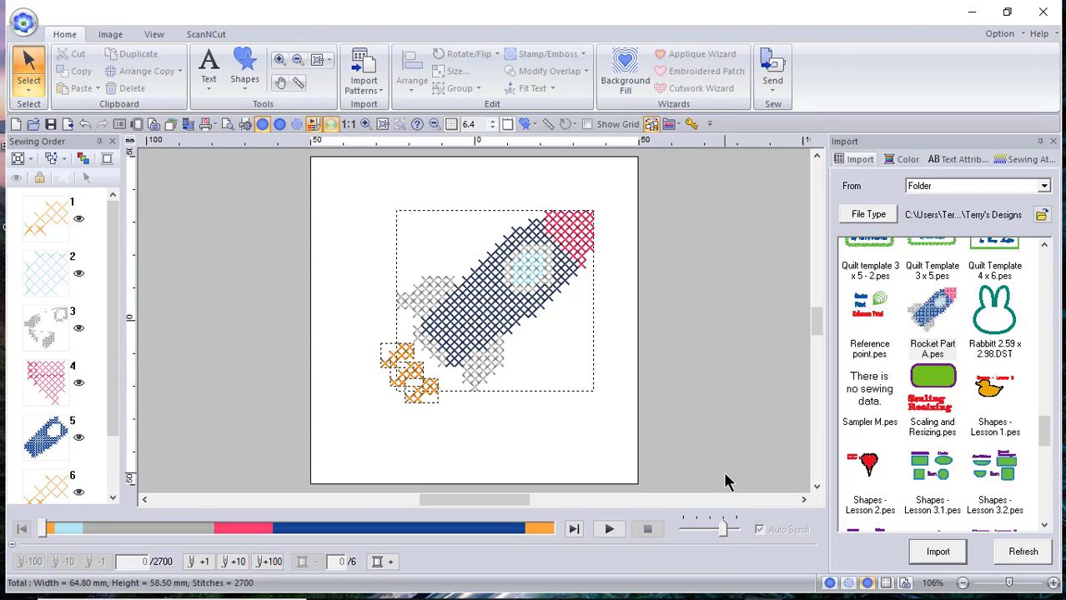